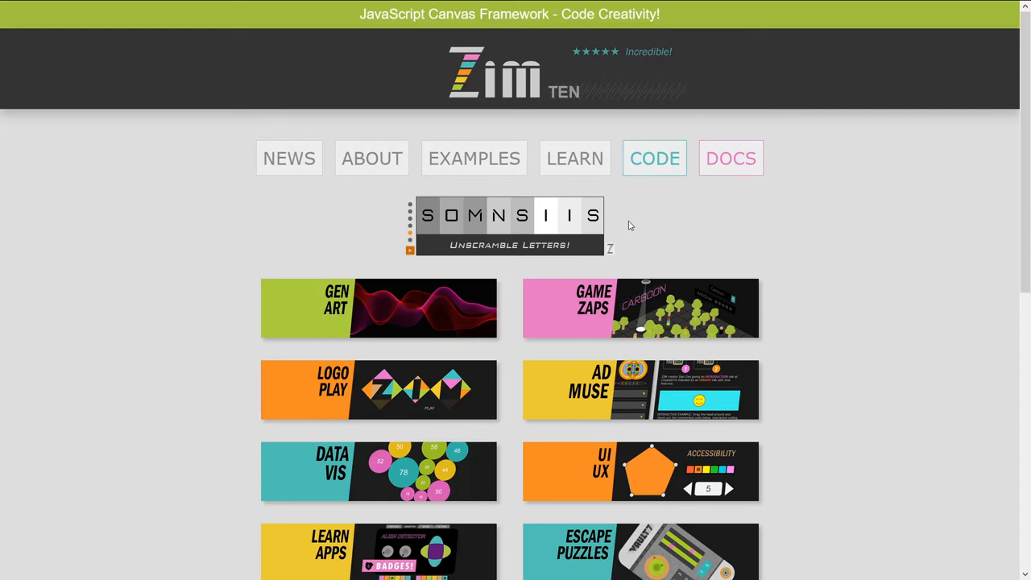
{"action": "mouse_move", "coordinate": [474, 158]}
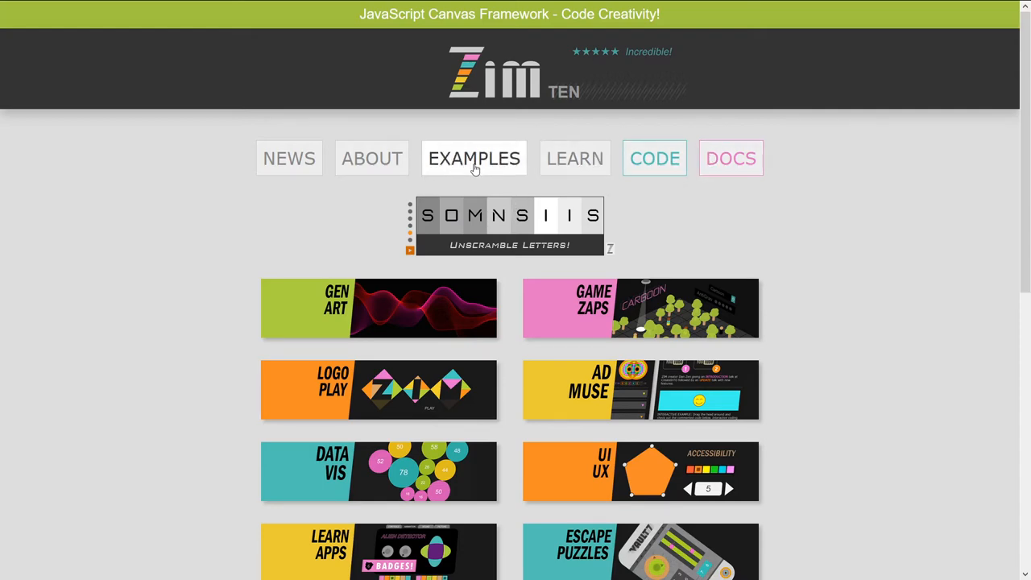
Step: Show the ZIM site's About page and read down through its intro and sections overview
{"action": "left_click", "coordinate": [371, 157]}
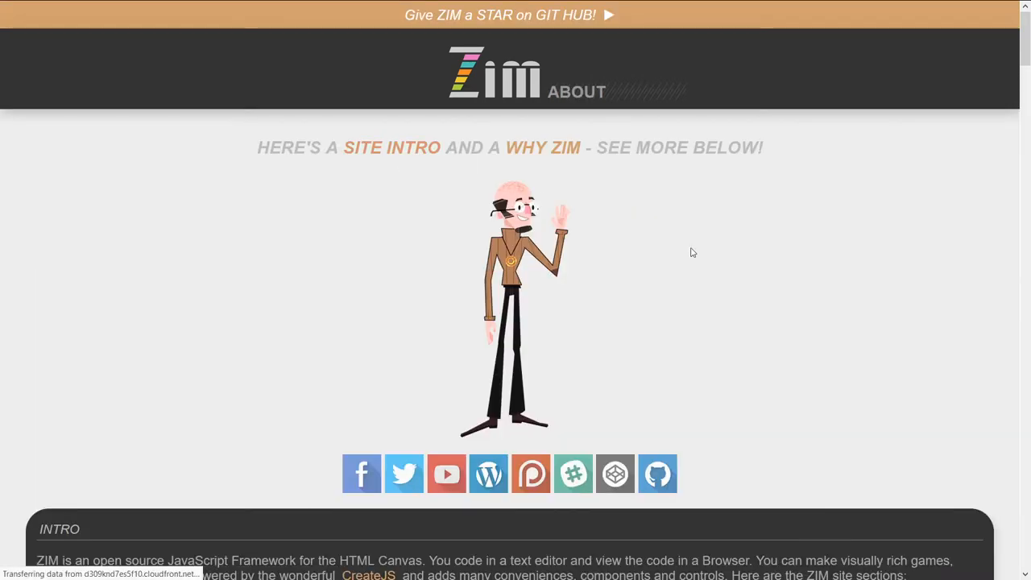
{"action": "scroll", "scroll_direction": "down", "scroll_amount": 3}
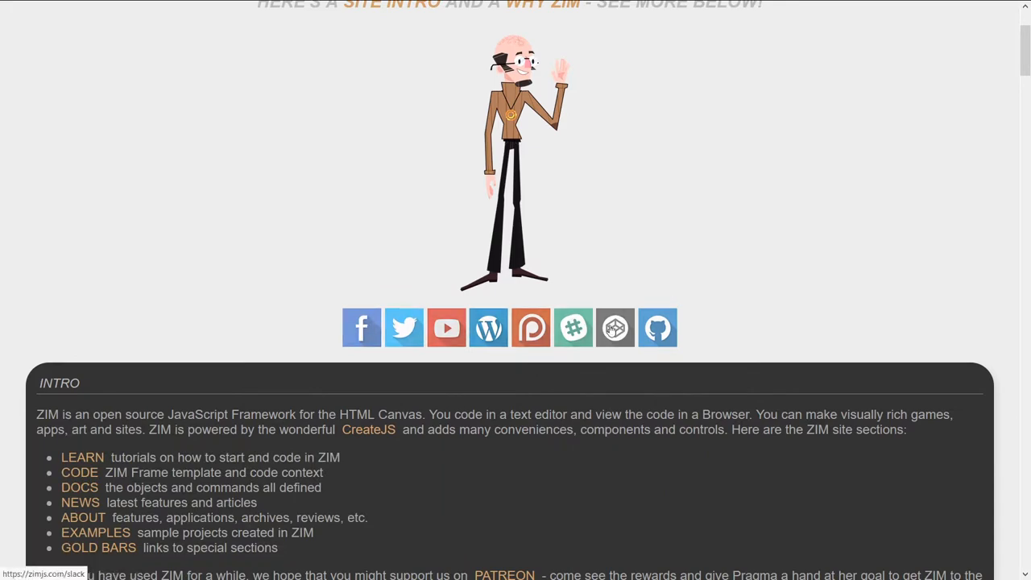
{"action": "mouse_move", "coordinate": [615, 327]}
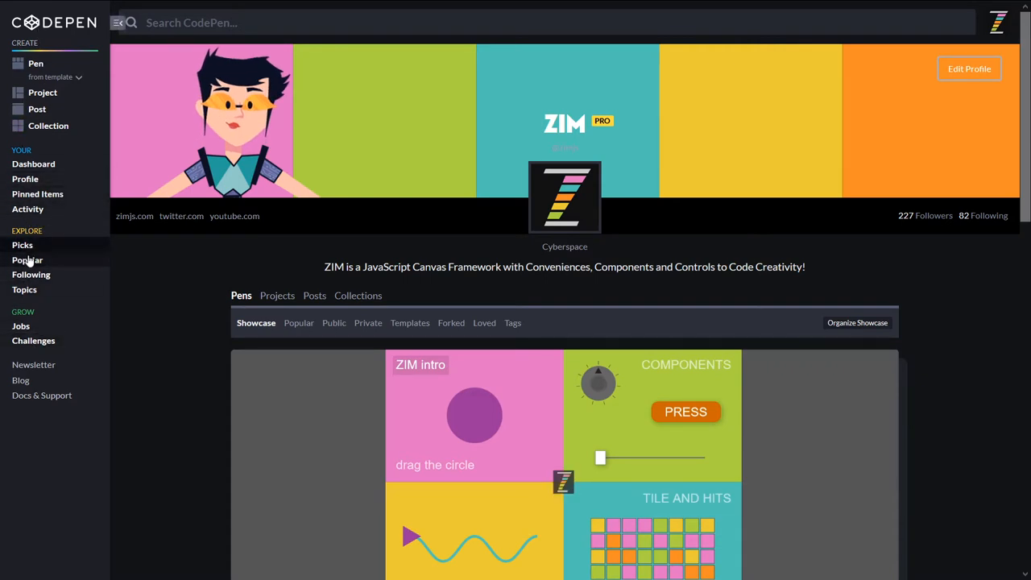
{"action": "mouse_move", "coordinate": [24, 294]}
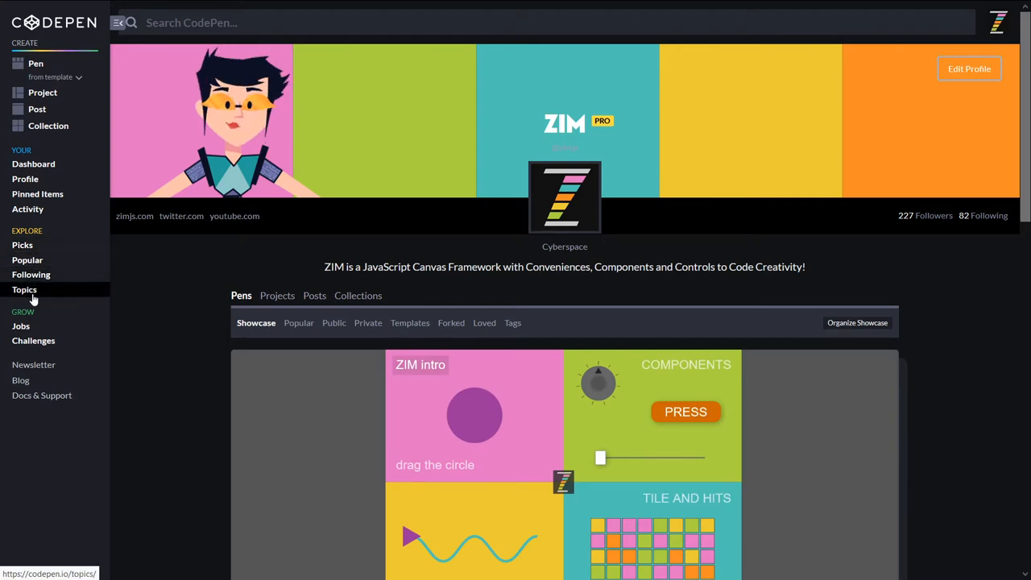
Step: Show CodePen's Explore Topics page with cards for React, Vue, D3.js, ZIM, GSAP and more
{"action": "left_click", "coordinate": [24, 290]}
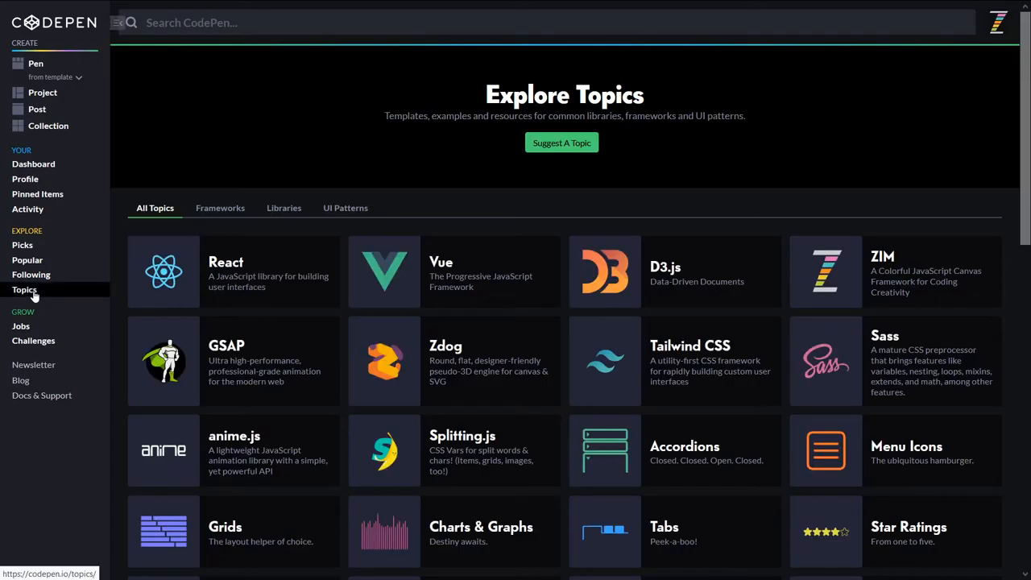
{"action": "mouse_move", "coordinate": [257, 271]}
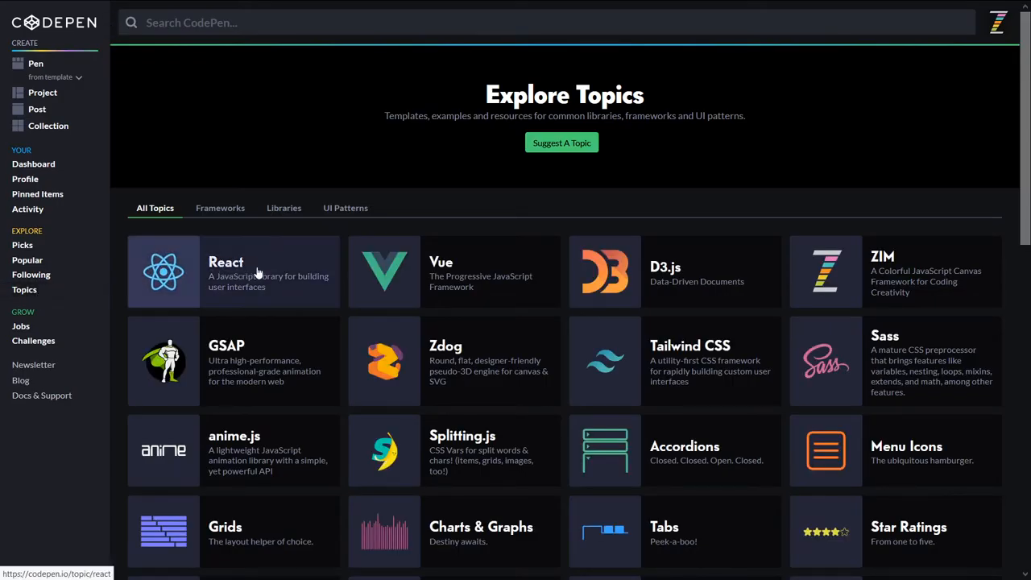
{"action": "mouse_move", "coordinate": [406, 280]}
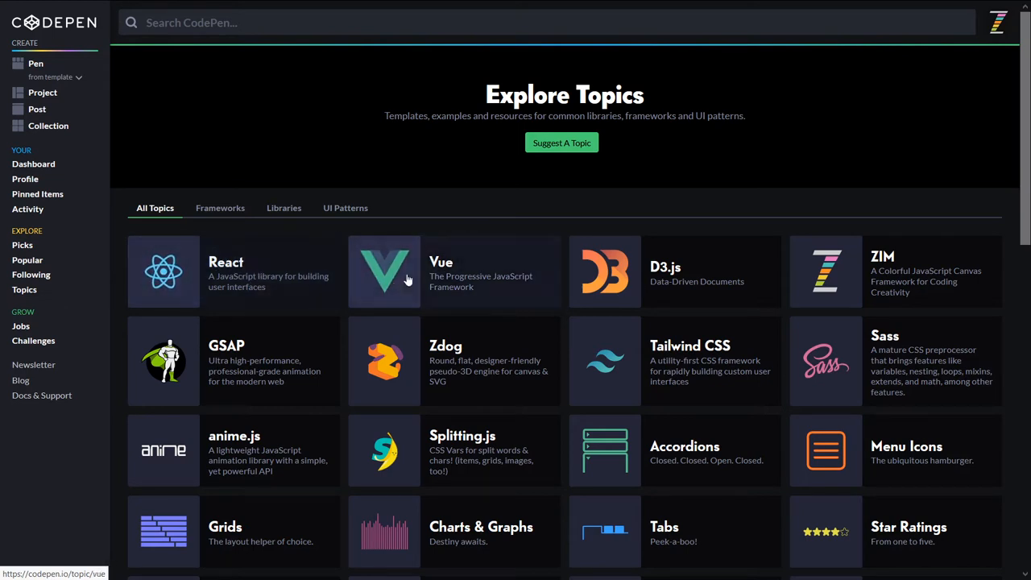
{"action": "mouse_move", "coordinate": [887, 282]}
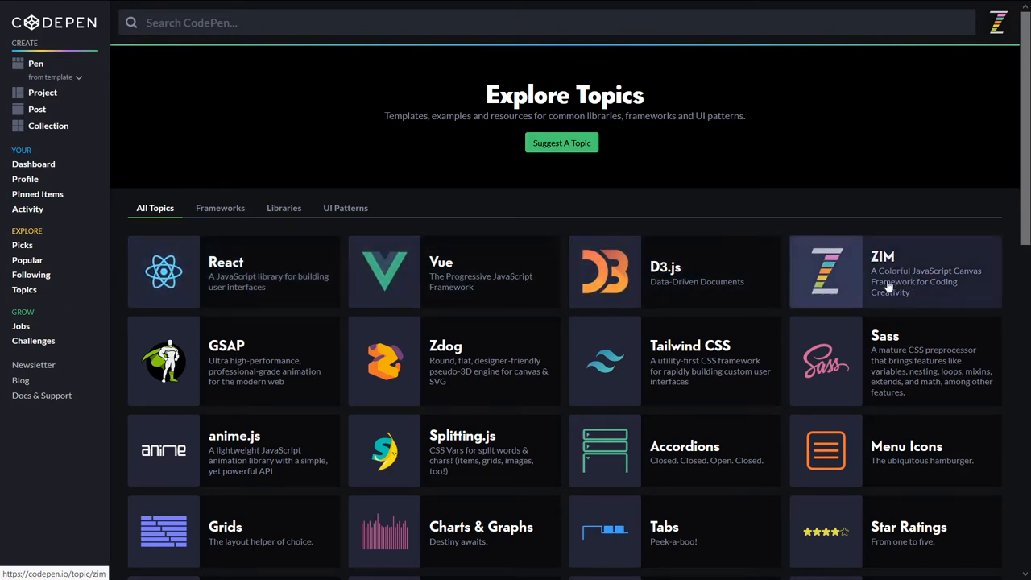
{"action": "mouse_move", "coordinate": [998, 160]}
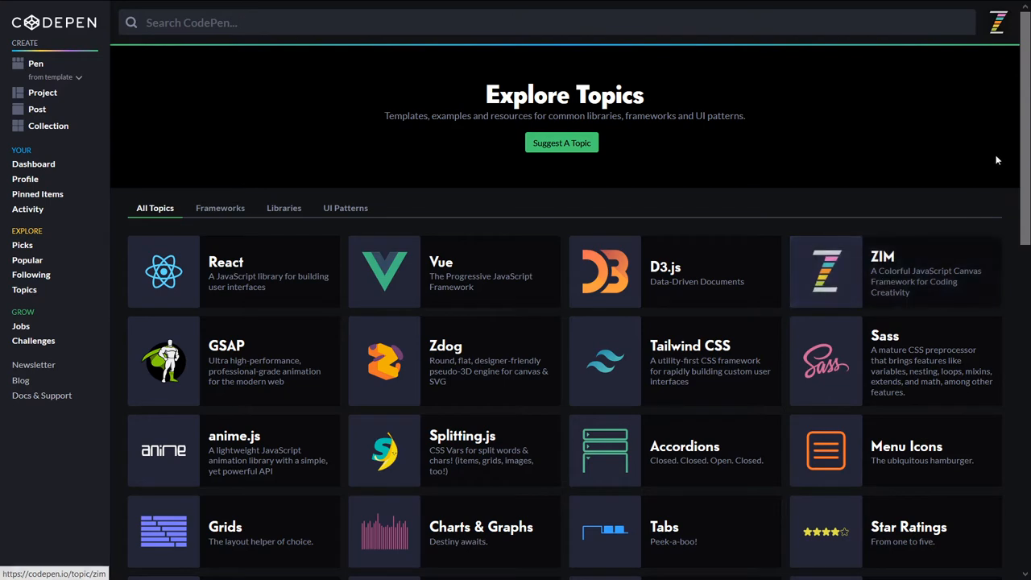
{"action": "mouse_move", "coordinate": [260, 371]}
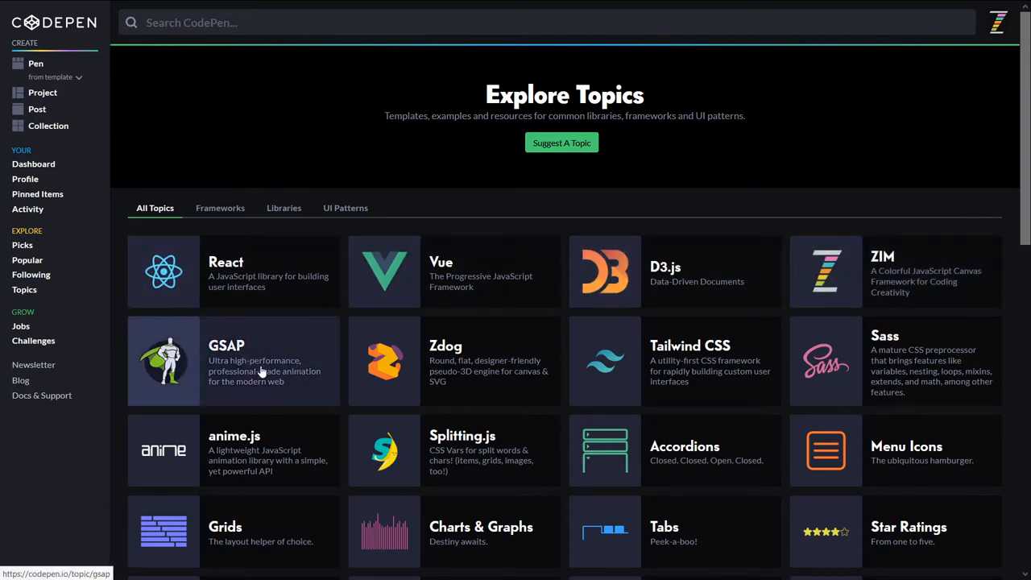
{"action": "mouse_move", "coordinate": [529, 443]}
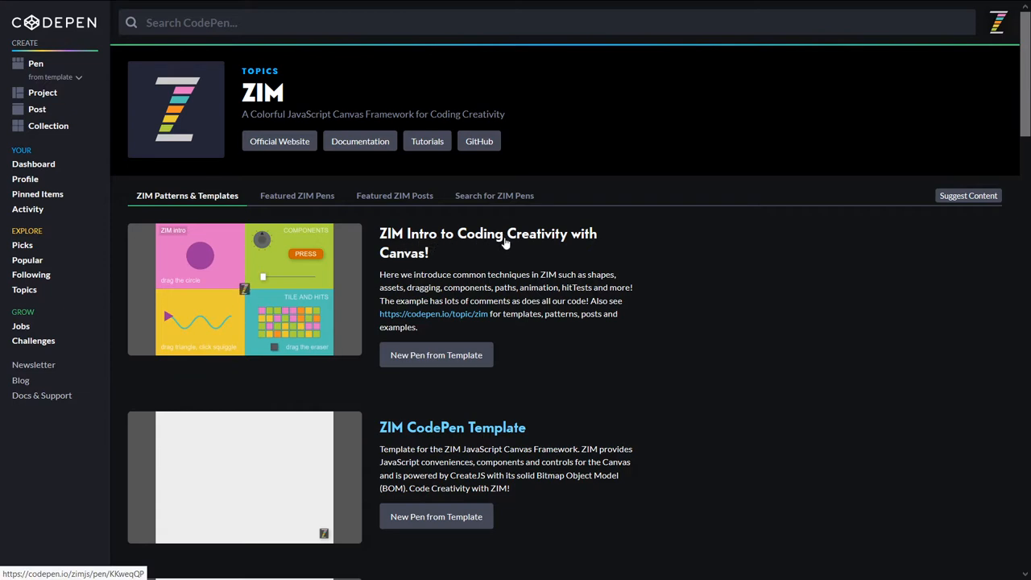
{"action": "mouse_move", "coordinate": [235, 268]}
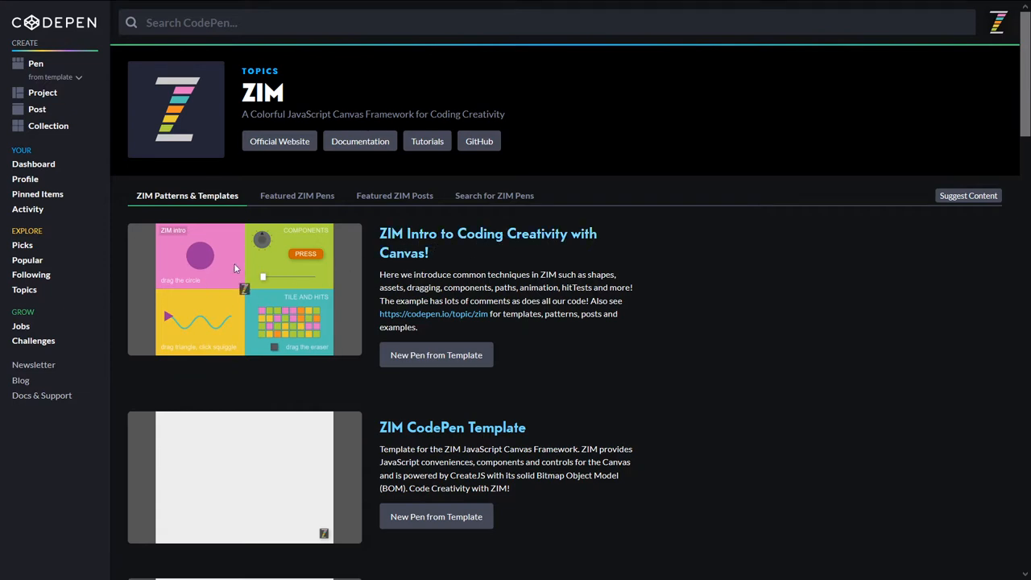
{"action": "mouse_move", "coordinate": [258, 254]}
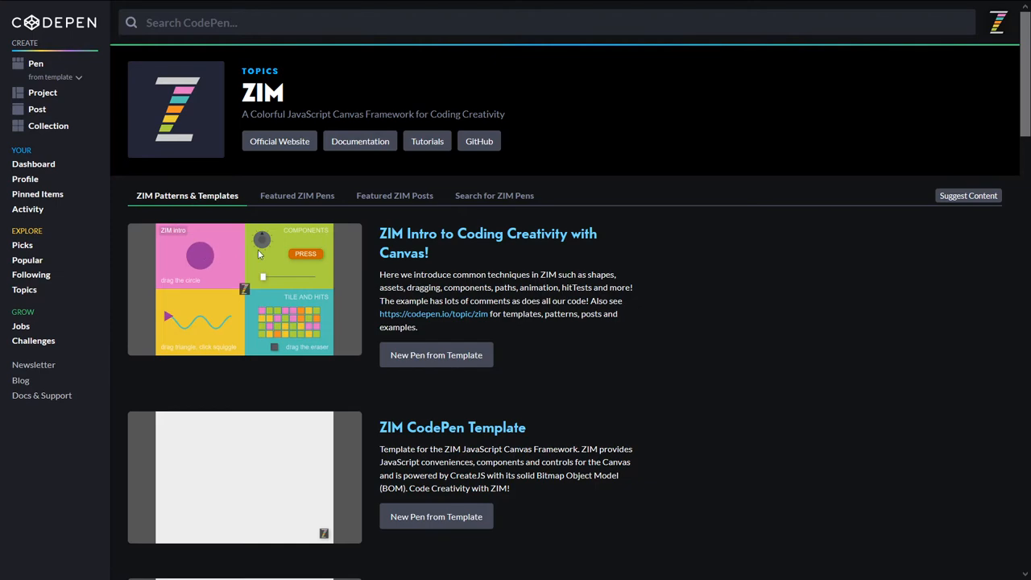
{"action": "mouse_move", "coordinate": [335, 295]}
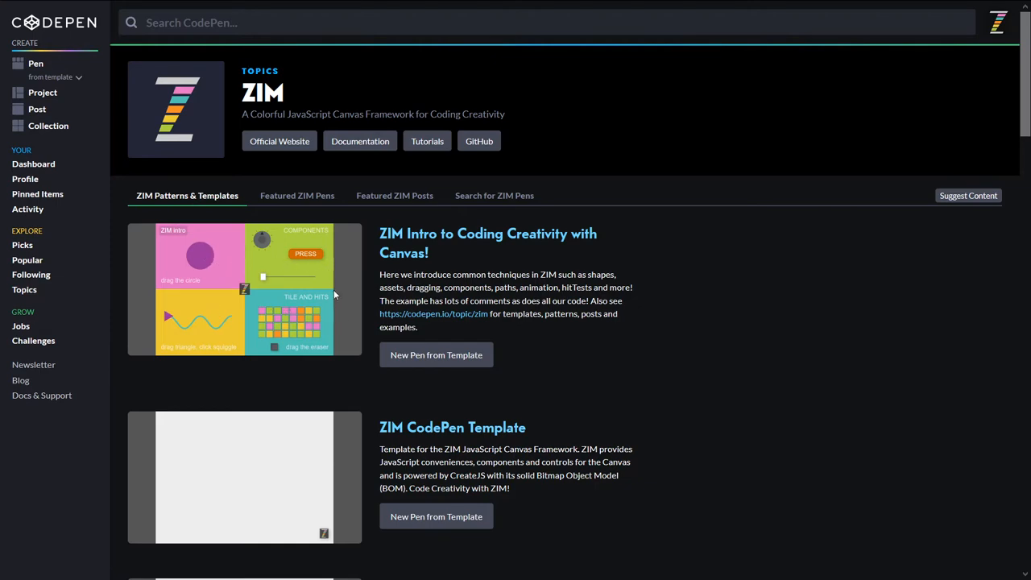
Step: Read down the ZIM Patterns & Templates list past draggable circle, blob shape and tween animations to the Next button
{"action": "scroll", "scroll_direction": "down", "scroll_amount": 3}
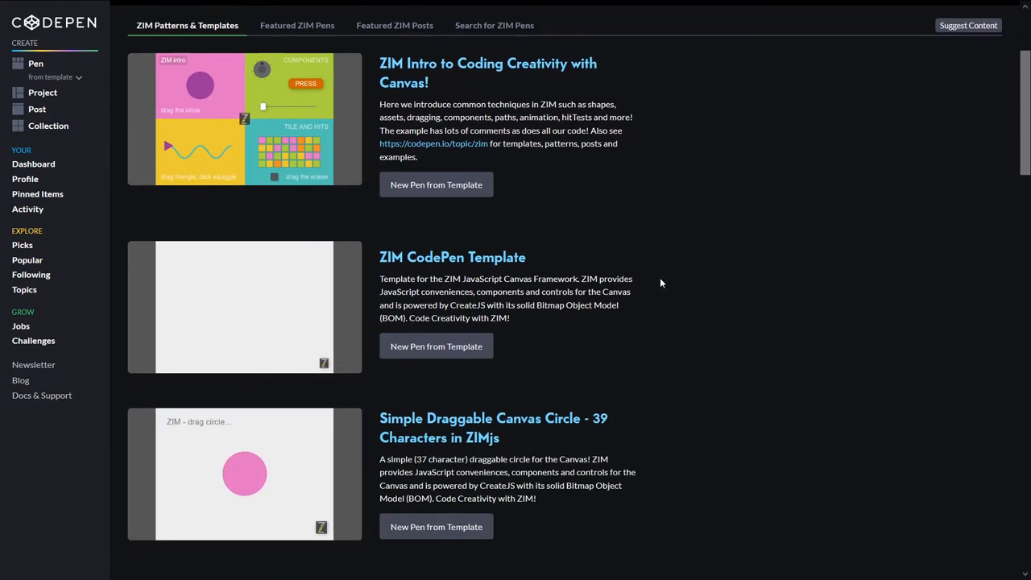
{"action": "scroll", "scroll_direction": "down", "scroll_amount": 3}
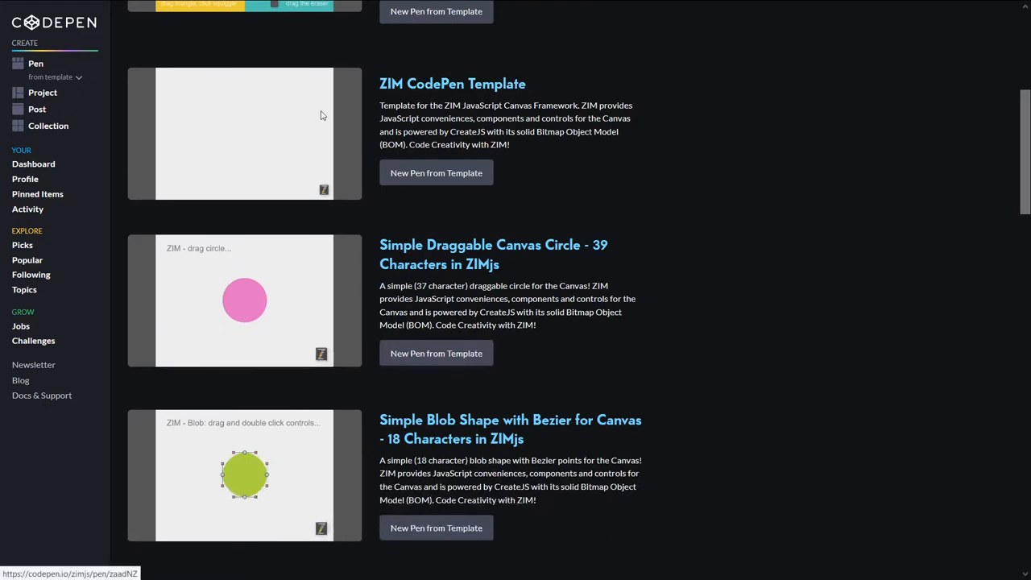
{"action": "mouse_move", "coordinate": [316, 141]}
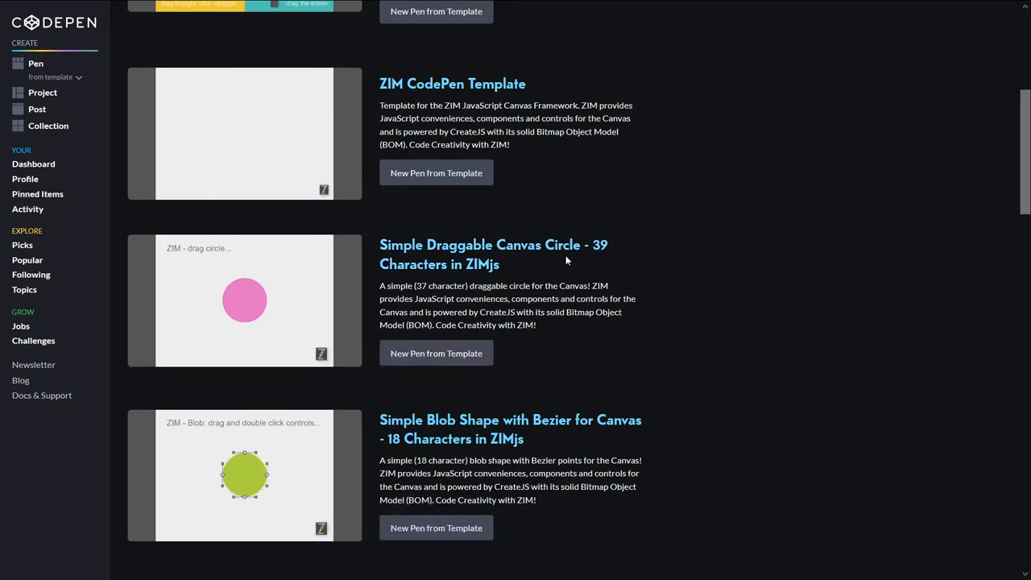
{"action": "scroll", "scroll_direction": "down", "scroll_amount": 3}
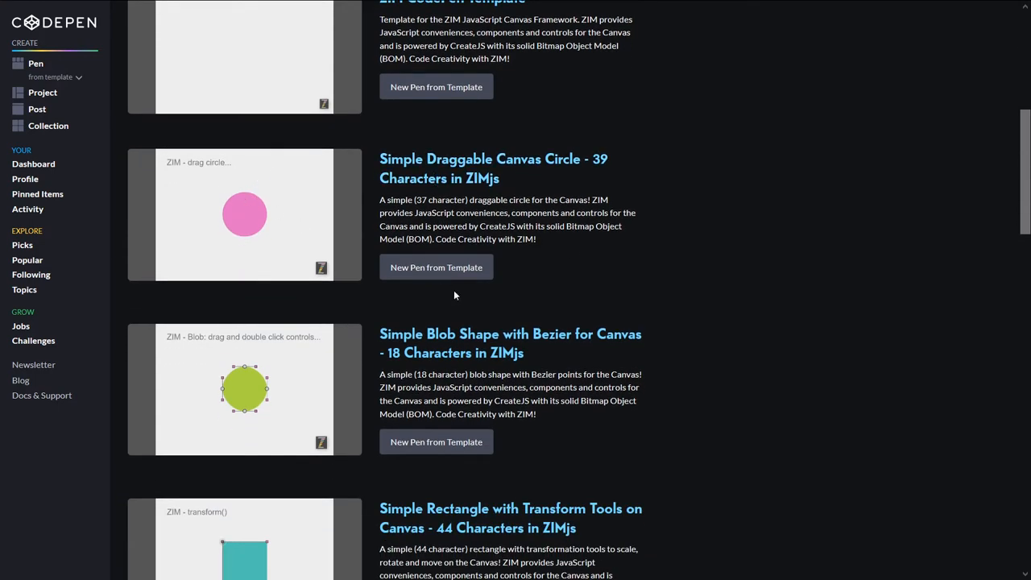
{"action": "scroll", "scroll_direction": "down", "scroll_amount": 3}
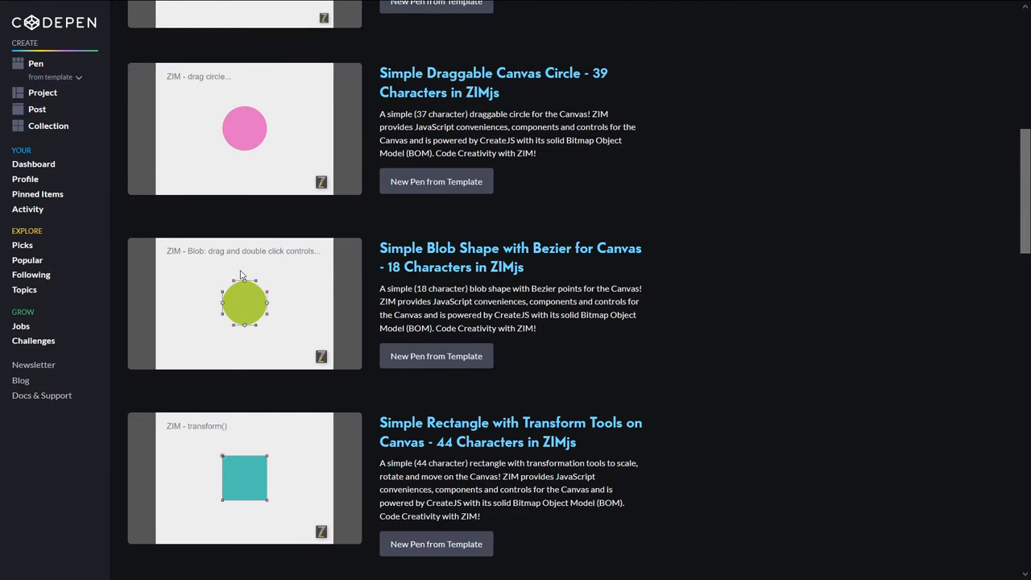
{"action": "scroll", "scroll_direction": "down", "scroll_amount": 3}
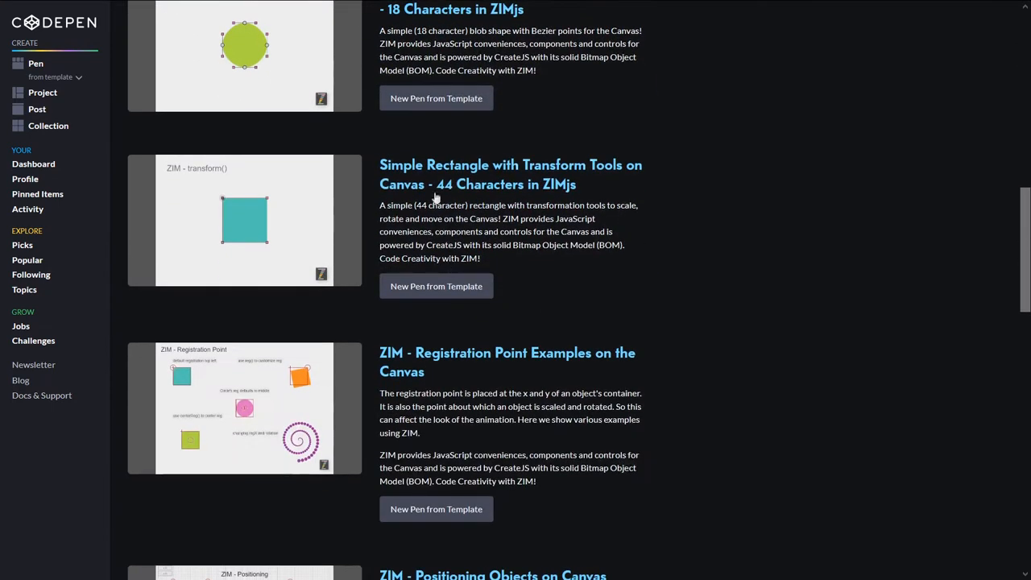
{"action": "scroll", "scroll_direction": "down", "scroll_amount": 3}
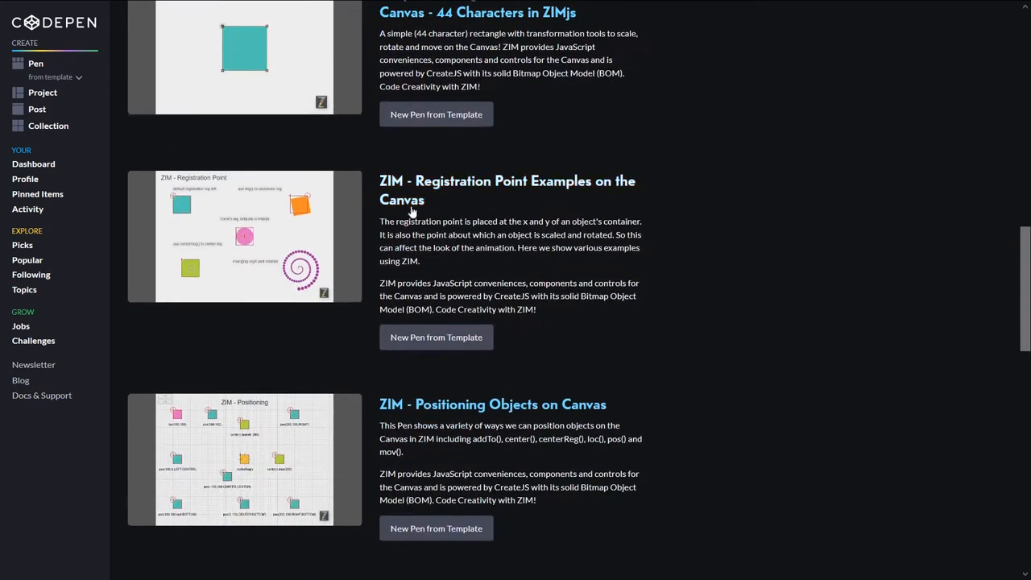
{"action": "scroll", "scroll_direction": "down", "scroll_amount": 3}
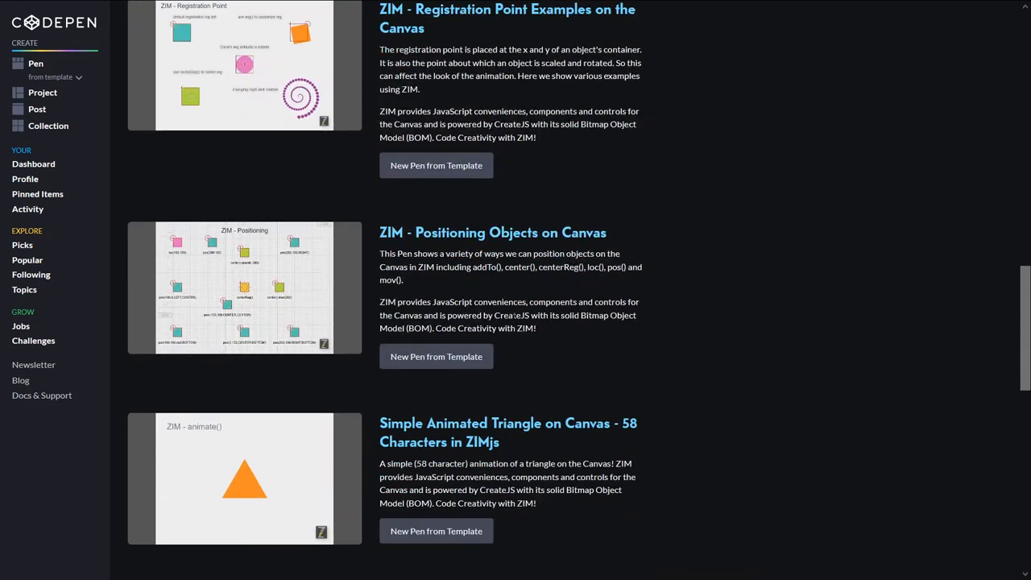
{"action": "scroll", "scroll_direction": "down", "scroll_amount": 3}
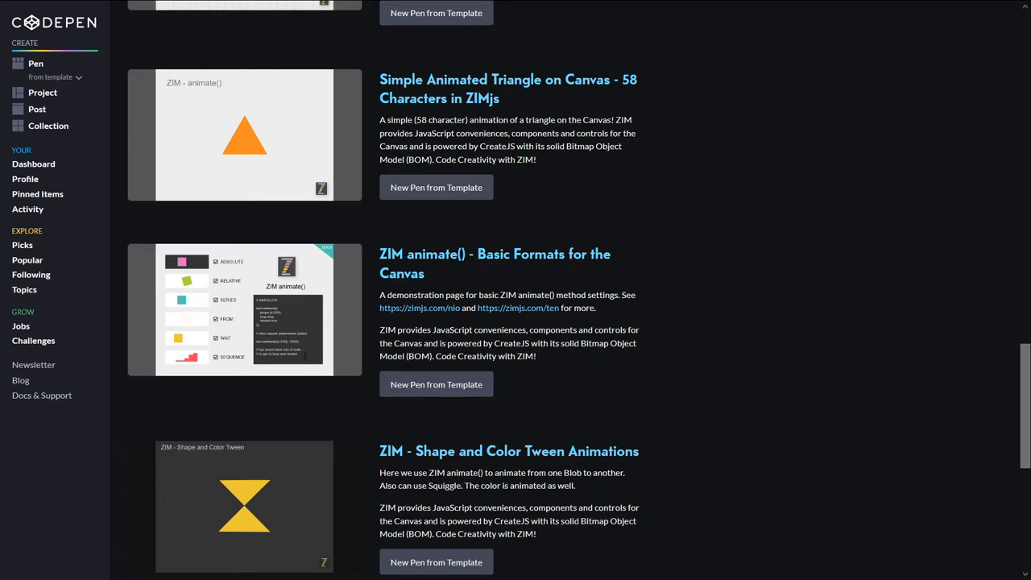
{"action": "scroll", "scroll_direction": "down", "scroll_amount": 3}
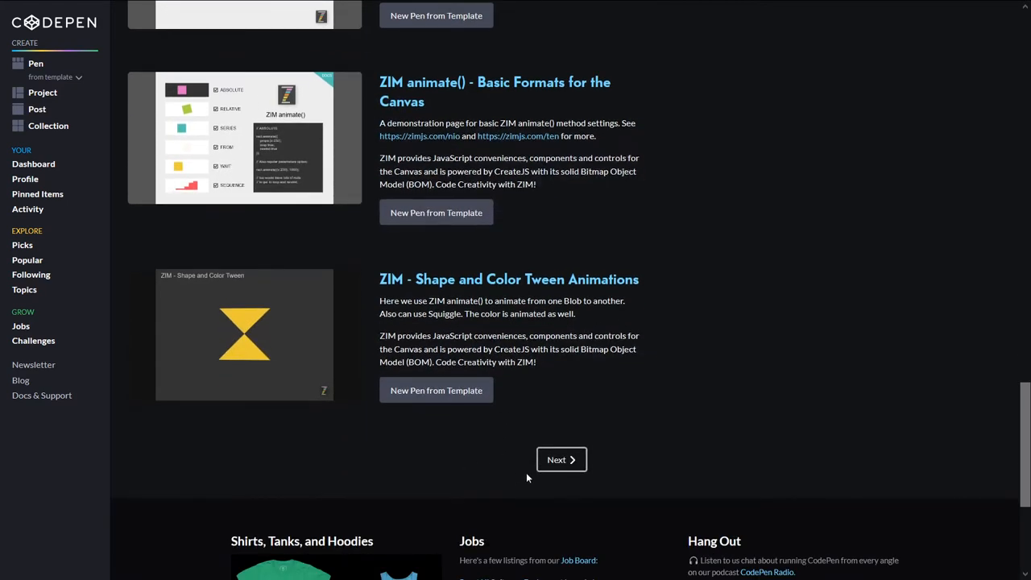
Step: Move to the next page of ZIM templates and read down to its last entry, ZIM - HitTest on Path Example
{"action": "left_click", "coordinate": [561, 459]}
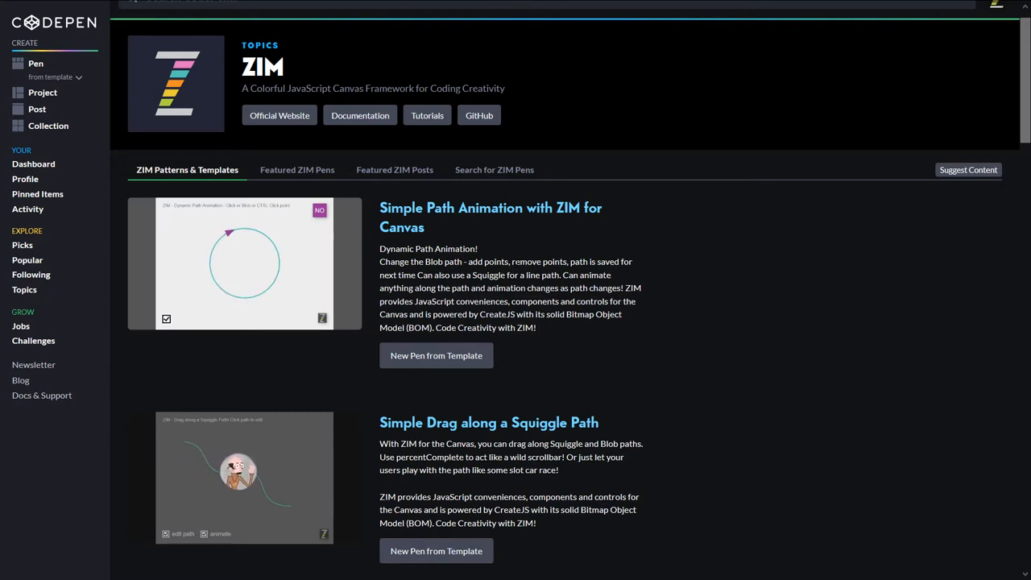
{"action": "mouse_move", "coordinate": [397, 262]}
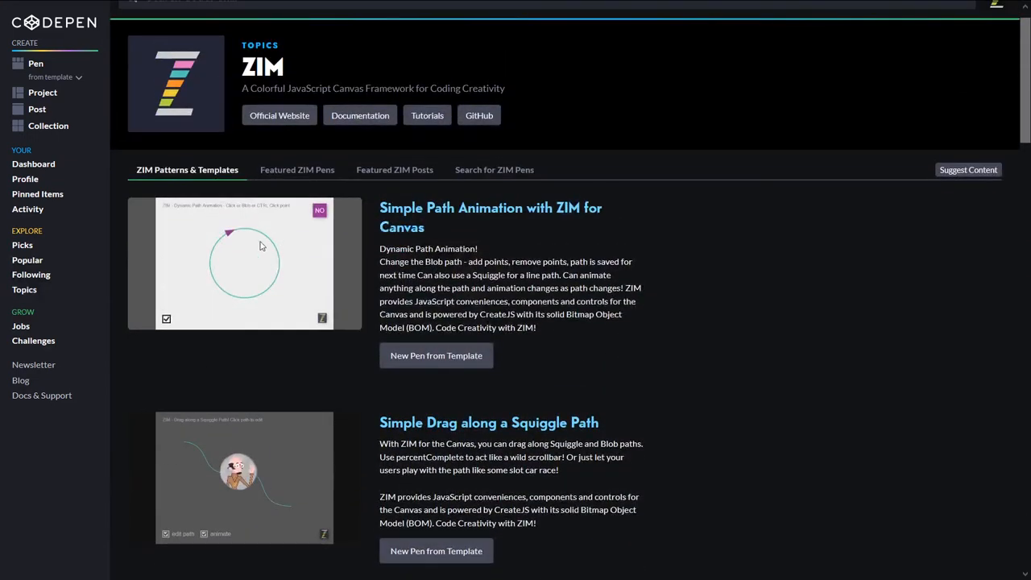
{"action": "mouse_move", "coordinate": [512, 338]}
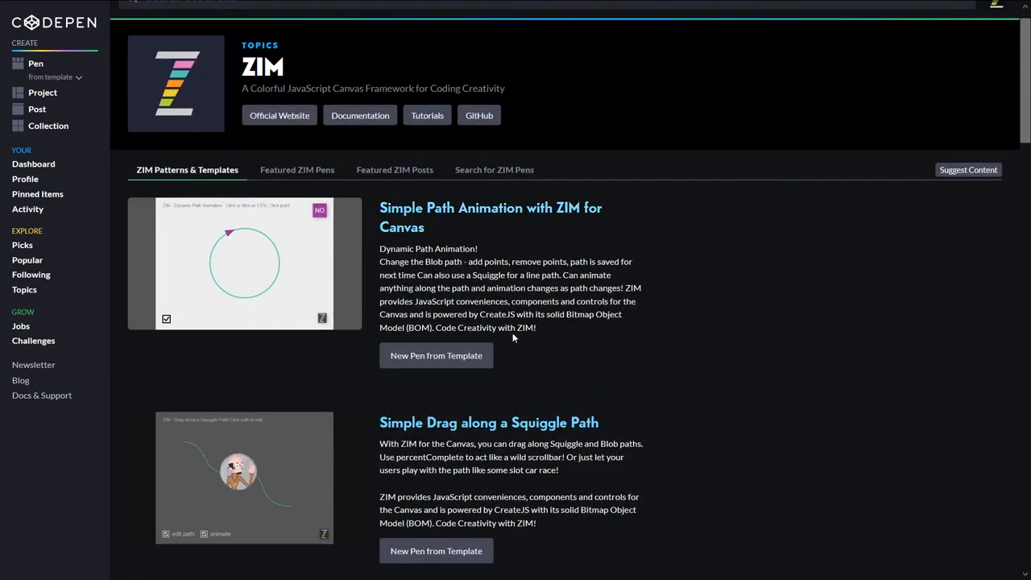
{"action": "scroll", "scroll_direction": "down", "scroll_amount": 3}
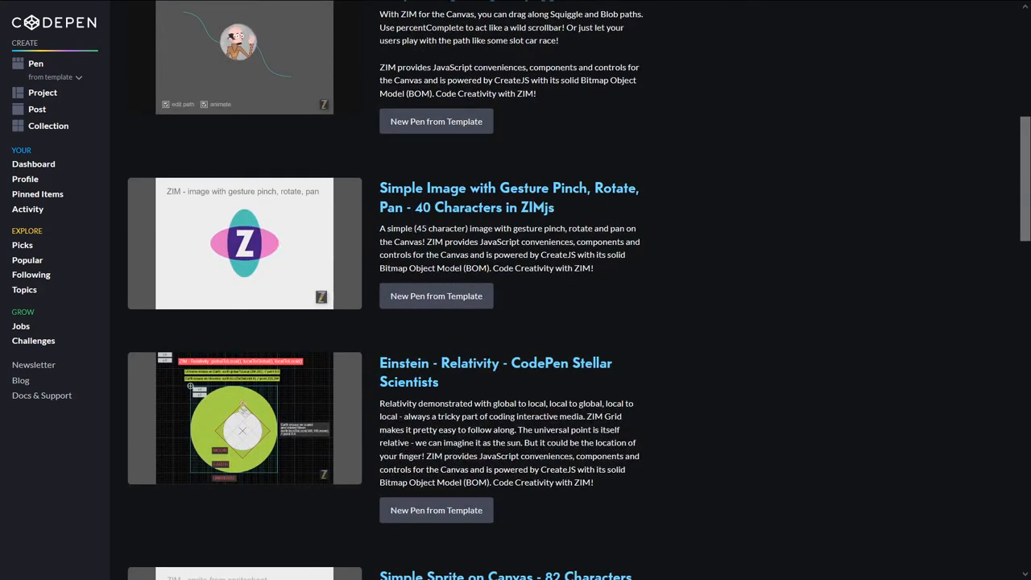
{"action": "scroll", "scroll_direction": "down", "scroll_amount": 3}
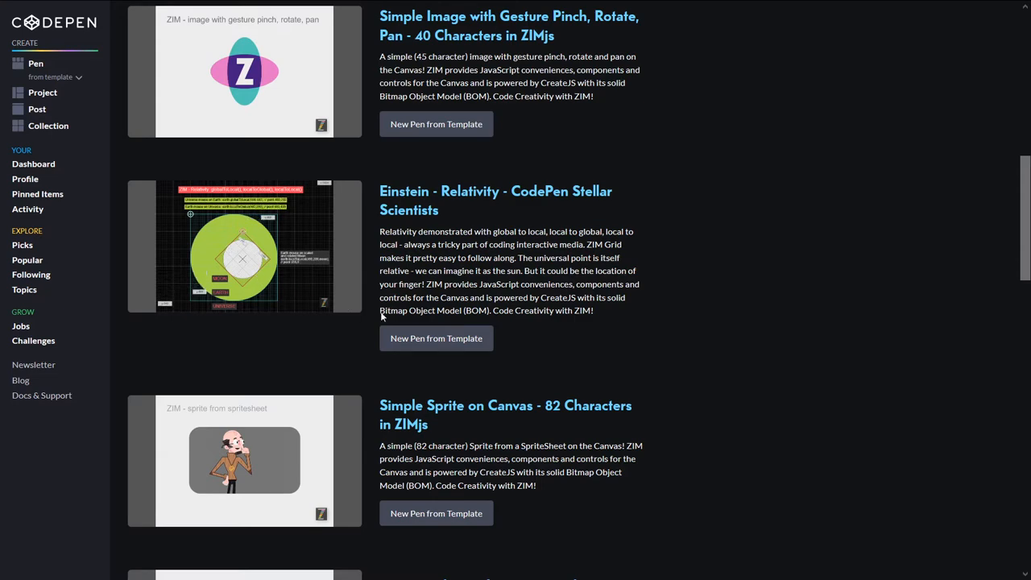
{"action": "scroll", "scroll_direction": "down", "scroll_amount": 3}
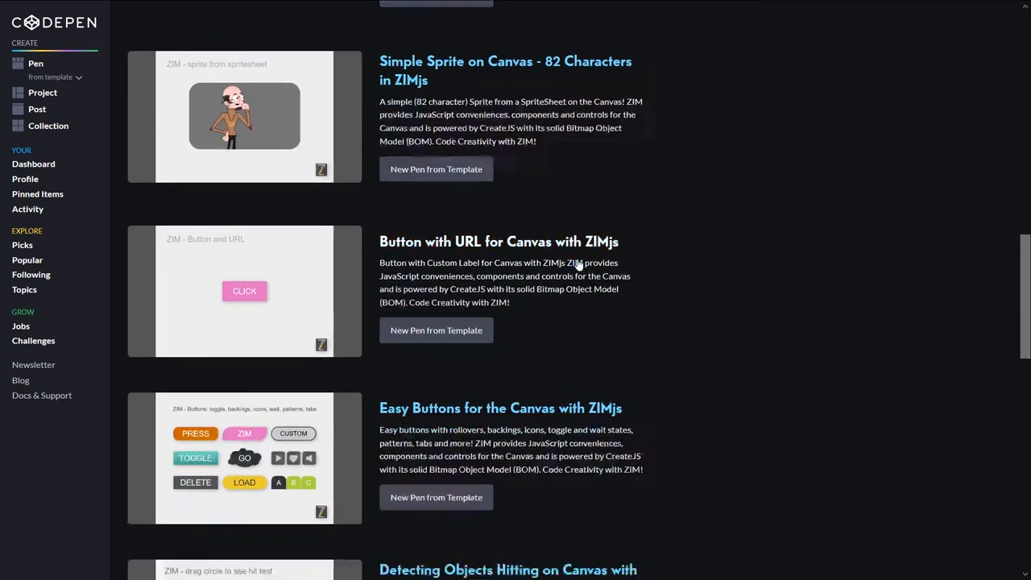
{"action": "scroll", "scroll_direction": "down", "scroll_amount": 3}
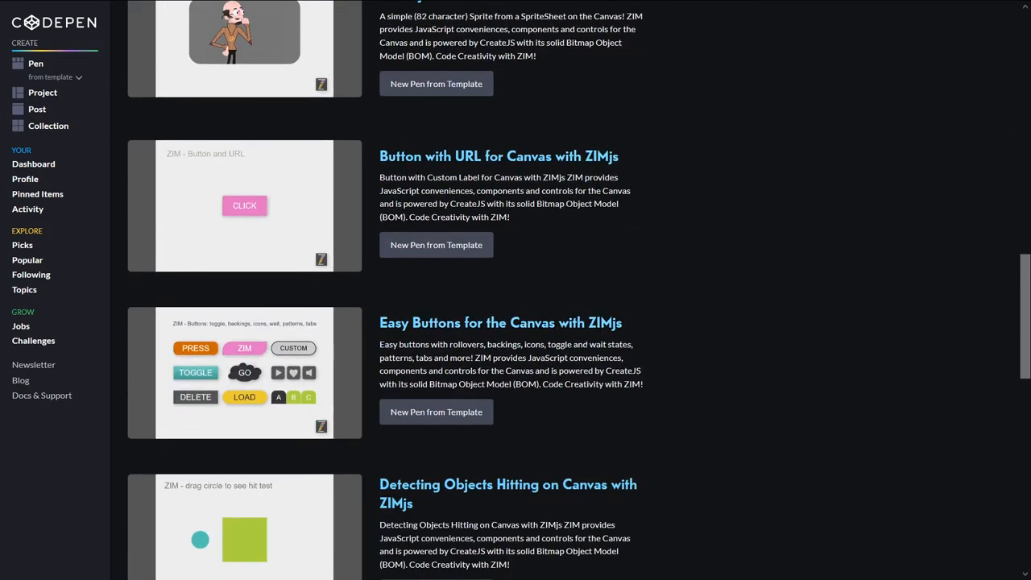
{"action": "scroll", "scroll_direction": "down", "scroll_amount": 3}
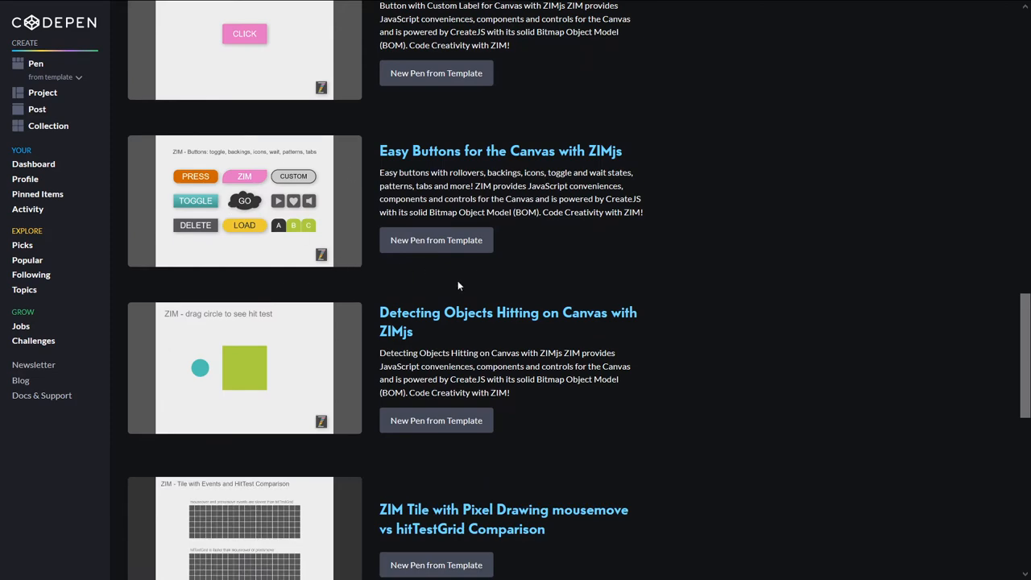
{"action": "scroll", "scroll_direction": "down", "scroll_amount": 3}
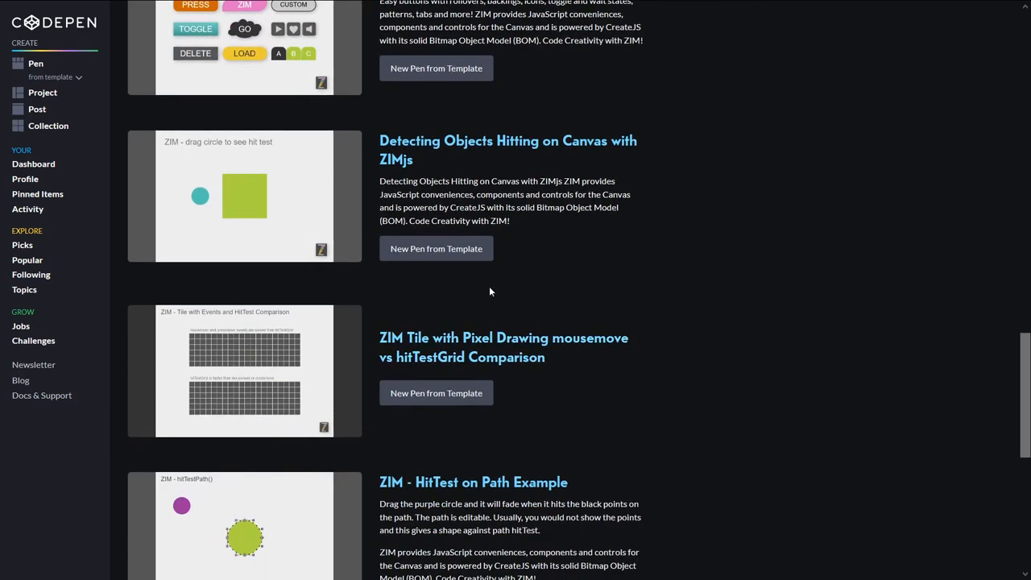
{"action": "scroll", "scroll_direction": "down", "scroll_amount": 3}
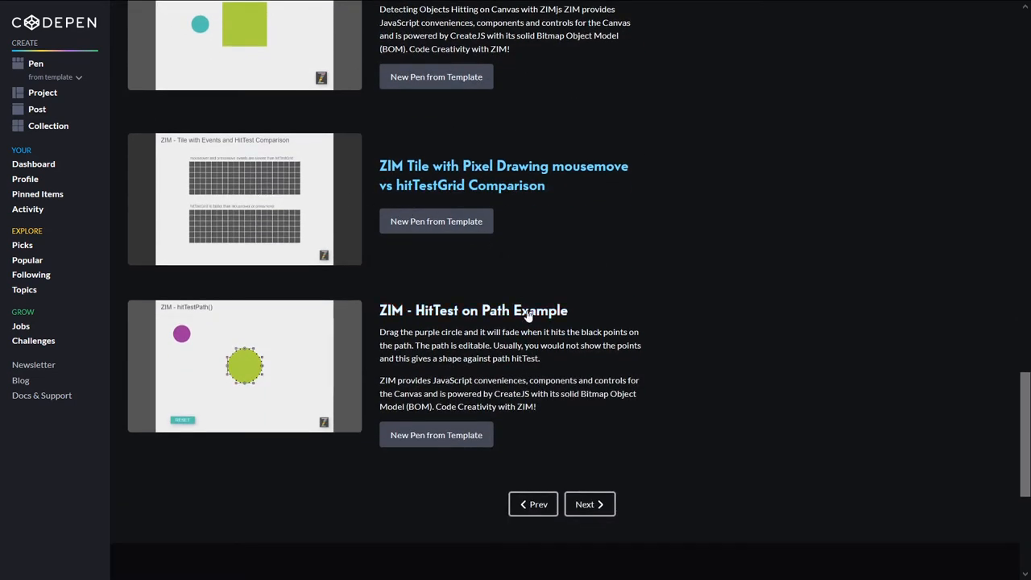
{"action": "scroll", "scroll_direction": "down", "scroll_amount": 3}
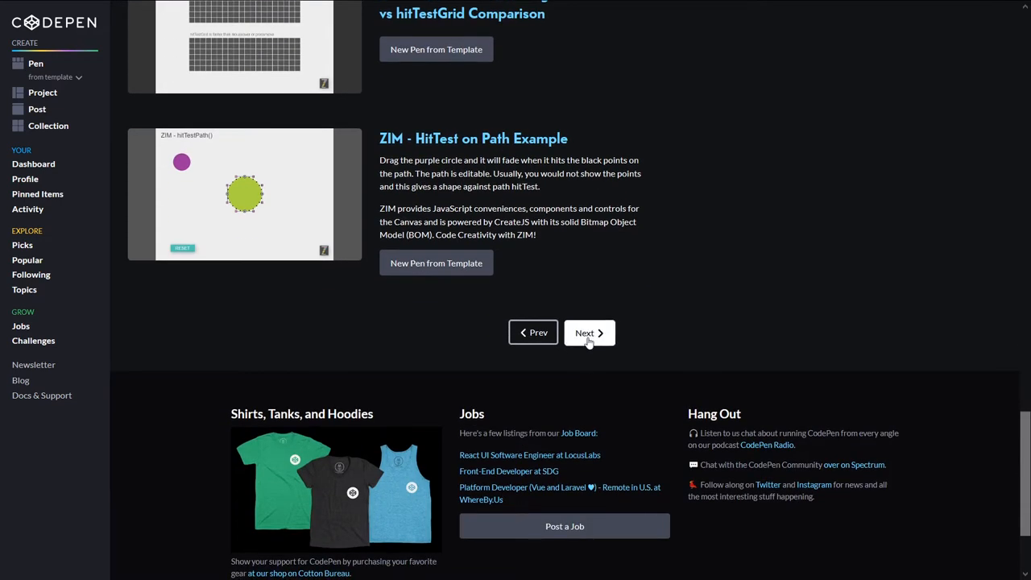
Step: Move to the last page of ZIM templates and read down to its final entry, ZIM Physics
{"action": "left_click", "coordinate": [590, 332]}
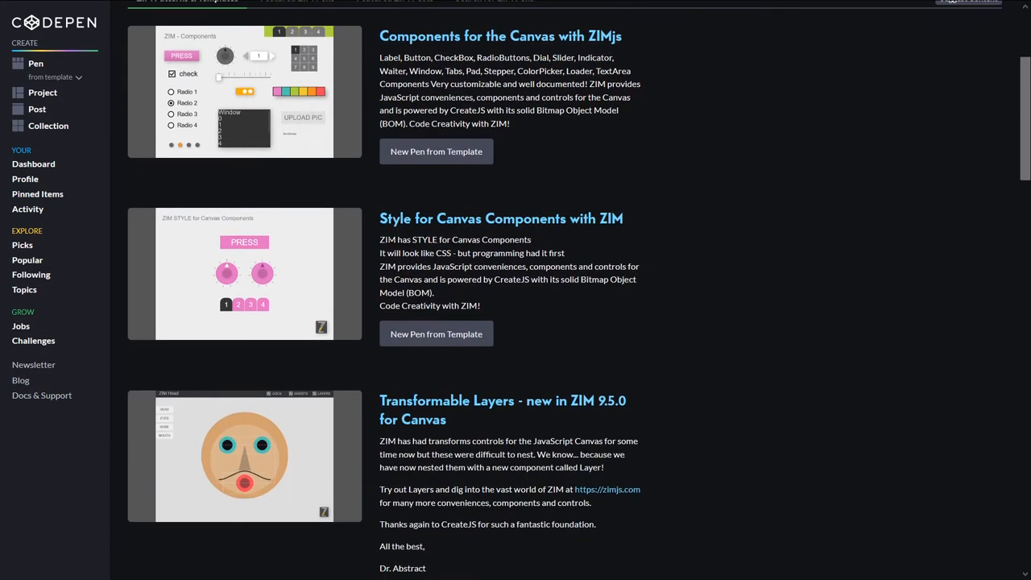
{"action": "scroll", "scroll_direction": "down", "scroll_amount": 3}
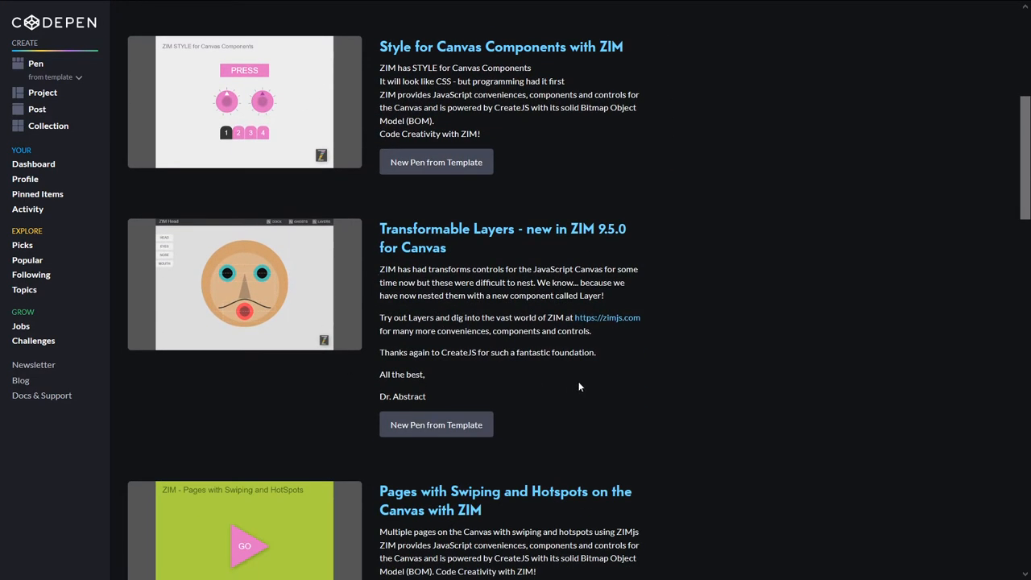
{"action": "scroll", "scroll_direction": "down", "scroll_amount": 3}
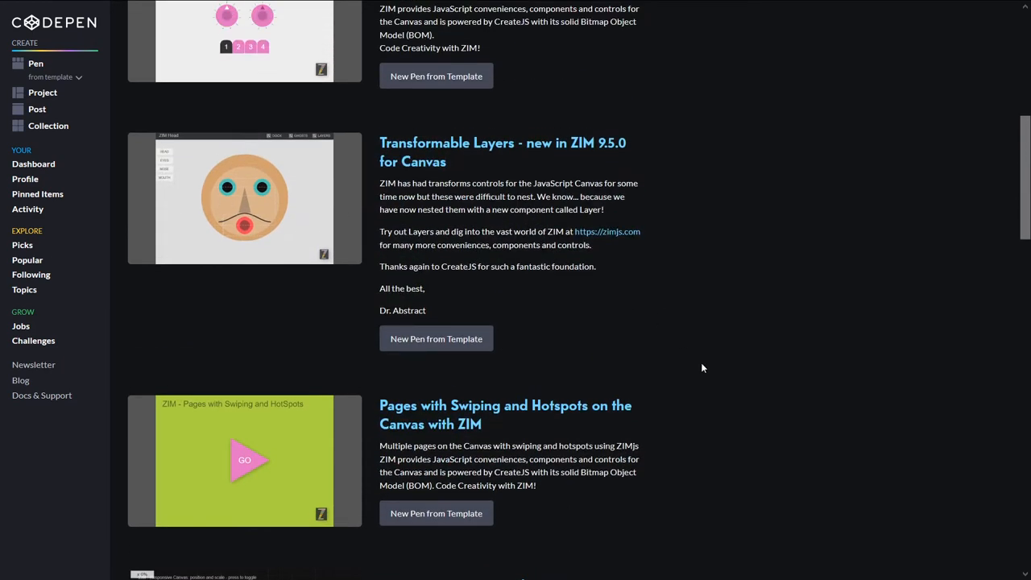
{"action": "scroll", "scroll_direction": "down", "scroll_amount": 3}
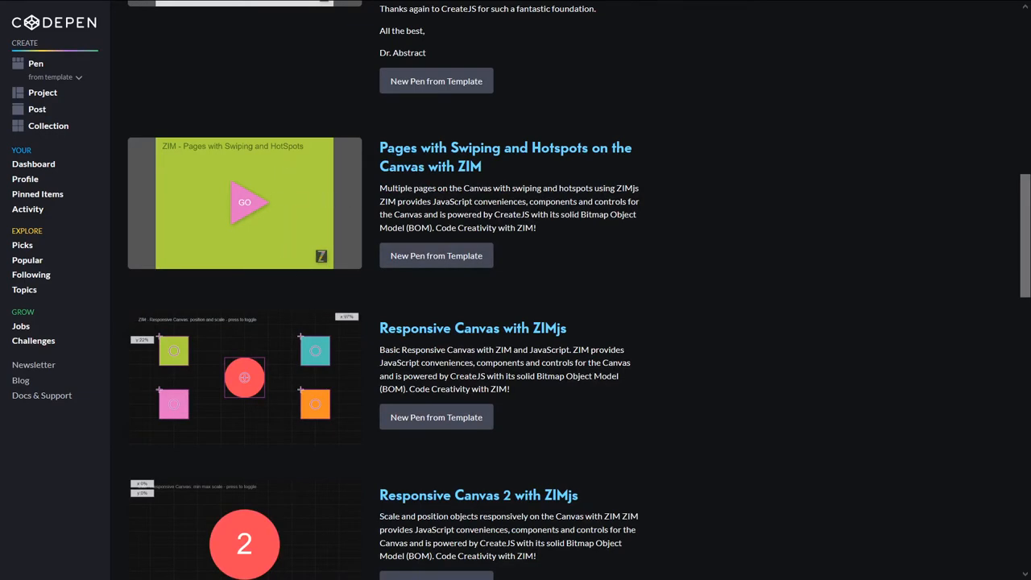
{"action": "scroll", "scroll_direction": "down", "scroll_amount": 3}
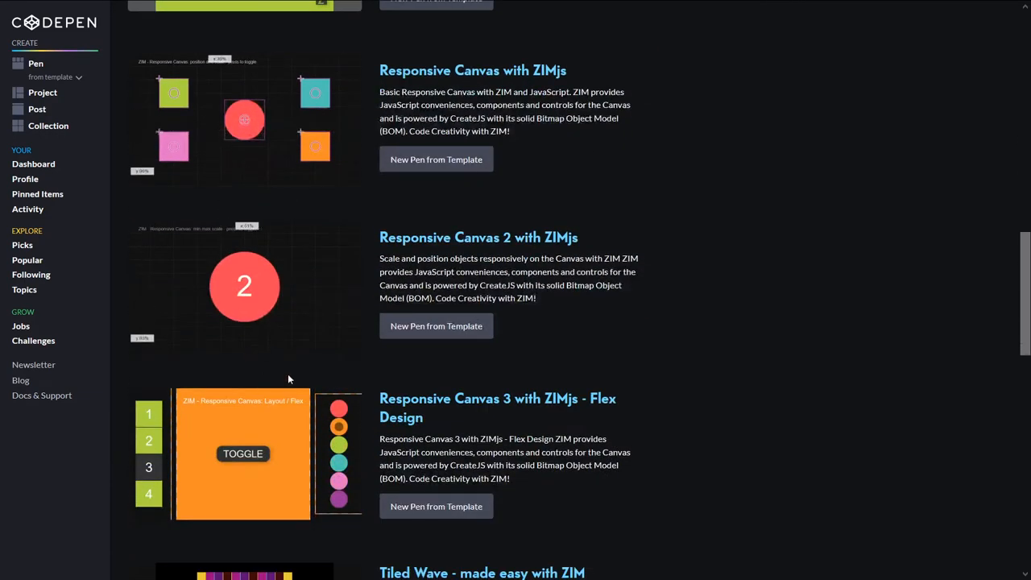
{"action": "scroll", "scroll_direction": "down", "scroll_amount": 3}
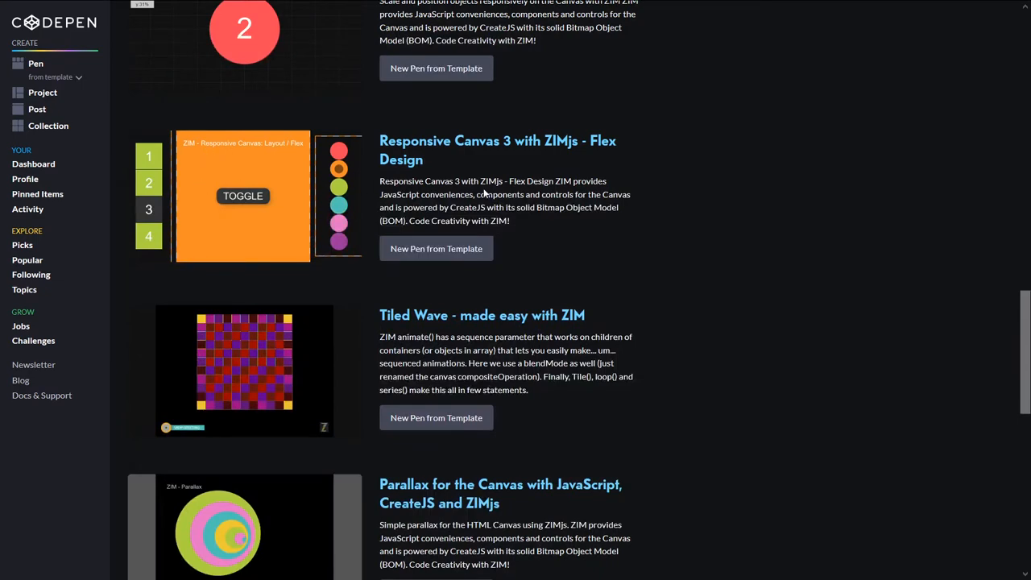
{"action": "scroll", "scroll_direction": "down", "scroll_amount": 3}
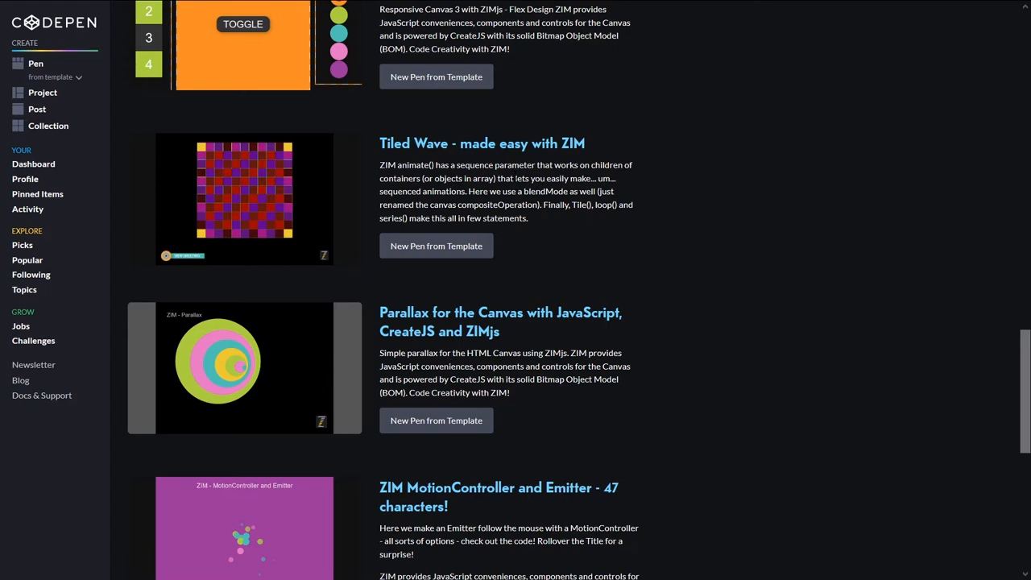
{"action": "scroll", "scroll_direction": "down", "scroll_amount": 3}
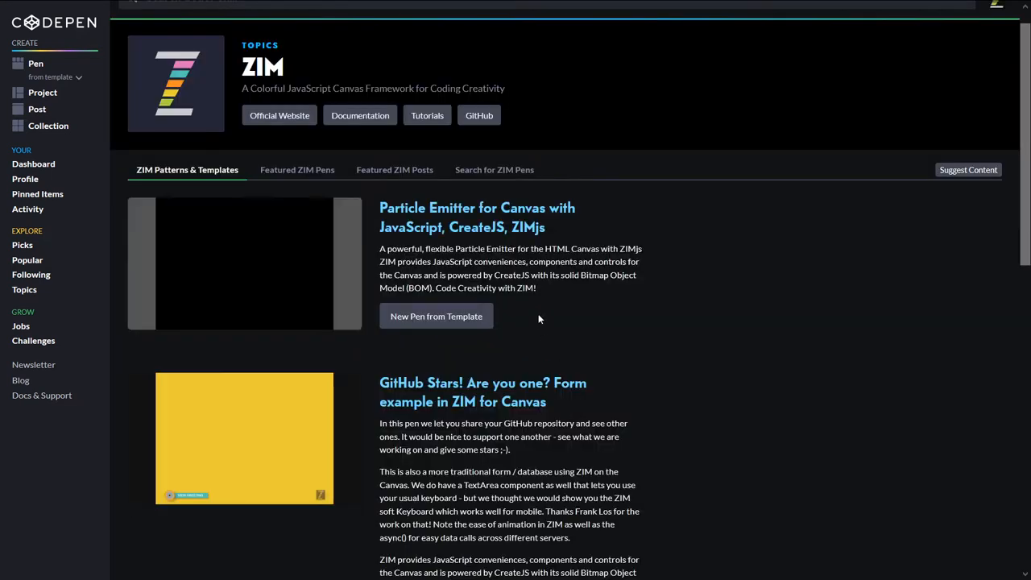
{"action": "scroll", "scroll_direction": "down", "scroll_amount": 3}
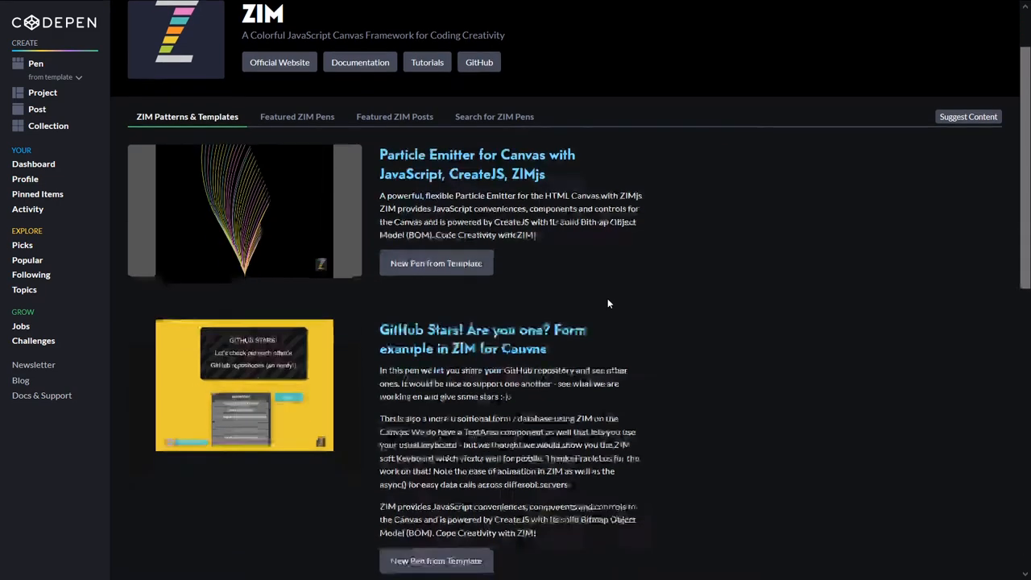
{"action": "scroll", "scroll_direction": "down", "scroll_amount": 3}
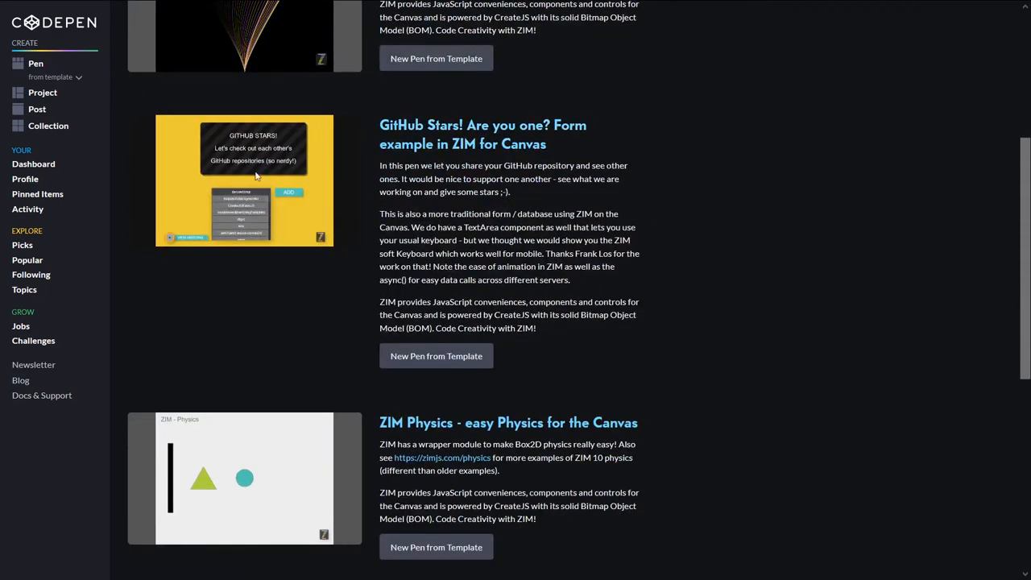
{"action": "scroll", "scroll_direction": "down", "scroll_amount": 3}
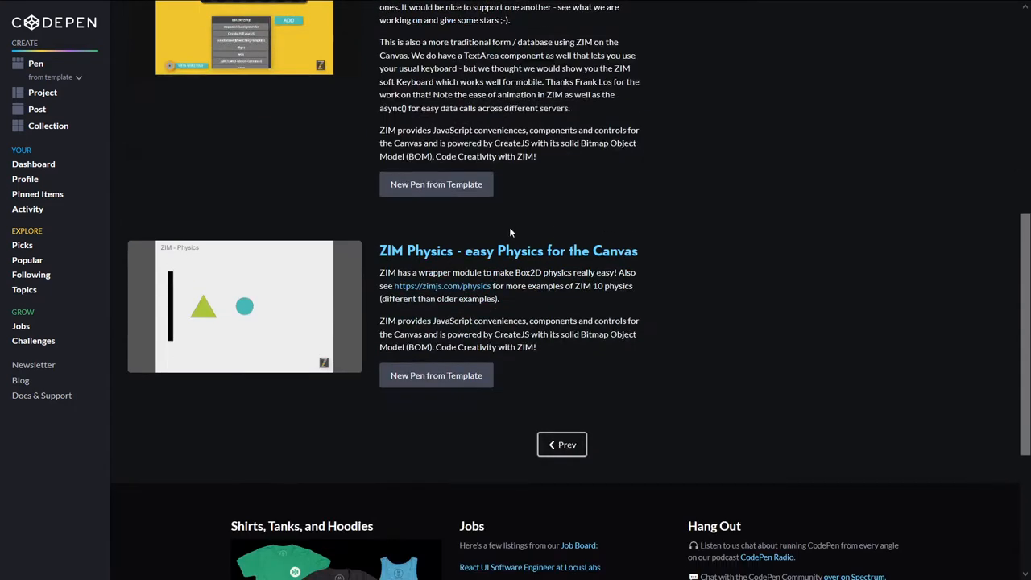
{"action": "mouse_move", "coordinate": [390, 406]}
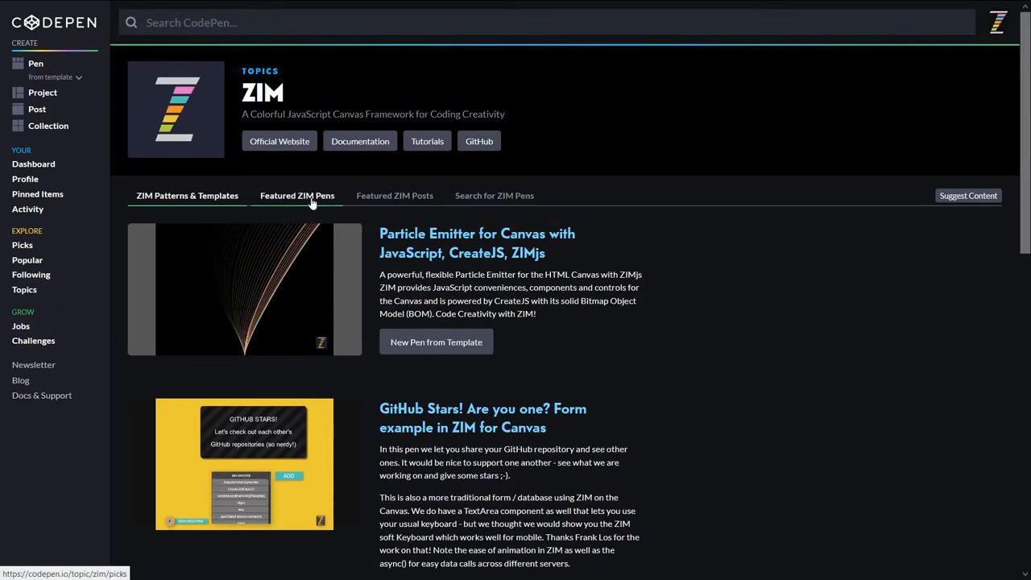
Step: Switch the ZIM topic page to Featured ZIM Pens, briefly back to templates, then to featured pens again
{"action": "left_click", "coordinate": [187, 195]}
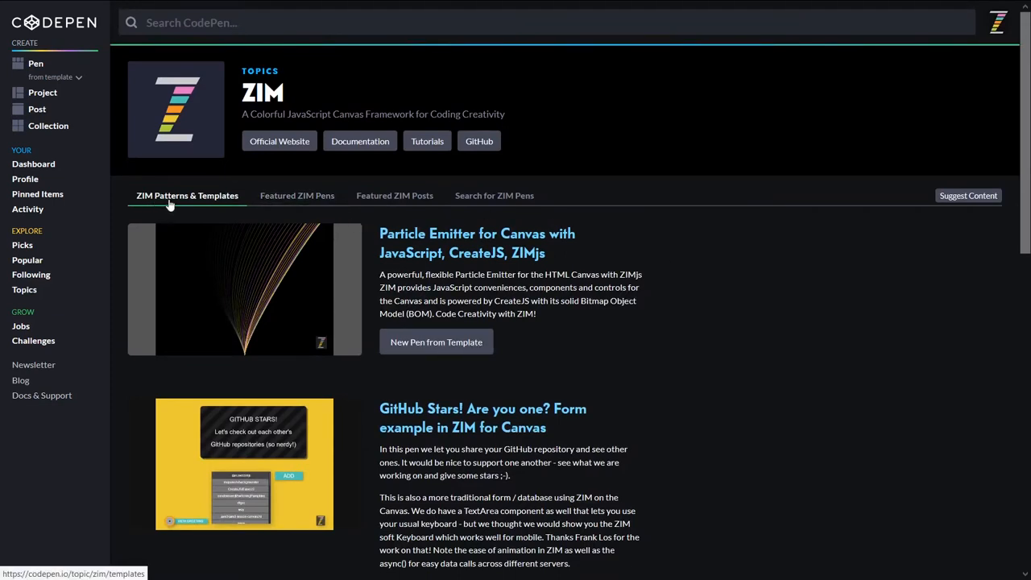
{"action": "left_click", "coordinate": [296, 195]}
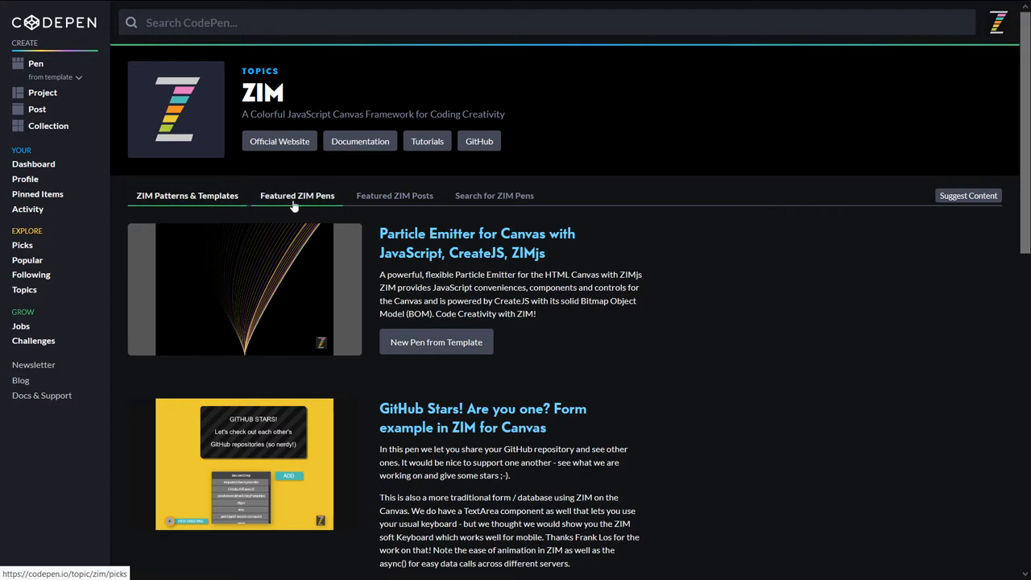
{"action": "left_click", "coordinate": [297, 195]}
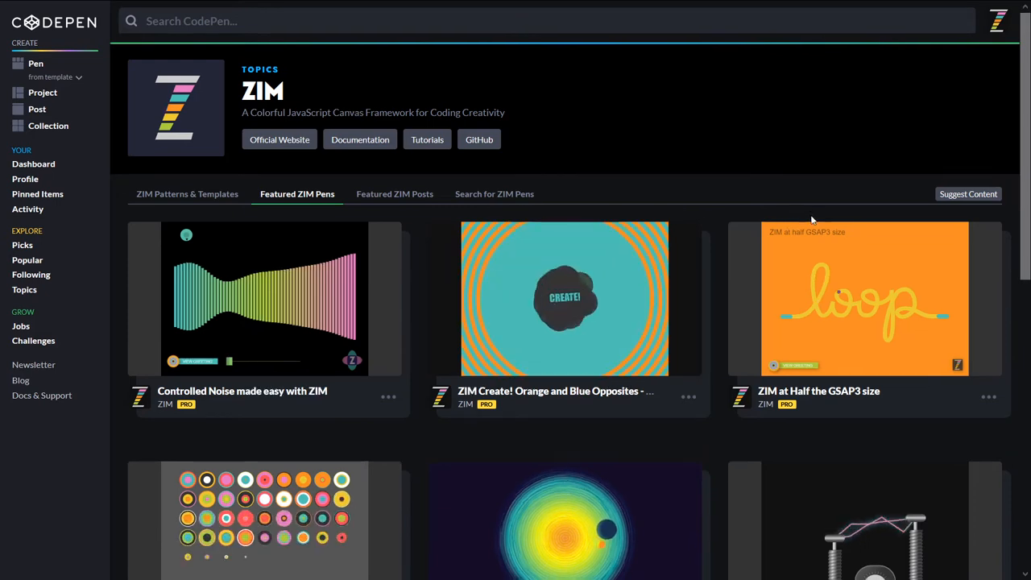
Step: Page forward through featured ZIM pen sets like Ghoul Gate and Happy Holidays, then choose the Space Ship pen
{"action": "scroll", "scroll_direction": "down", "scroll_amount": 3}
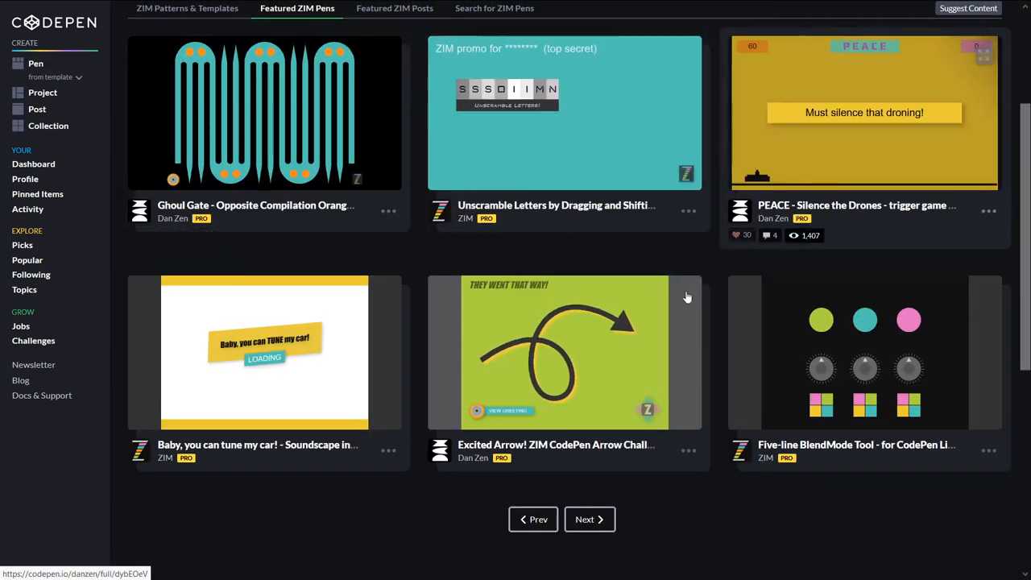
{"action": "left_click", "coordinate": [585, 519]}
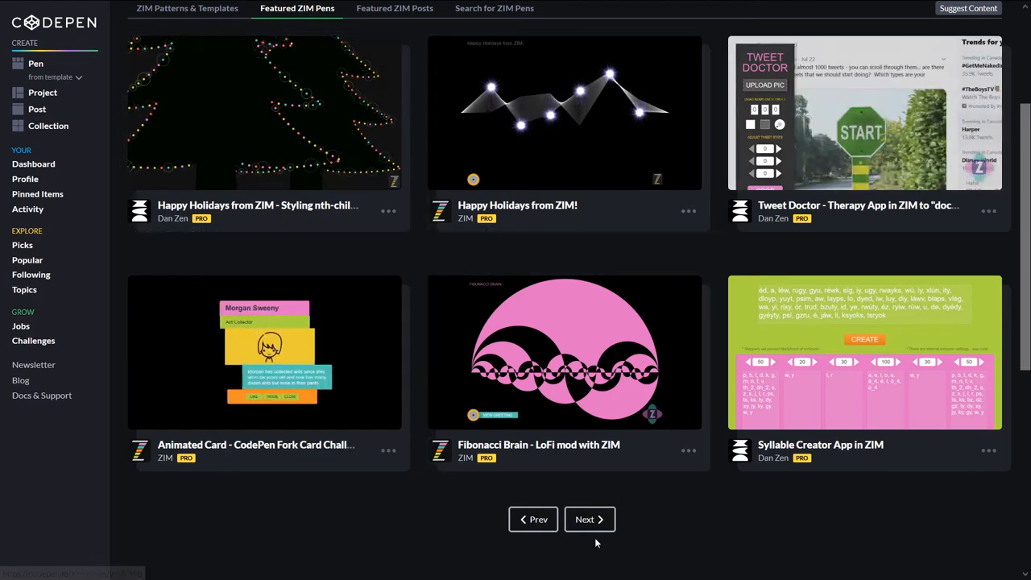
{"action": "left_click", "coordinate": [590, 519]}
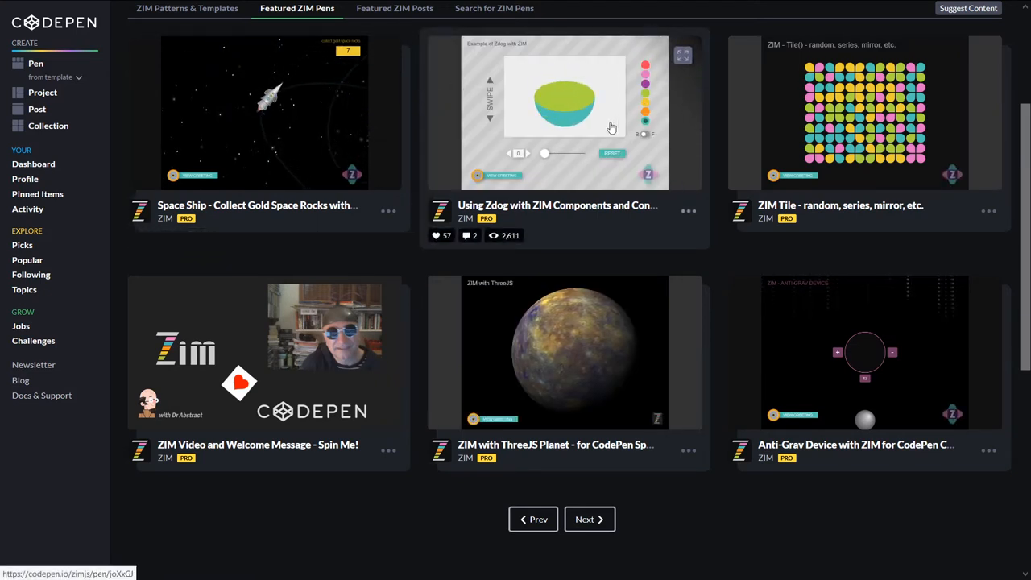
{"action": "mouse_move", "coordinate": [548, 222]}
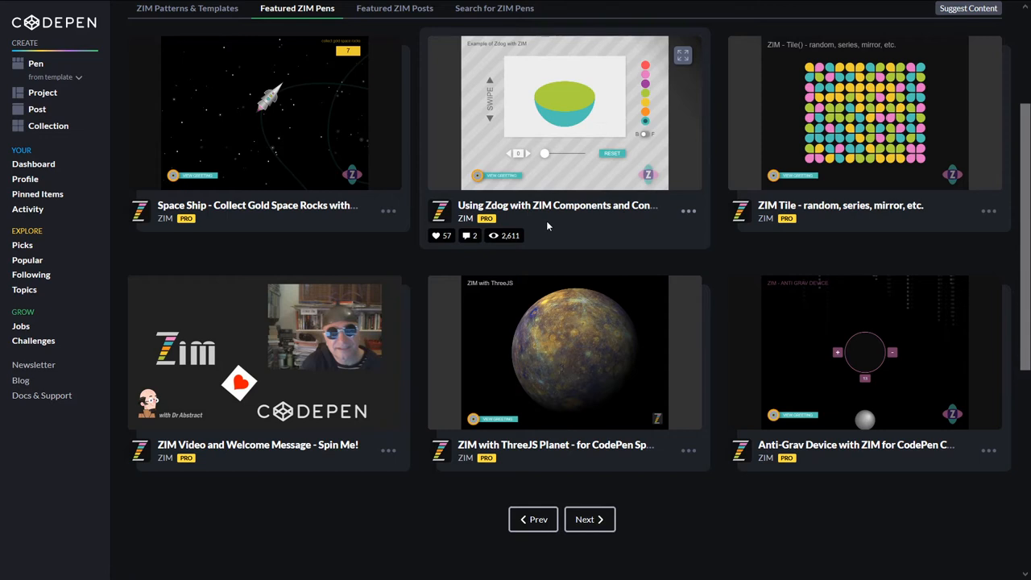
{"action": "mouse_move", "coordinate": [304, 142]}
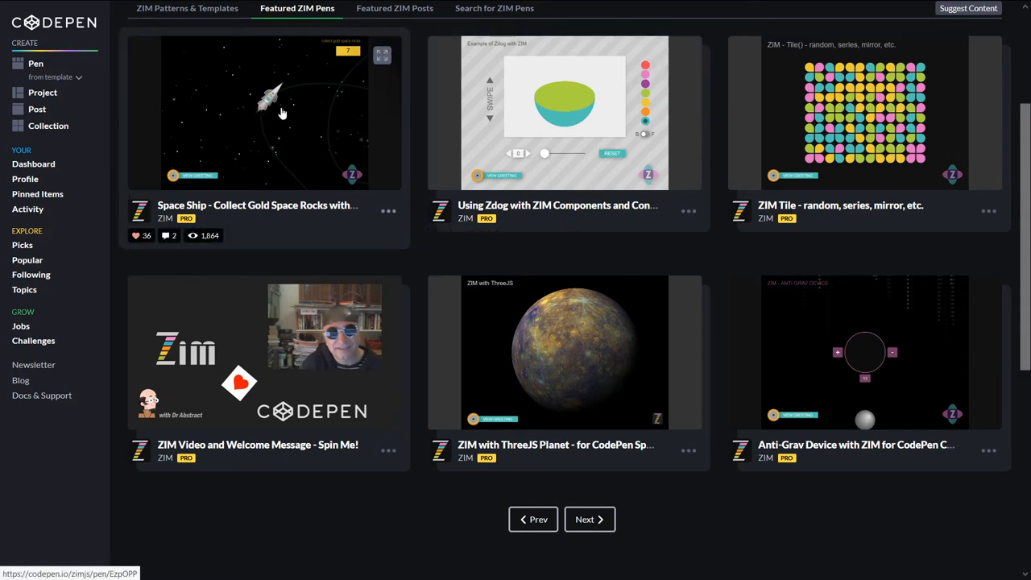
{"action": "left_click", "coordinate": [264, 113]}
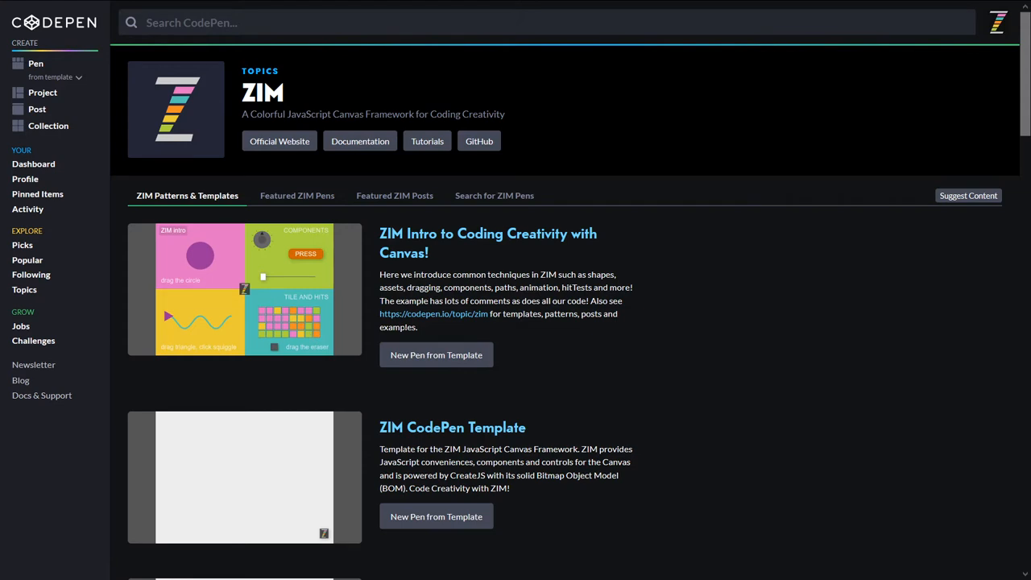
{"action": "mouse_move", "coordinate": [490, 265]}
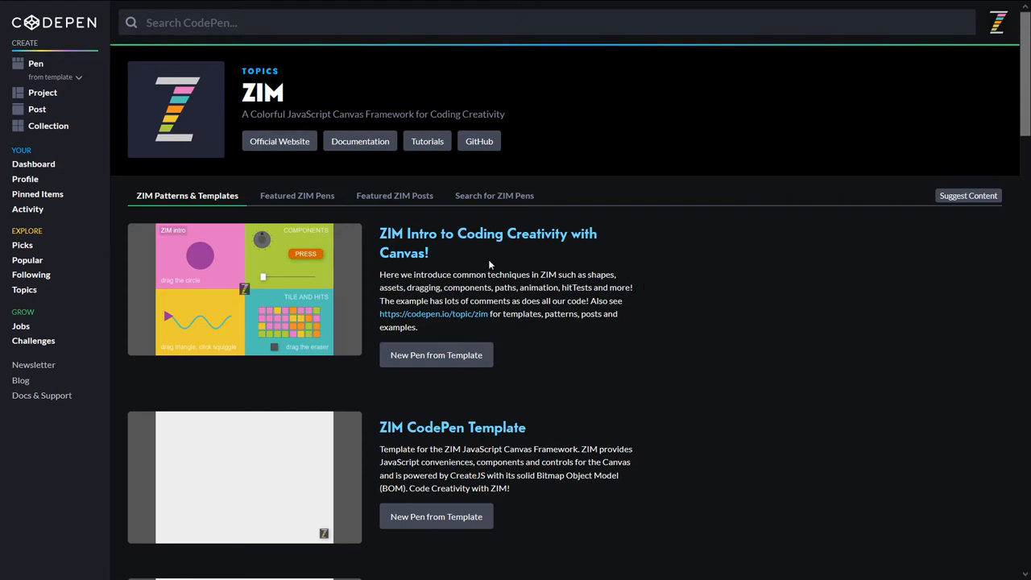
Step: Show the Featured ZIM Pens grid led by Controlled Noise and move down to its pagination
{"action": "left_click", "coordinate": [297, 195]}
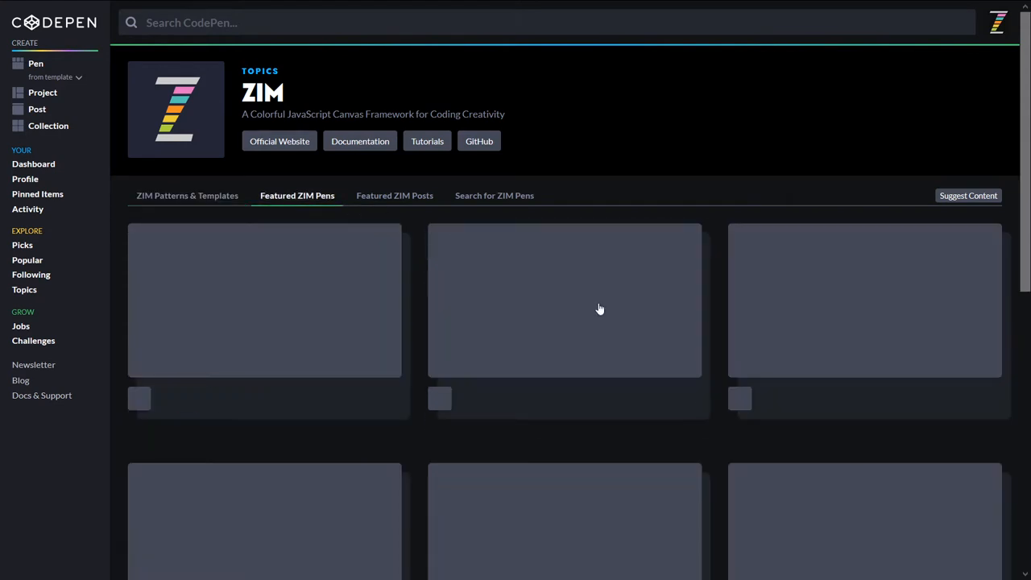
{"action": "scroll", "scroll_direction": "down", "scroll_amount": 3}
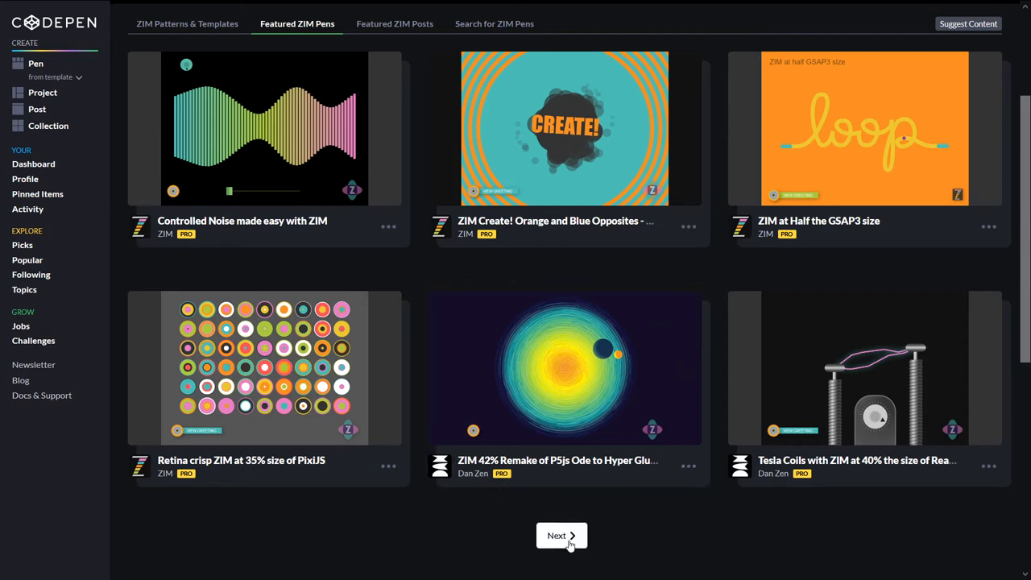
Step: Page forward through many featured ZIM pen sets up to one led by Transformable Layers, then return to the topic start
{"action": "left_click", "coordinate": [560, 535]}
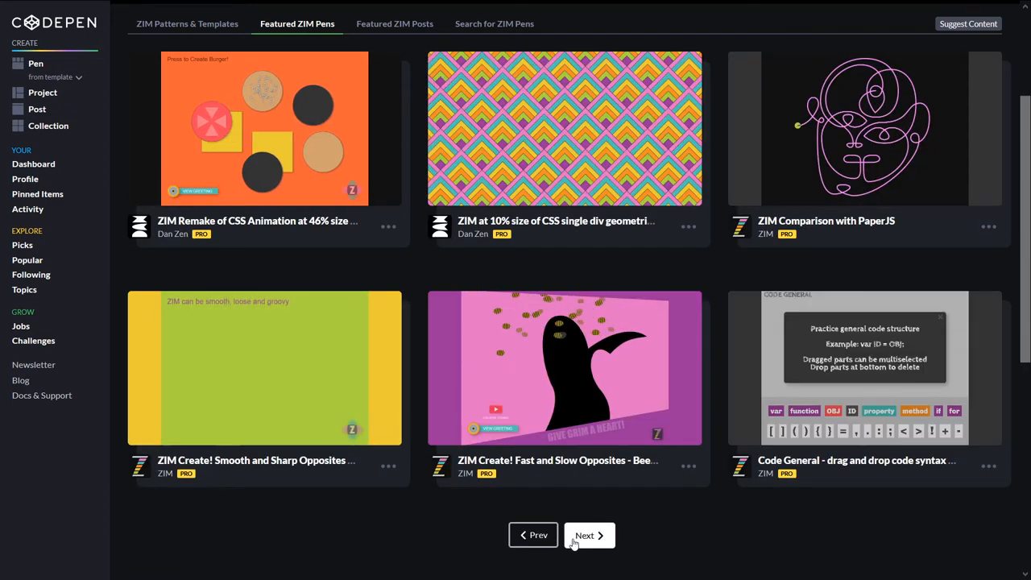
{"action": "left_click", "coordinate": [590, 535]}
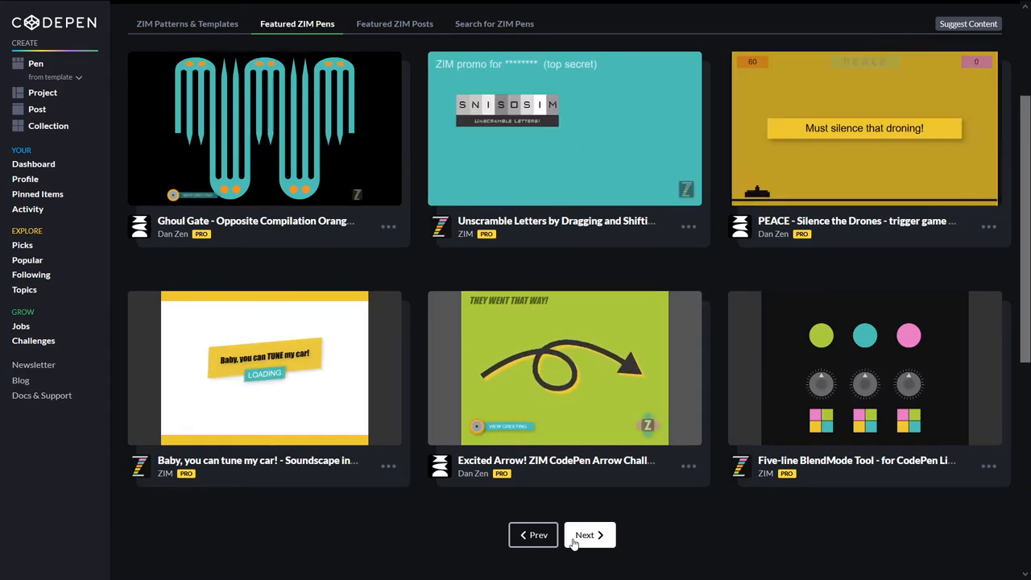
{"action": "left_click", "coordinate": [590, 535]}
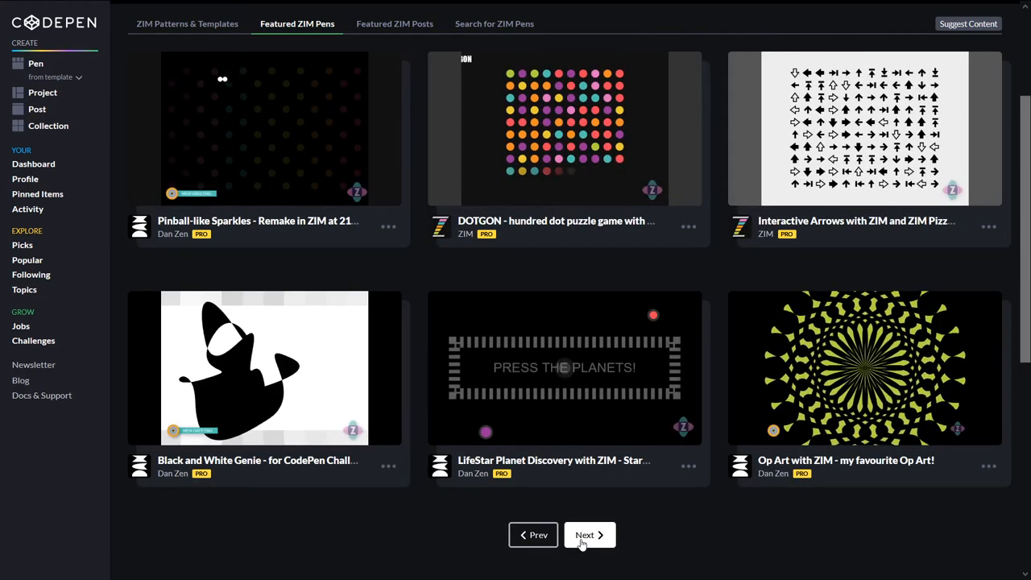
{"action": "left_click", "coordinate": [590, 535]}
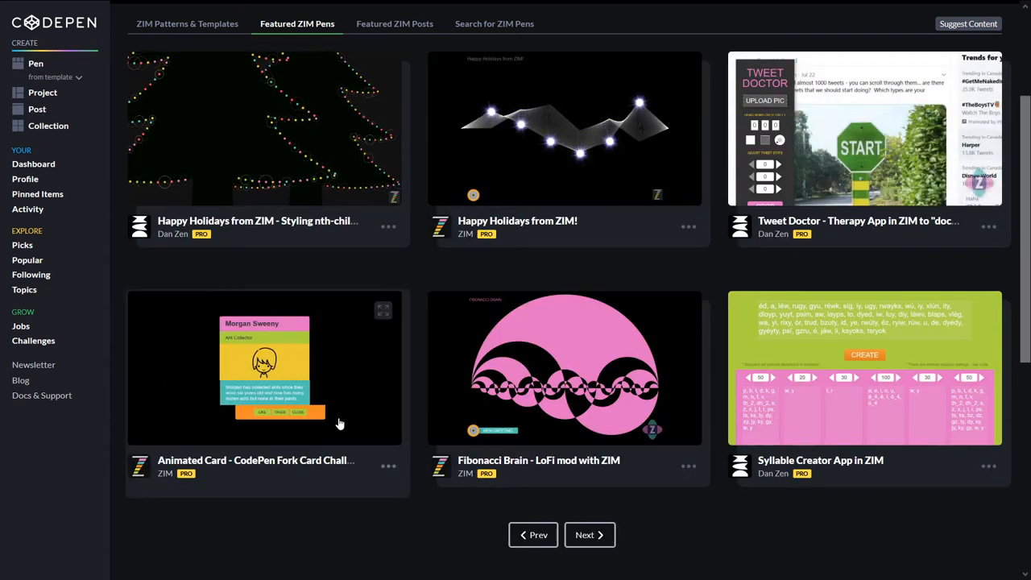
{"action": "left_click", "coordinate": [590, 535]}
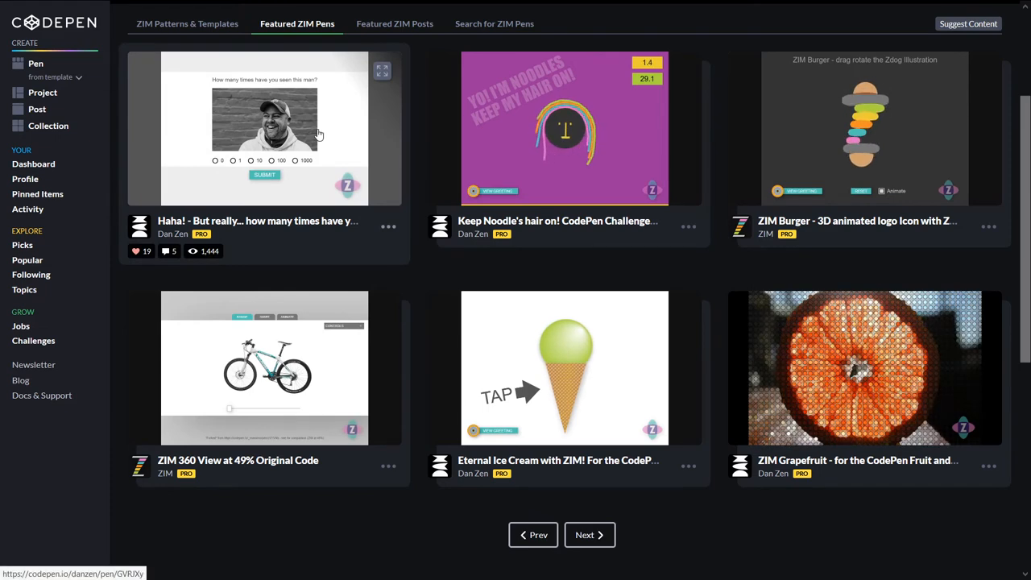
{"action": "left_click", "coordinate": [590, 535]}
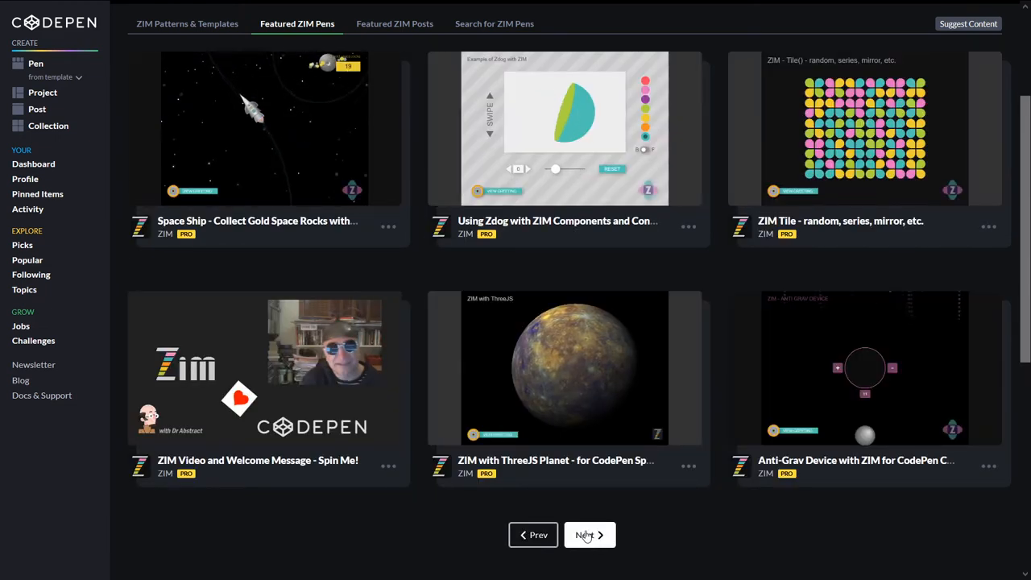
{"action": "left_click", "coordinate": [587, 535]}
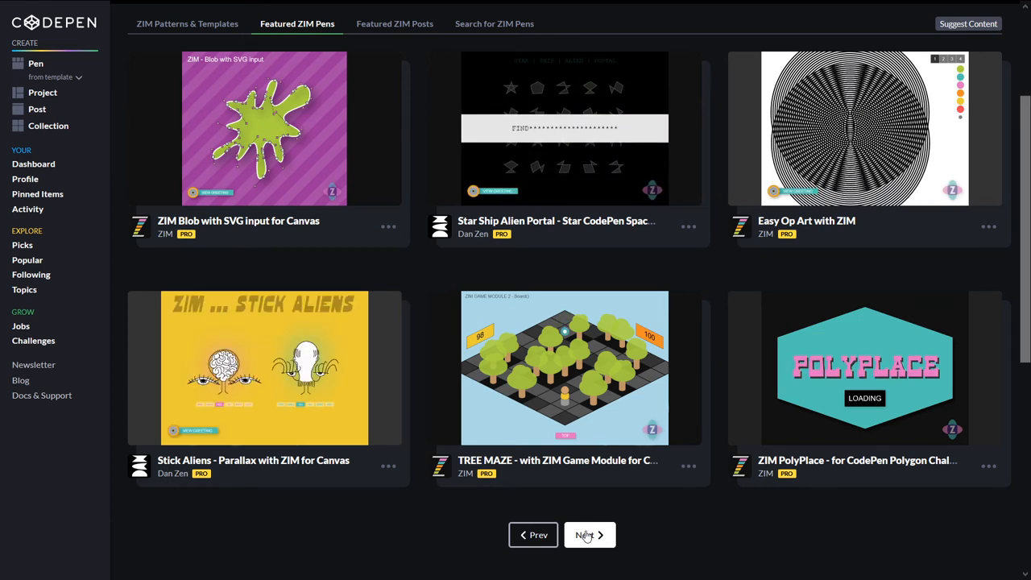
{"action": "left_click", "coordinate": [590, 535]}
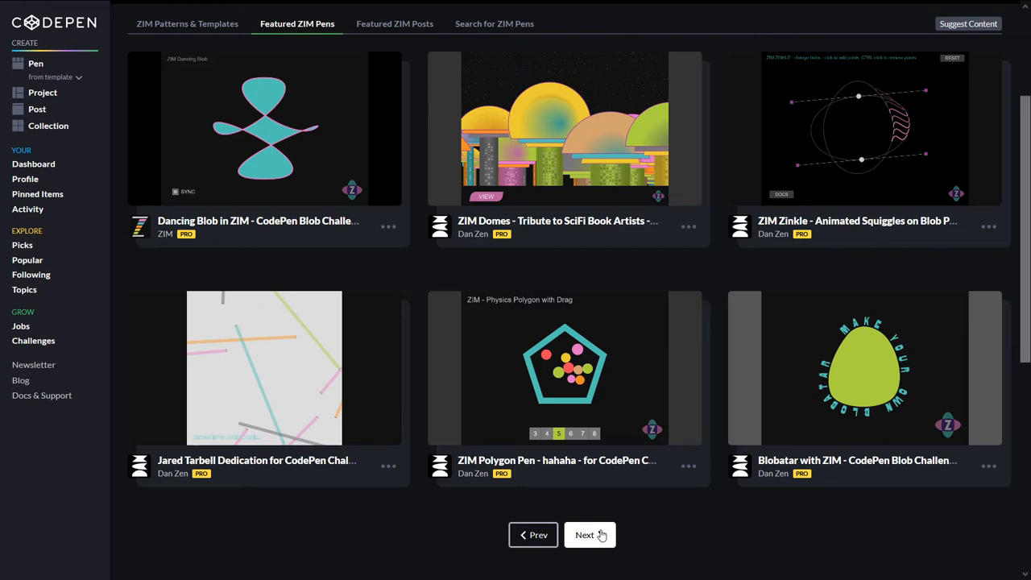
{"action": "left_click", "coordinate": [588, 535]}
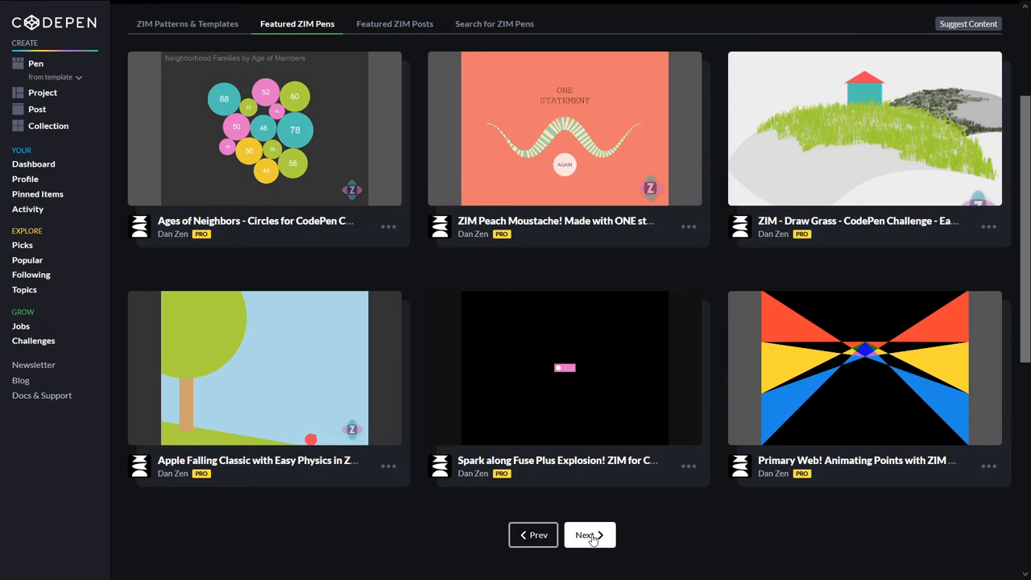
{"action": "left_click", "coordinate": [590, 535]}
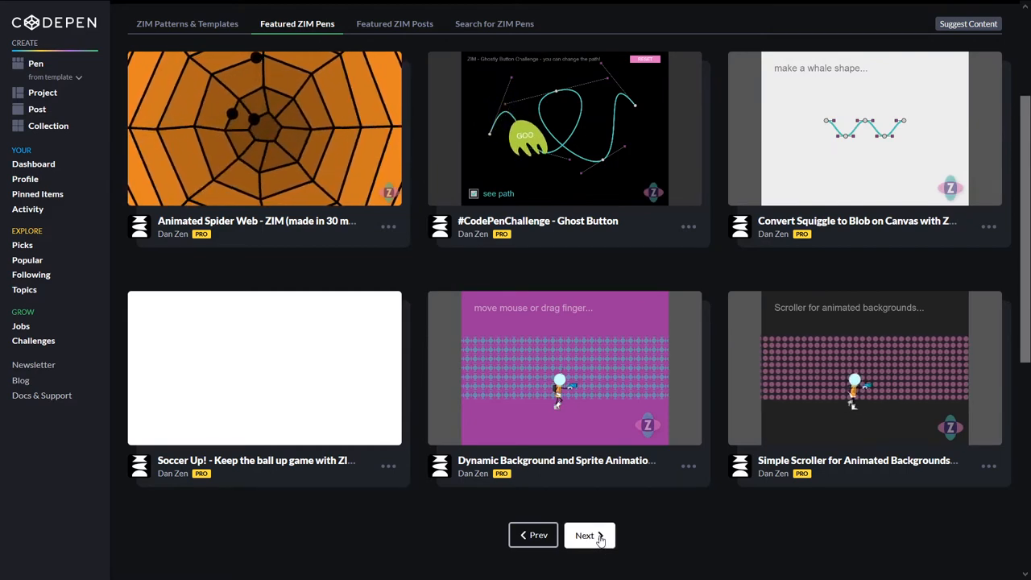
{"action": "left_click", "coordinate": [589, 535]}
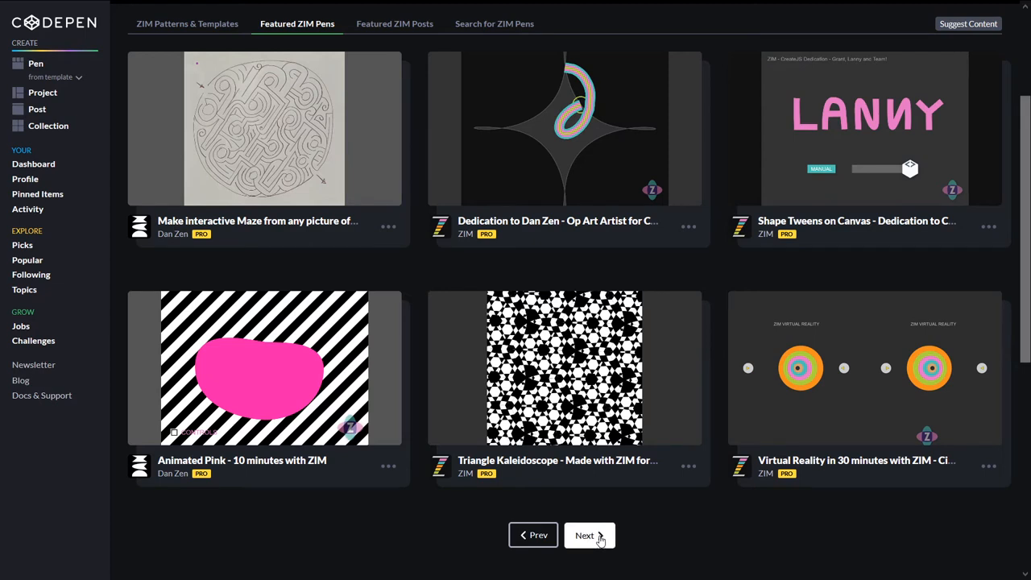
{"action": "left_click", "coordinate": [587, 535]}
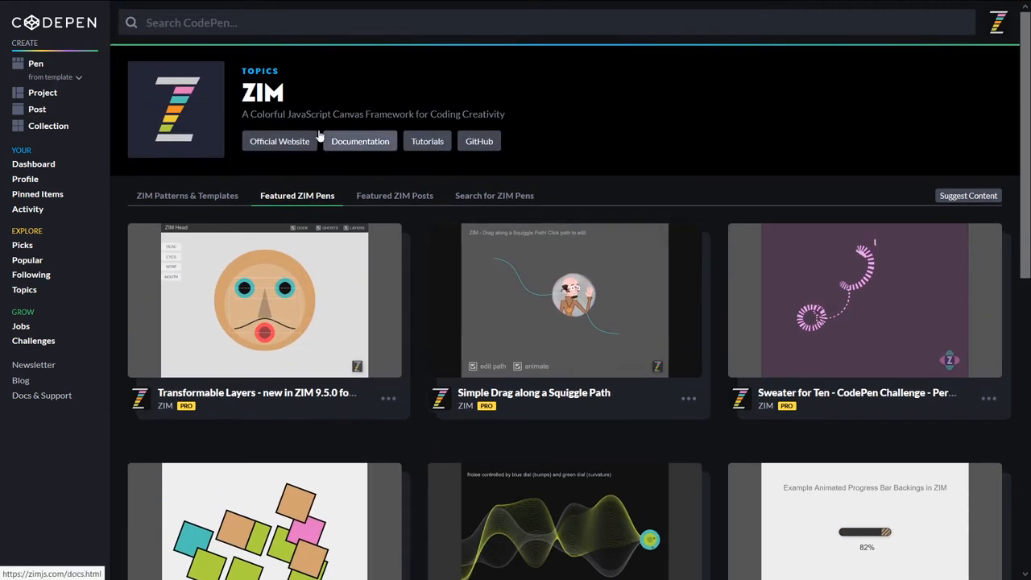
{"action": "mouse_move", "coordinate": [371, 169]}
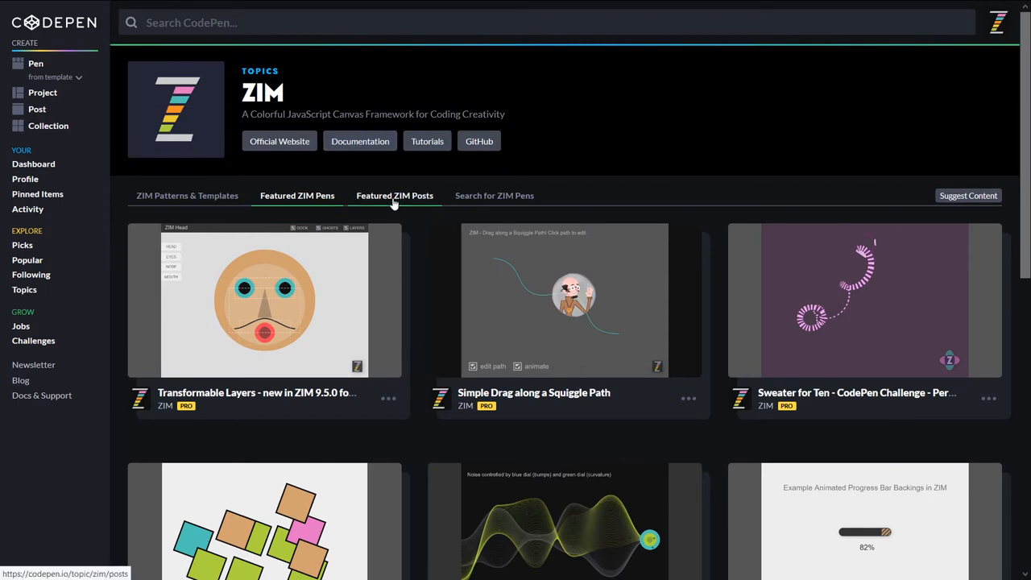
Step: Show the Featured ZIM Posts, led by Welcome to ZIM on CodePen and ZIM Philosophy, and read down the list
{"action": "left_click", "coordinate": [395, 195]}
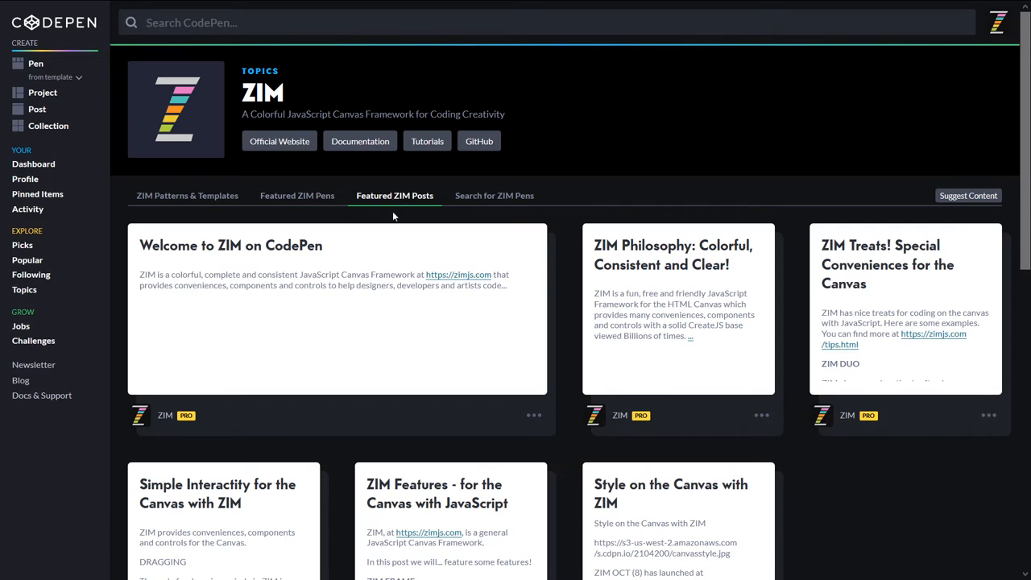
{"action": "scroll", "scroll_direction": "down", "scroll_amount": 3}
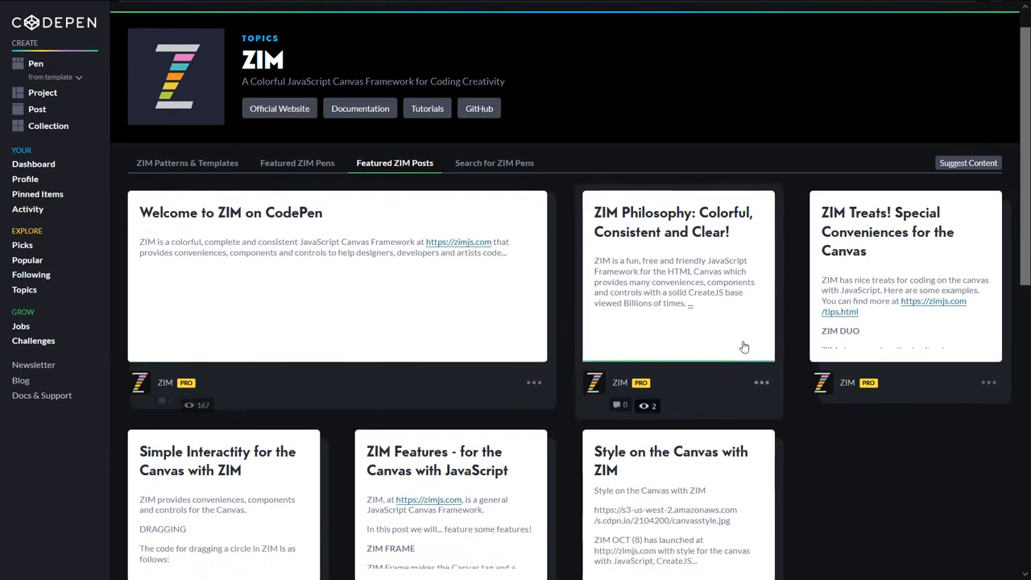
{"action": "scroll", "scroll_direction": "down", "scroll_amount": 3}
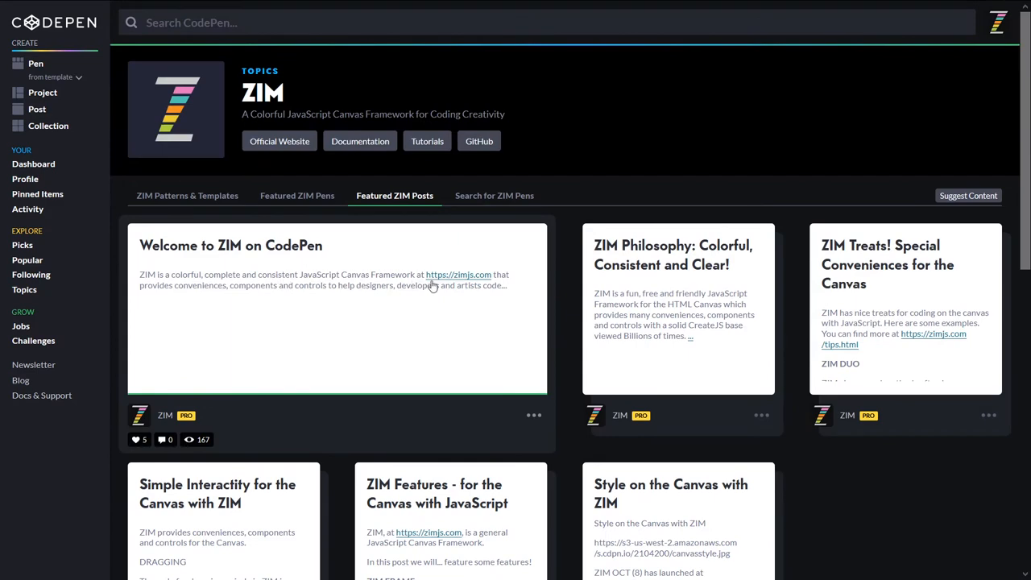
{"action": "mouse_move", "coordinate": [274, 316]}
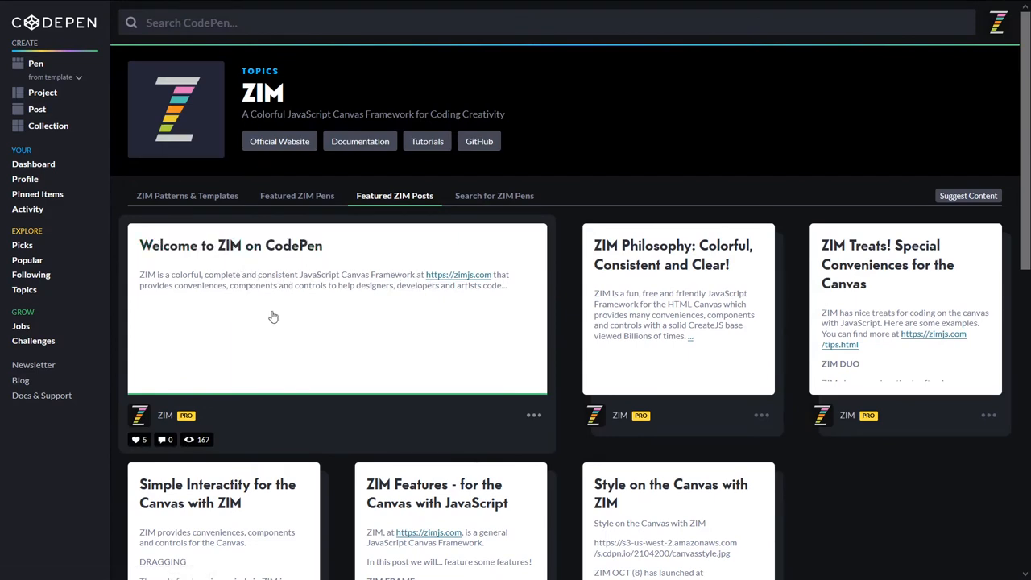
Step: Read through the Welcome to ZIM on CodePen post from its card
{"action": "left_click", "coordinate": [230, 245]}
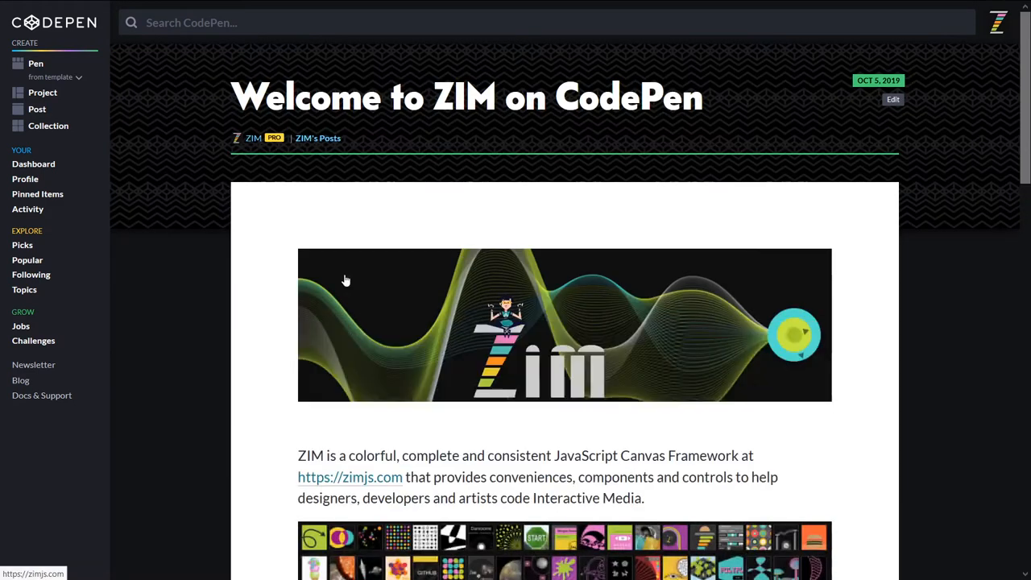
{"action": "scroll", "scroll_direction": "down", "scroll_amount": 3}
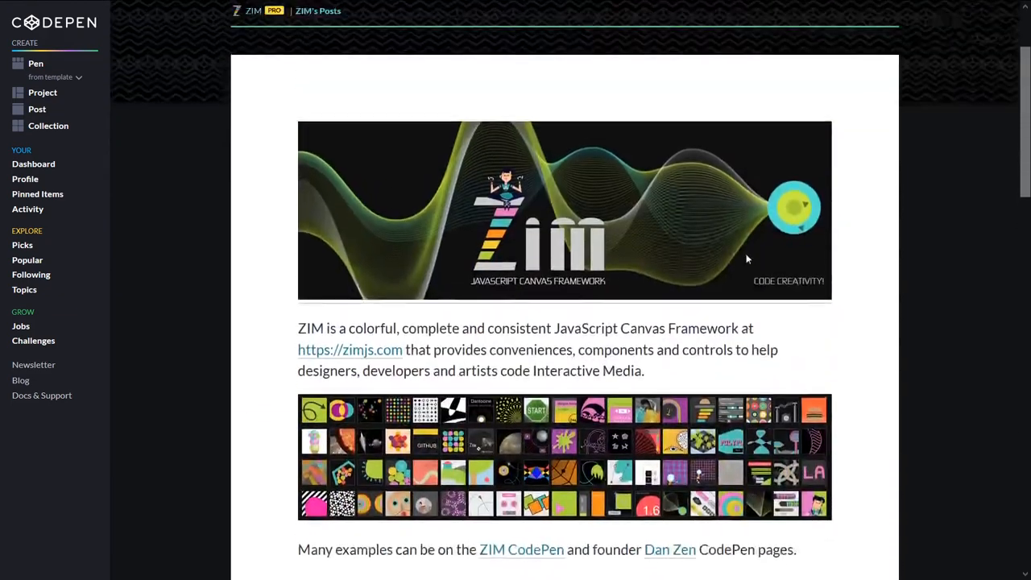
{"action": "scroll", "scroll_direction": "down", "scroll_amount": 3}
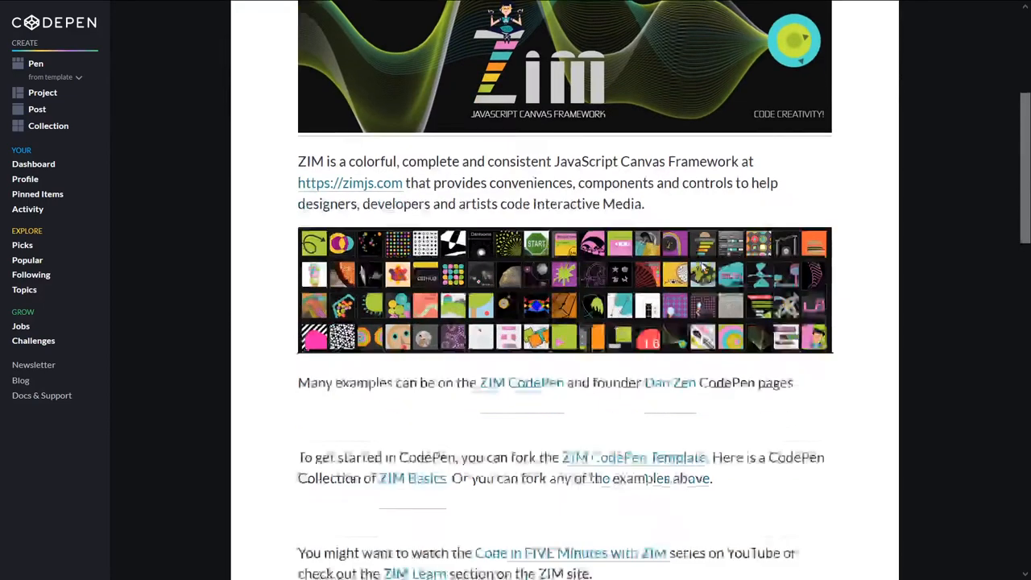
{"action": "scroll", "scroll_direction": "down", "scroll_amount": 3}
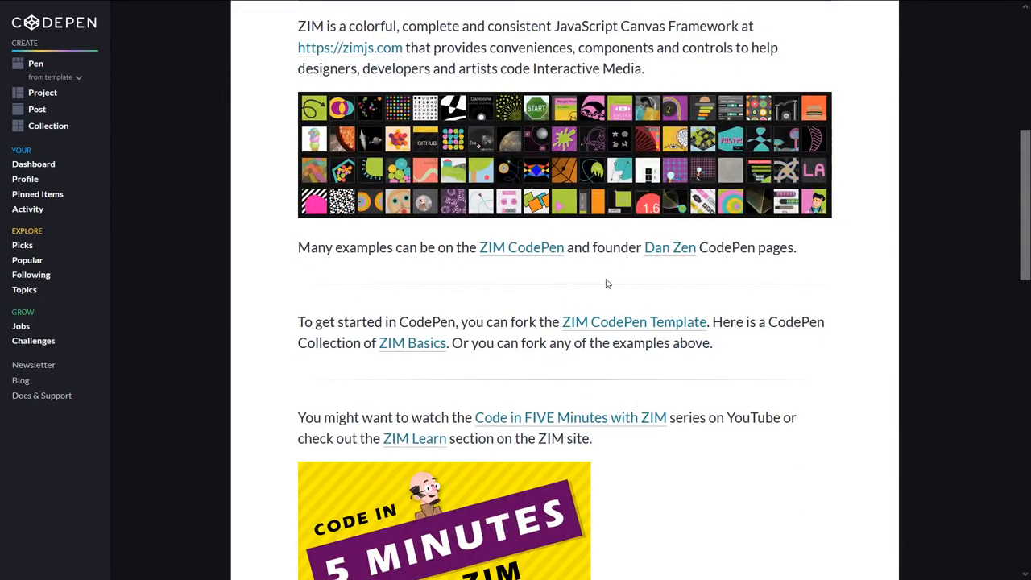
{"action": "scroll", "scroll_direction": "up", "scroll_amount": 3}
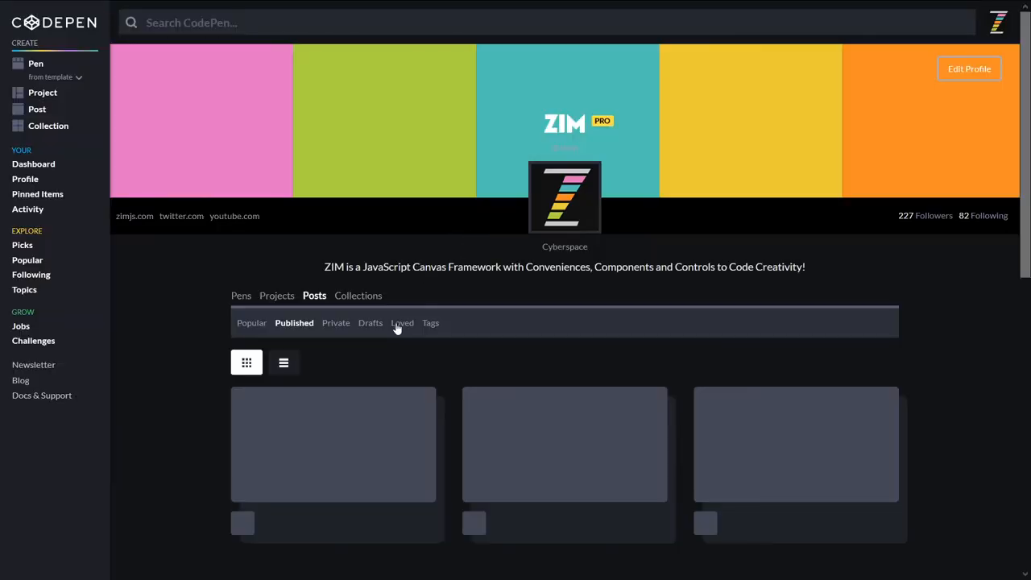
{"action": "scroll", "scroll_direction": "down", "scroll_amount": 3}
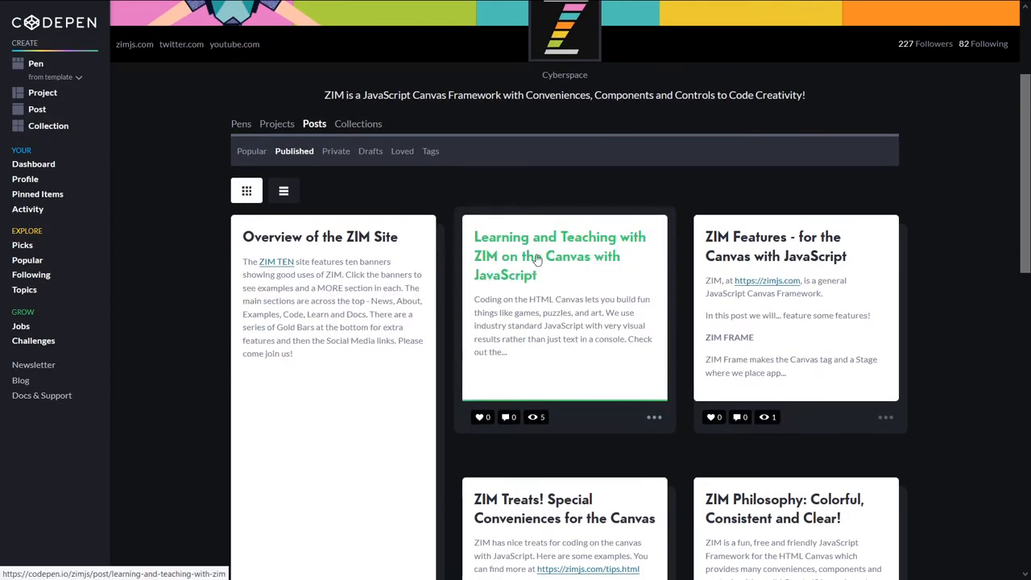
{"action": "mouse_move", "coordinate": [471, 285]}
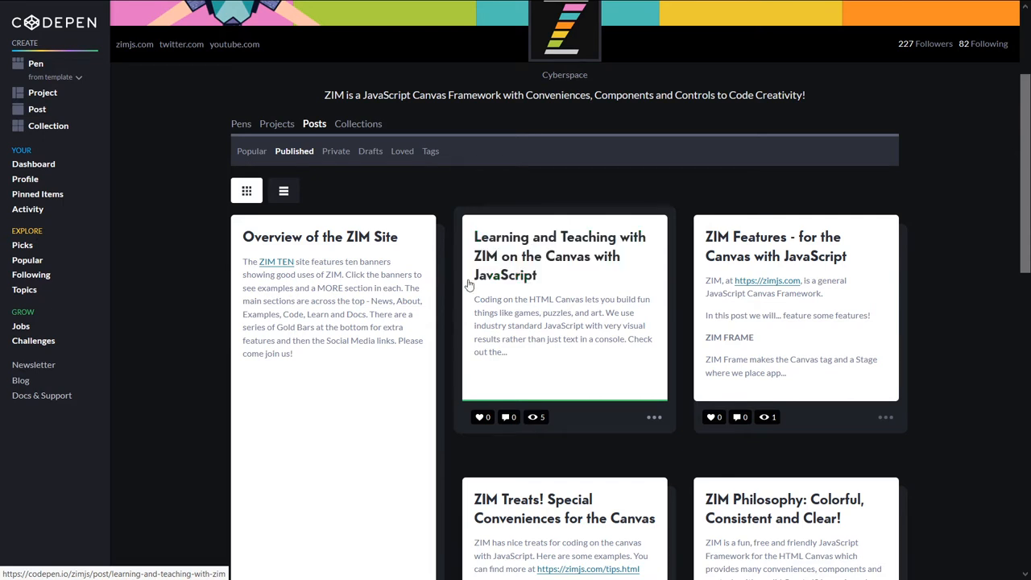
{"action": "mouse_move", "coordinate": [499, 256]}
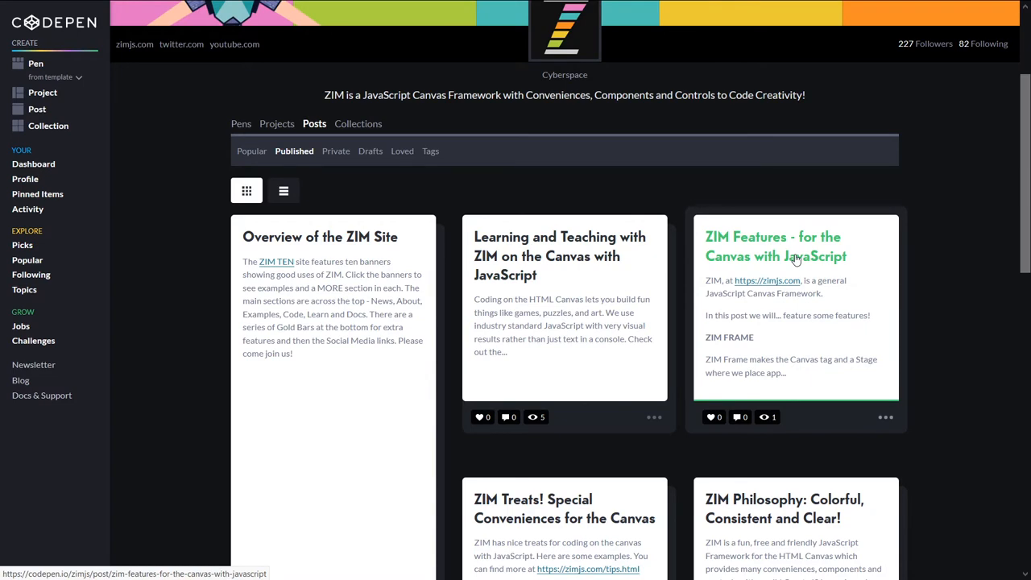
Step: Read the ZIM Features - for the Canvas with JavaScript post to its end
{"action": "left_click", "coordinate": [777, 245]}
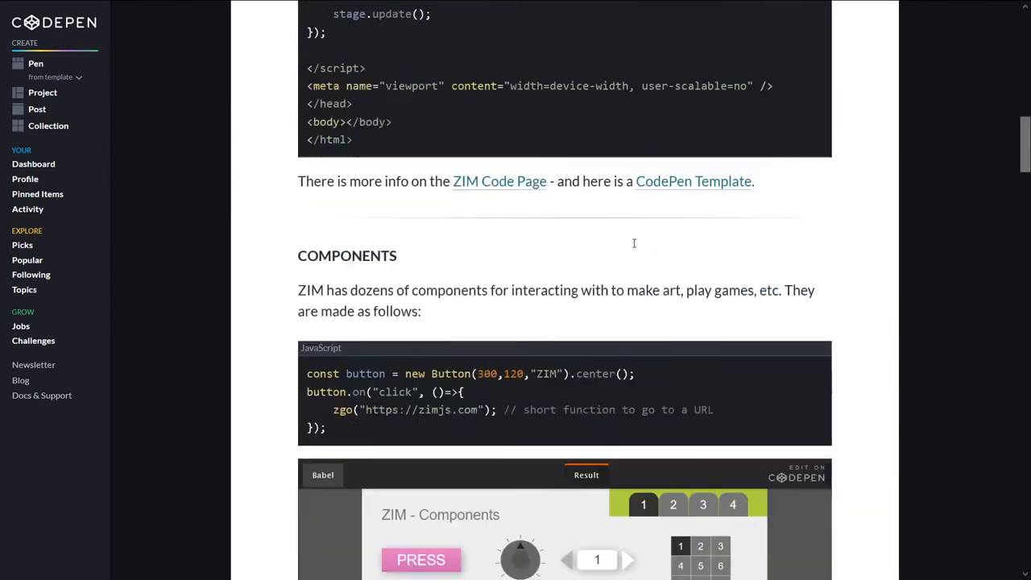
{"action": "scroll", "scroll_direction": "down", "scroll_amount": 3}
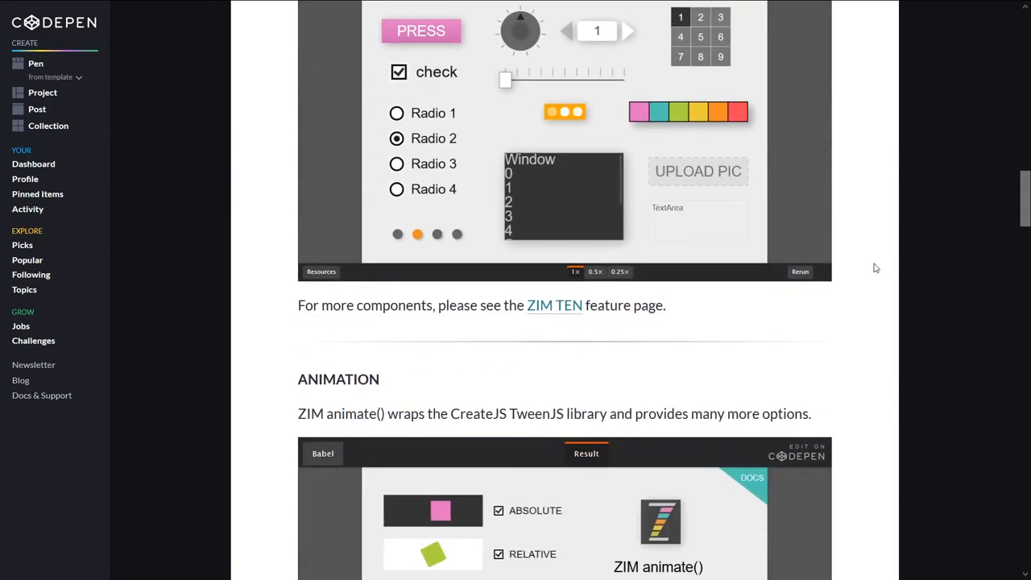
{"action": "scroll", "scroll_direction": "down", "scroll_amount": 3}
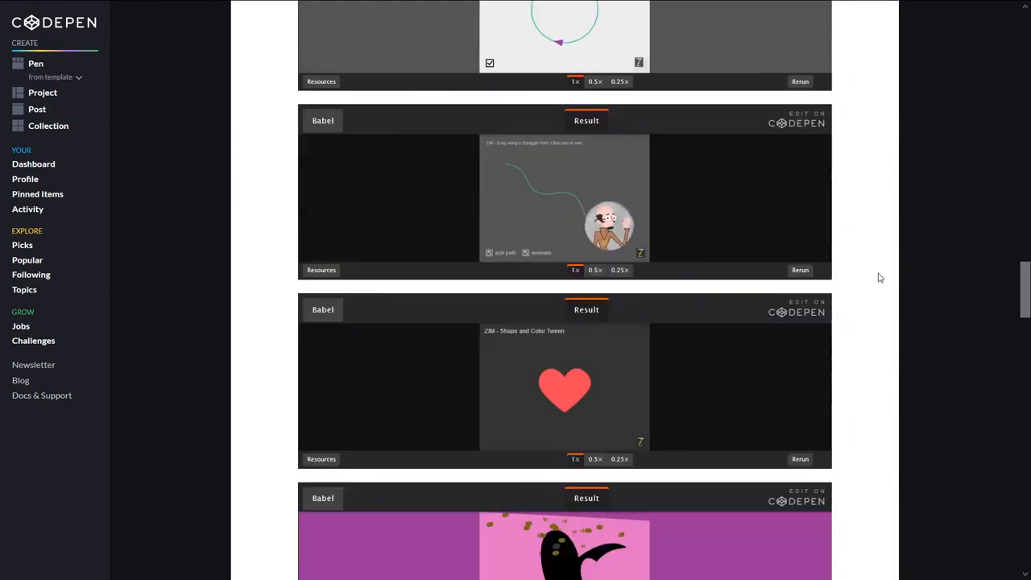
{"action": "scroll", "scroll_direction": "down", "scroll_amount": 3}
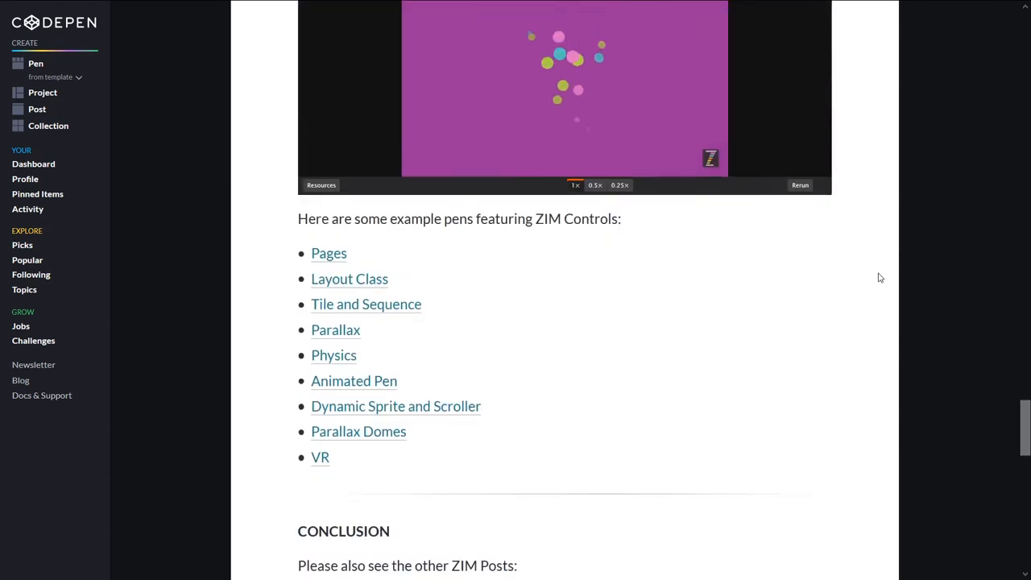
{"action": "scroll", "scroll_direction": "down", "scroll_amount": 3}
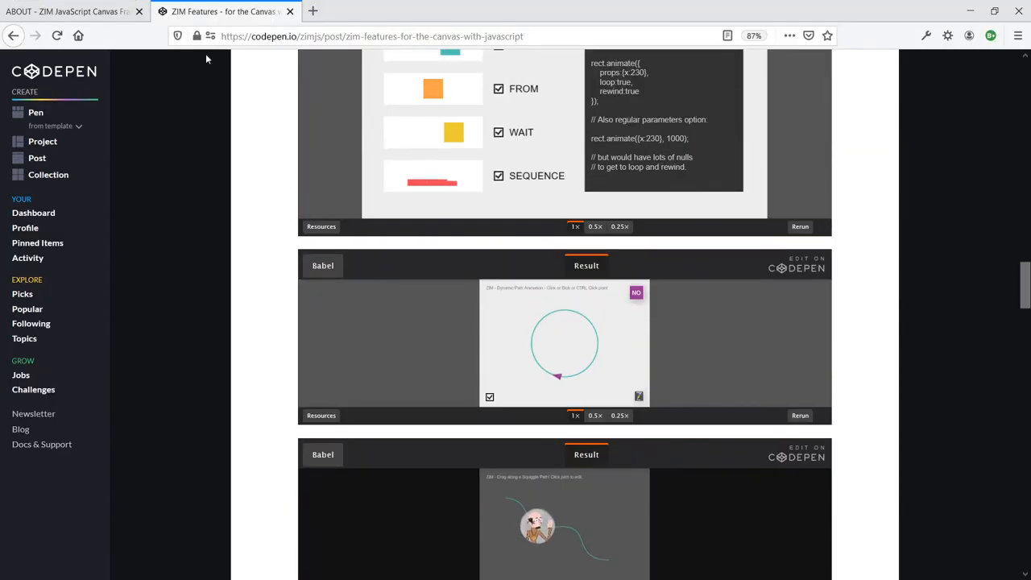
{"action": "scroll", "scroll_direction": "down", "scroll_amount": 3}
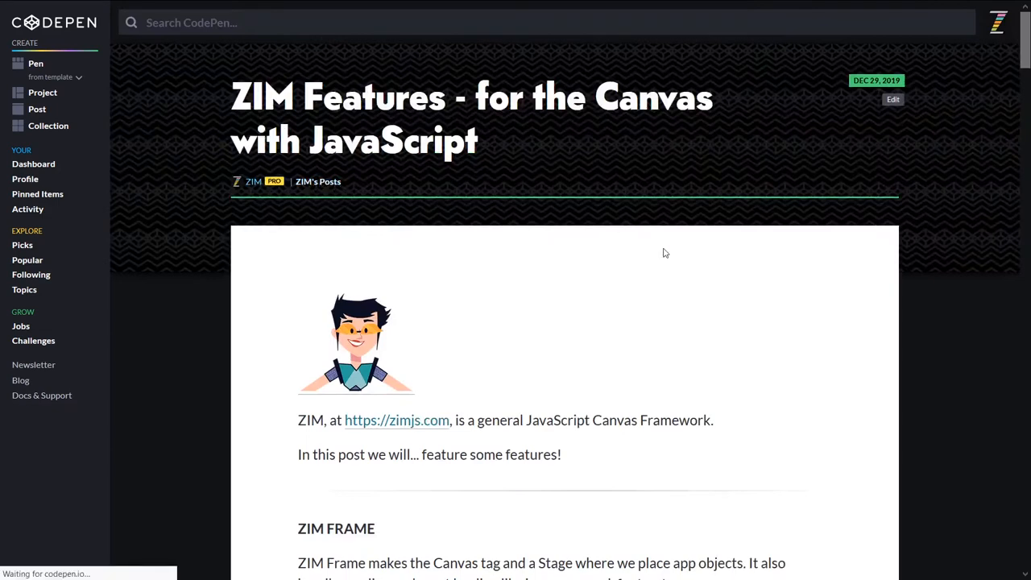
Step: Return to ZIM's published posts list showing ZIM Treats and Philosophy
{"action": "left_click", "coordinate": [319, 181]}
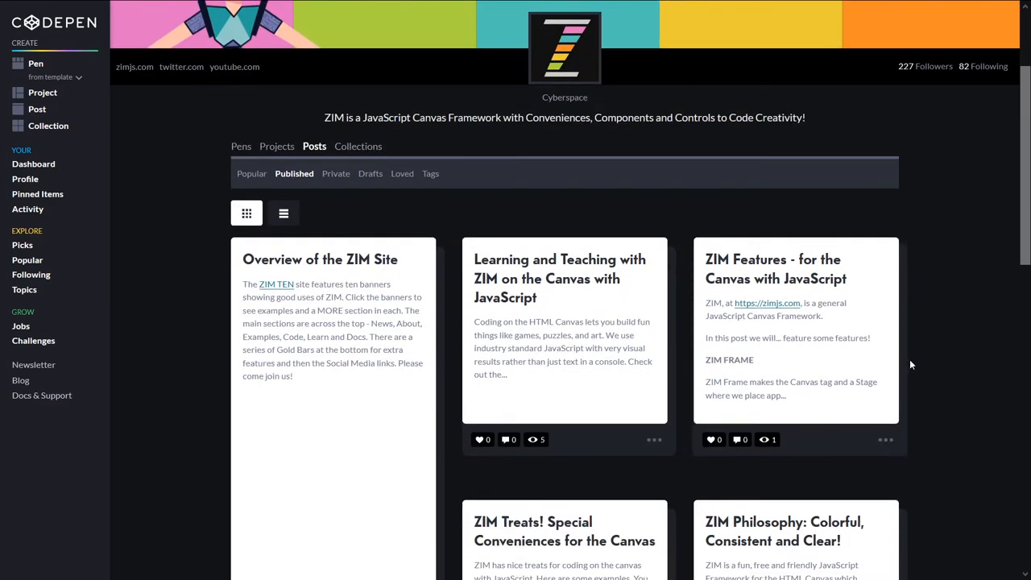
{"action": "scroll", "scroll_direction": "down", "scroll_amount": 3}
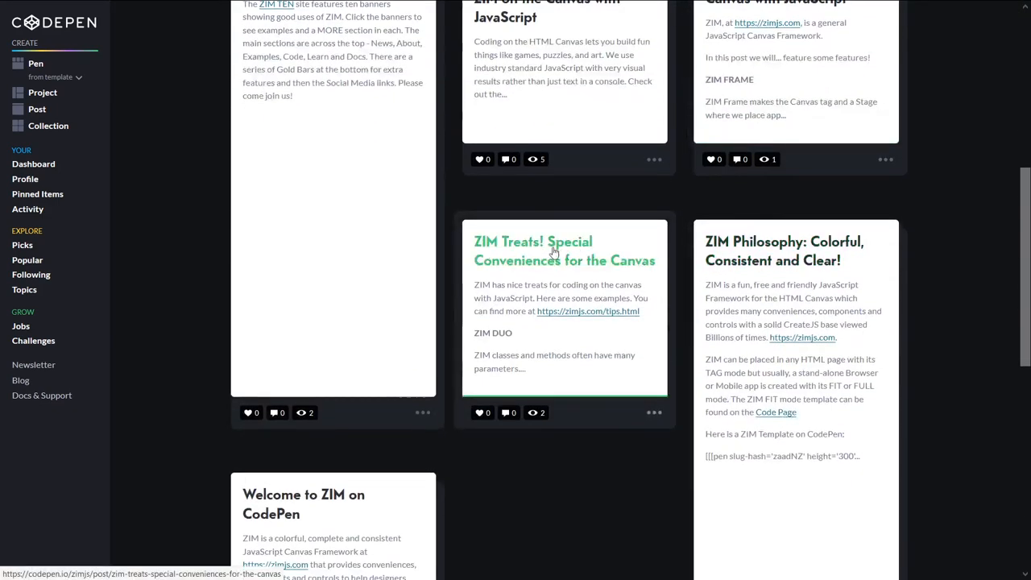
{"action": "left_click", "coordinate": [564, 252]}
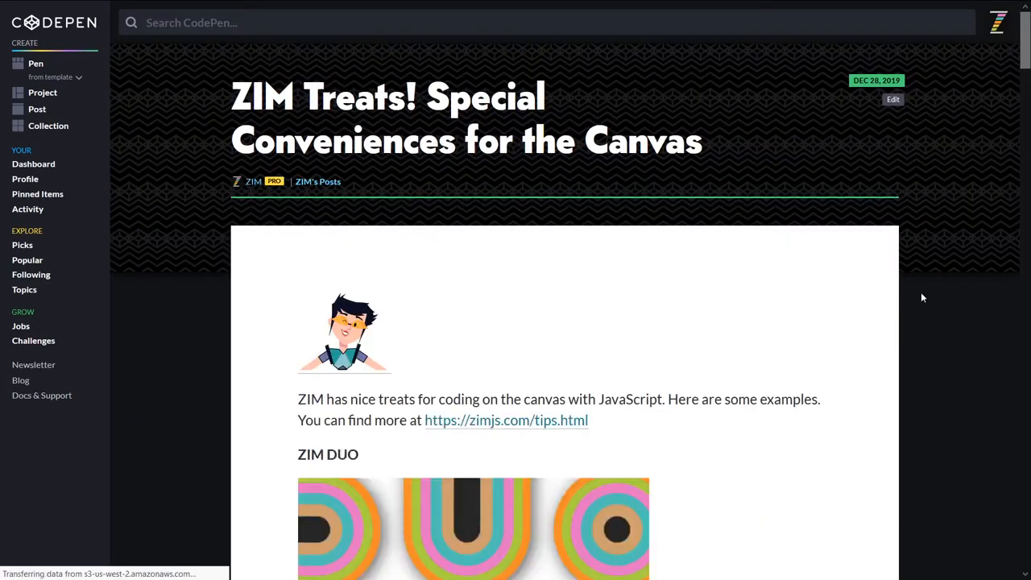
{"action": "scroll", "scroll_direction": "down", "scroll_amount": 3}
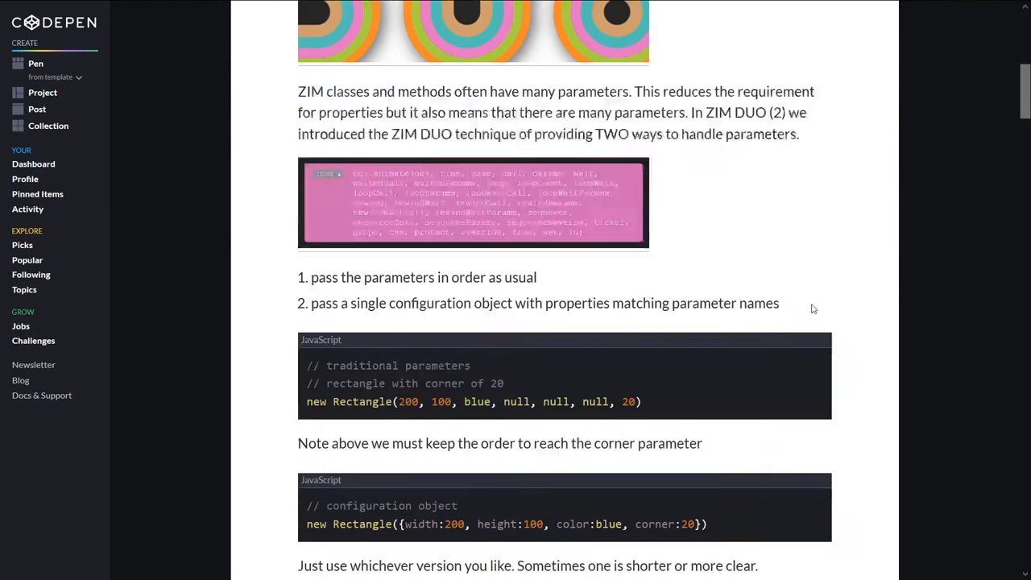
{"action": "scroll", "scroll_direction": "down", "scroll_amount": 3}
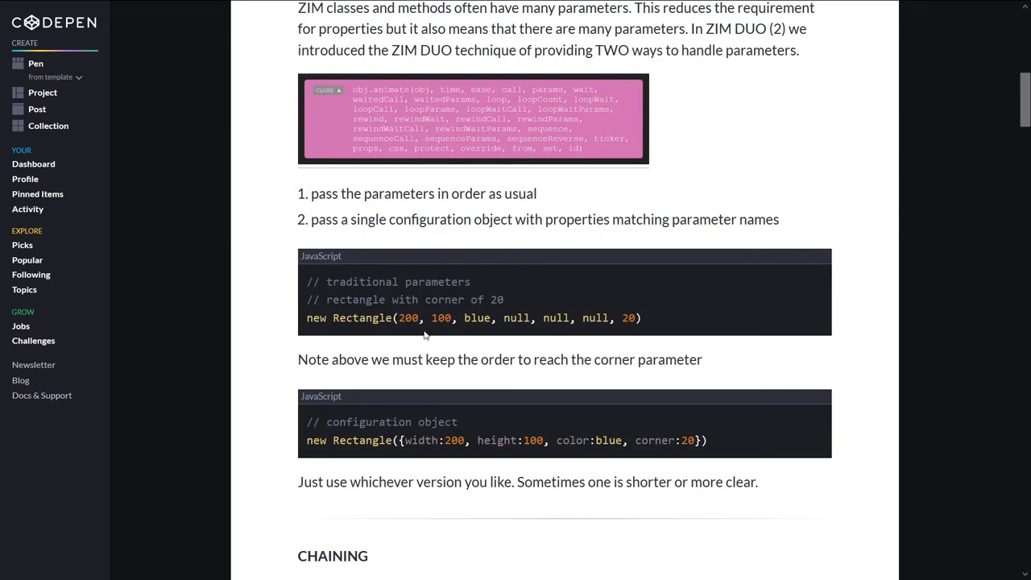
{"action": "left_click_drag", "start_coordinate": [399, 318], "coordinate": [635, 318]}
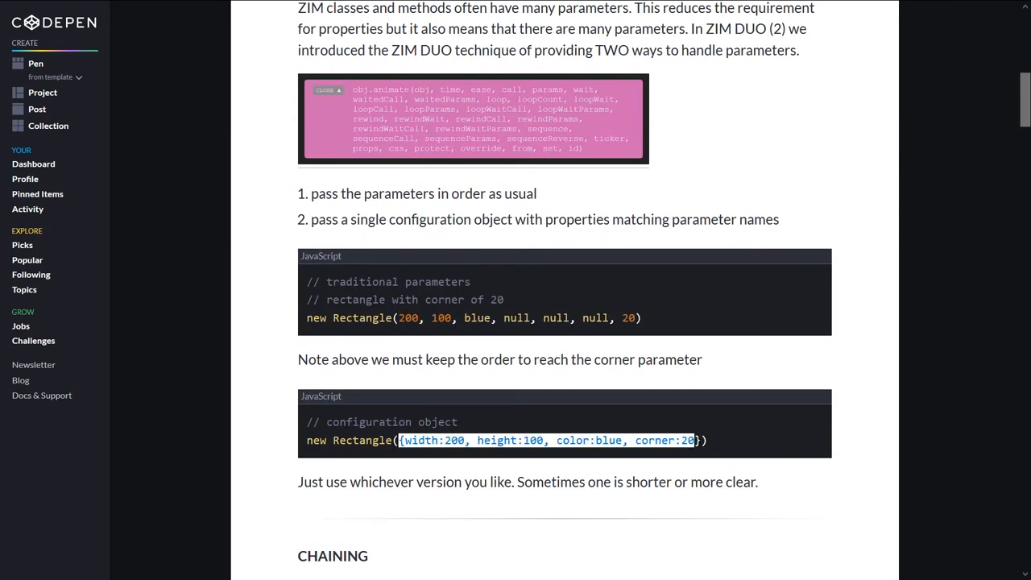
{"action": "scroll", "scroll_direction": "down", "scroll_amount": 3}
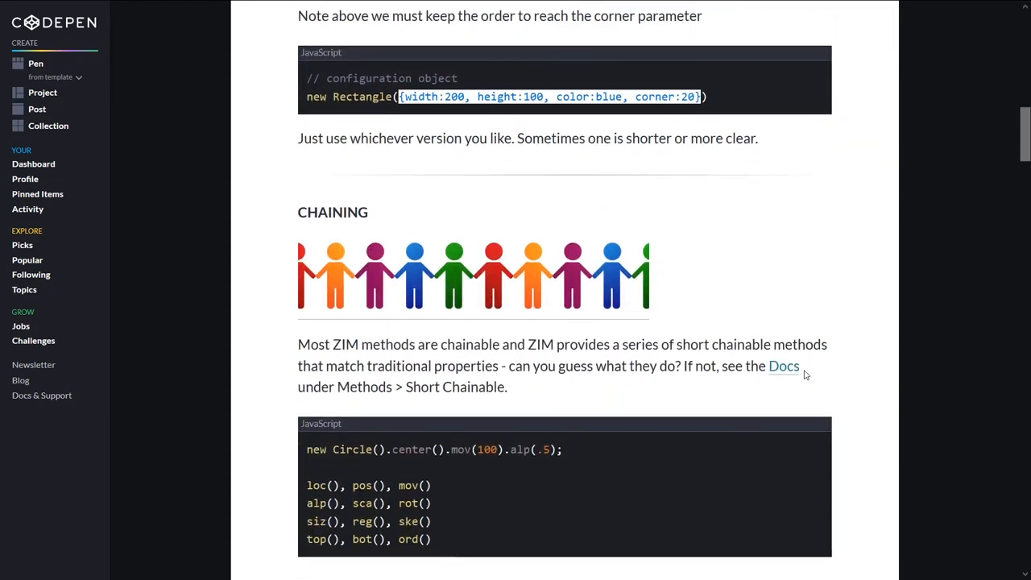
{"action": "scroll", "scroll_direction": "down", "scroll_amount": 3}
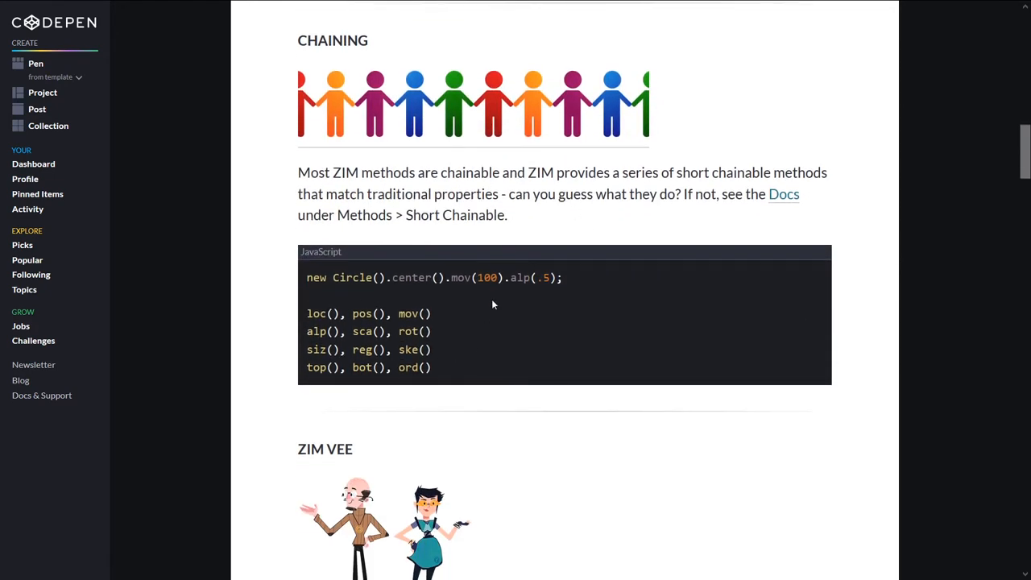
{"action": "scroll", "scroll_direction": "down", "scroll_amount": 3}
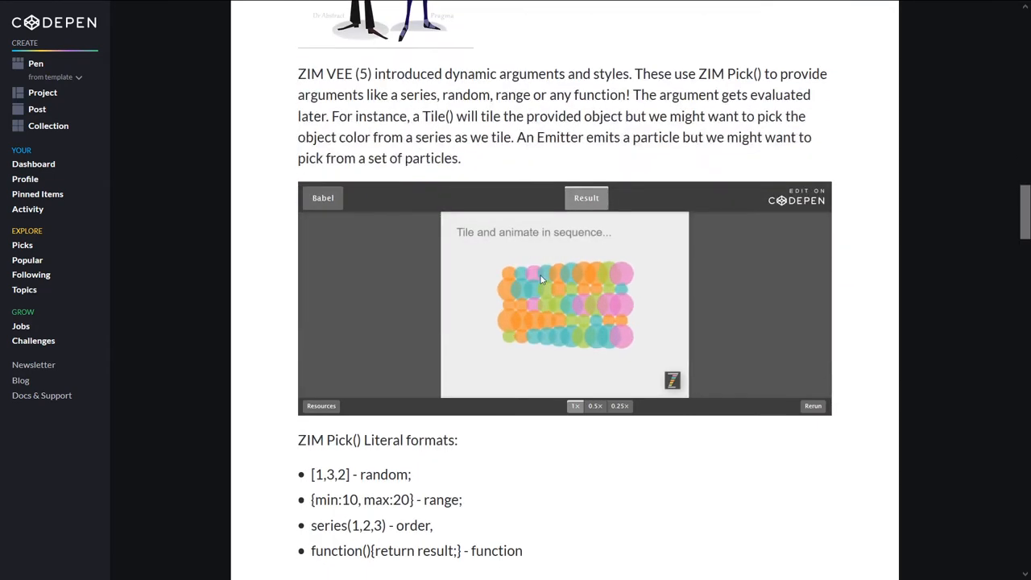
{"action": "scroll", "scroll_direction": "down", "scroll_amount": 3}
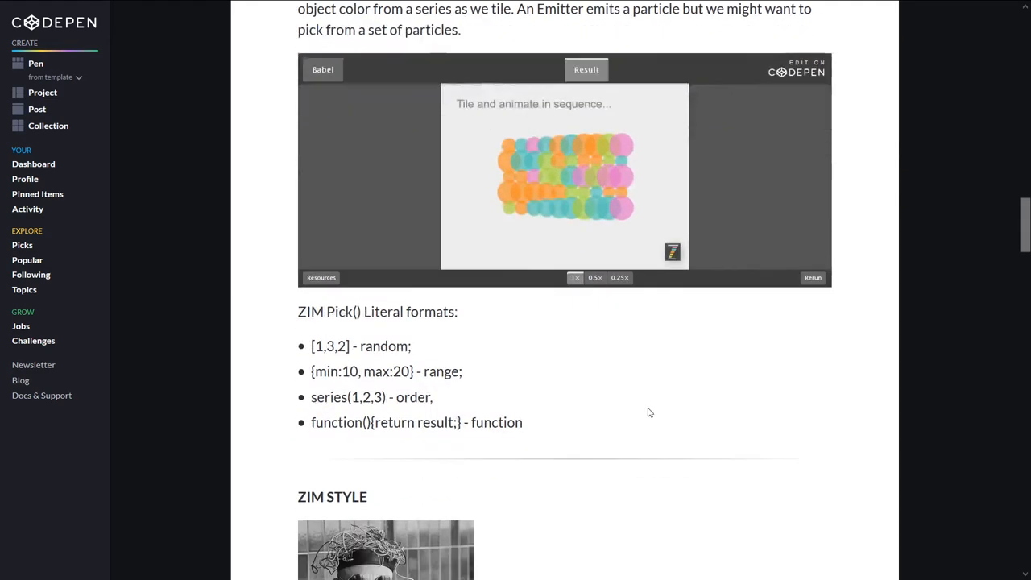
{"action": "scroll", "scroll_direction": "down", "scroll_amount": 3}
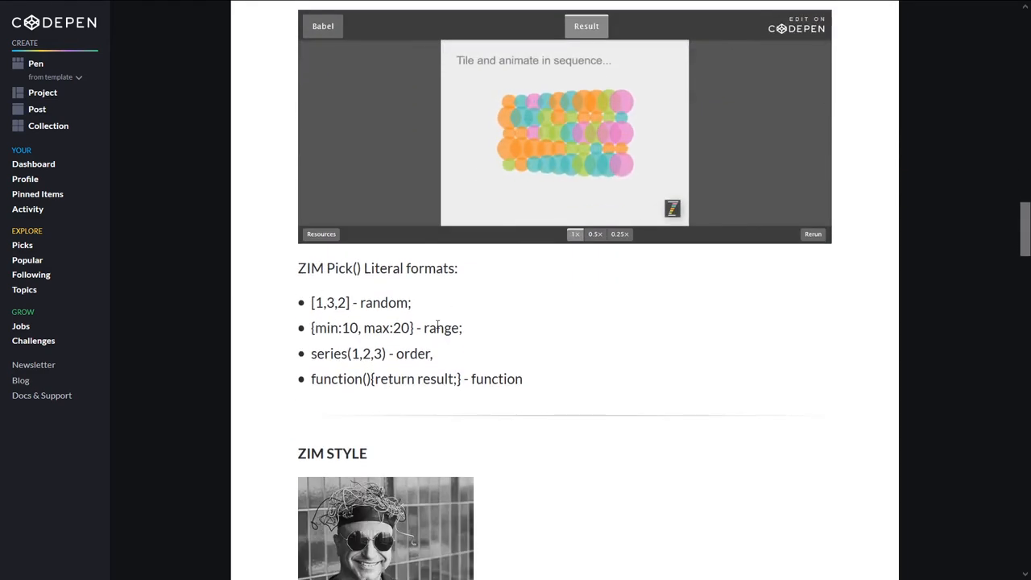
{"action": "scroll", "scroll_direction": "down", "scroll_amount": 3}
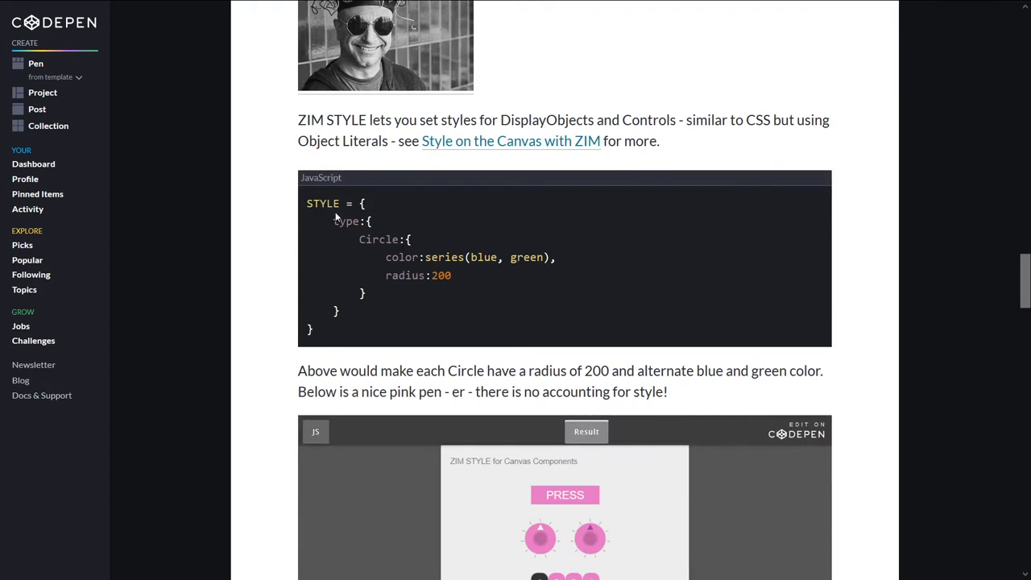
{"action": "scroll", "scroll_direction": "down", "scroll_amount": 3}
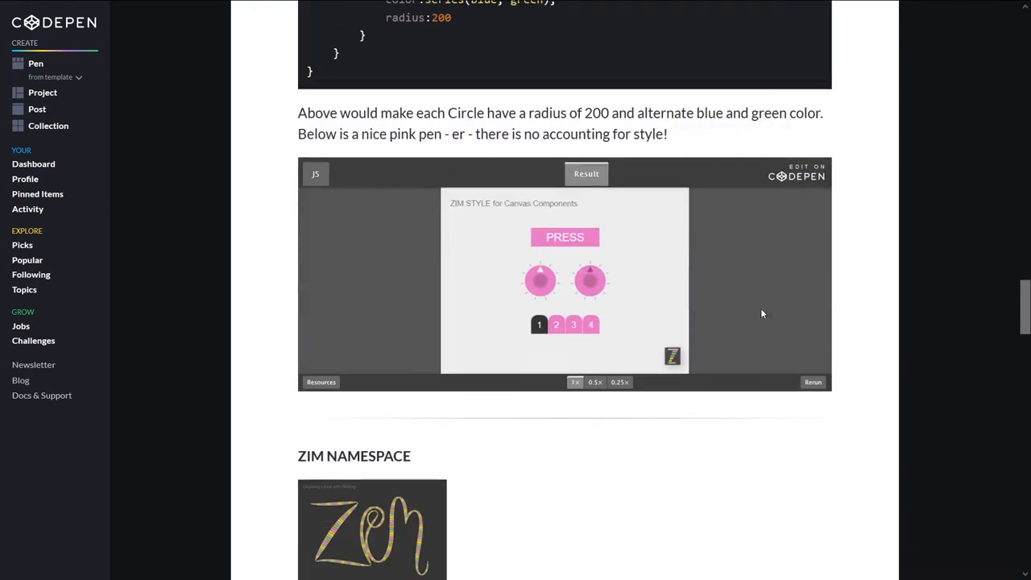
{"action": "mouse_move", "coordinate": [741, 361]}
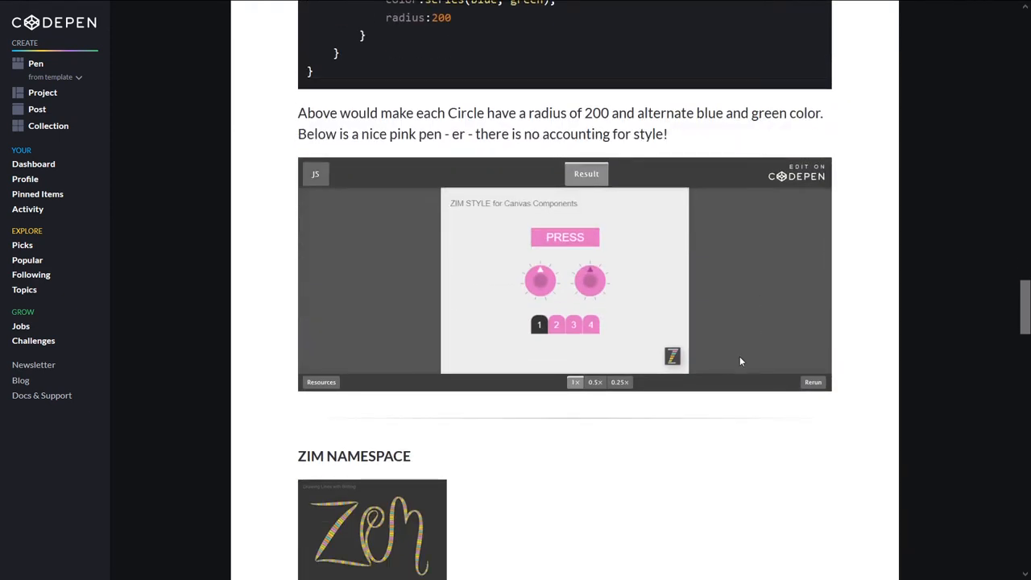
{"action": "scroll", "scroll_direction": "down", "scroll_amount": 3}
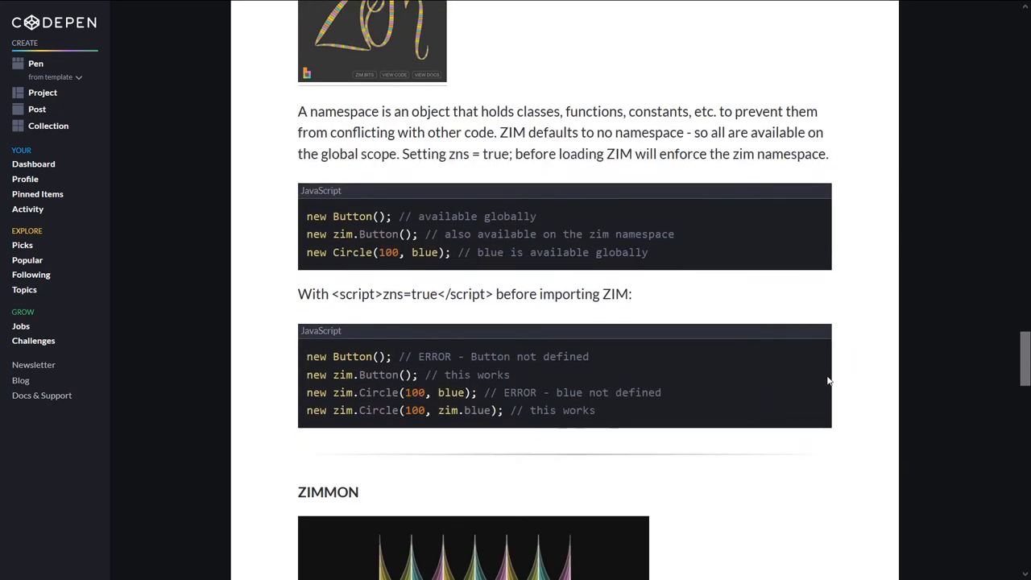
{"action": "scroll", "scroll_direction": "down", "scroll_amount": 3}
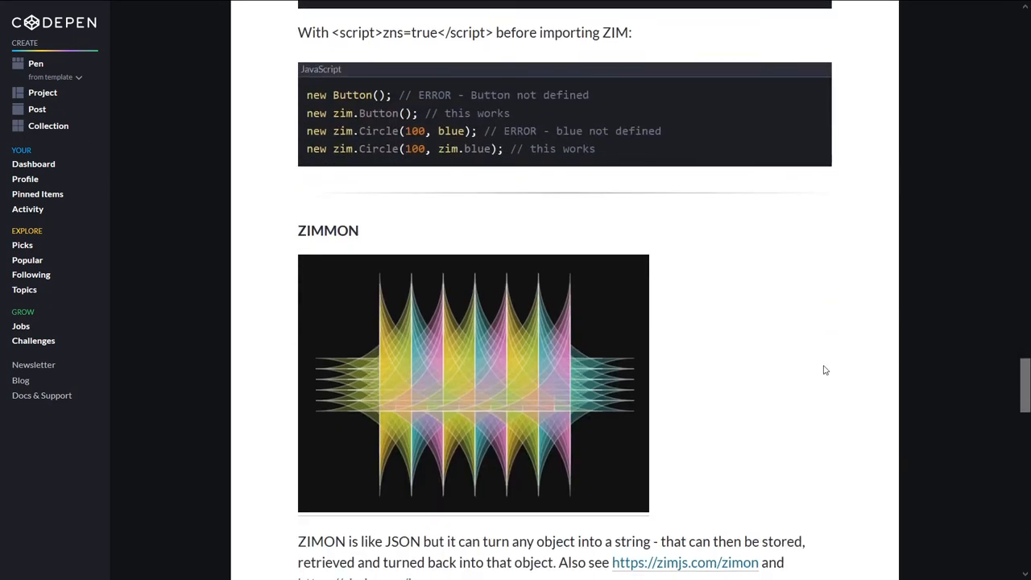
{"action": "scroll", "scroll_direction": "down", "scroll_amount": 3}
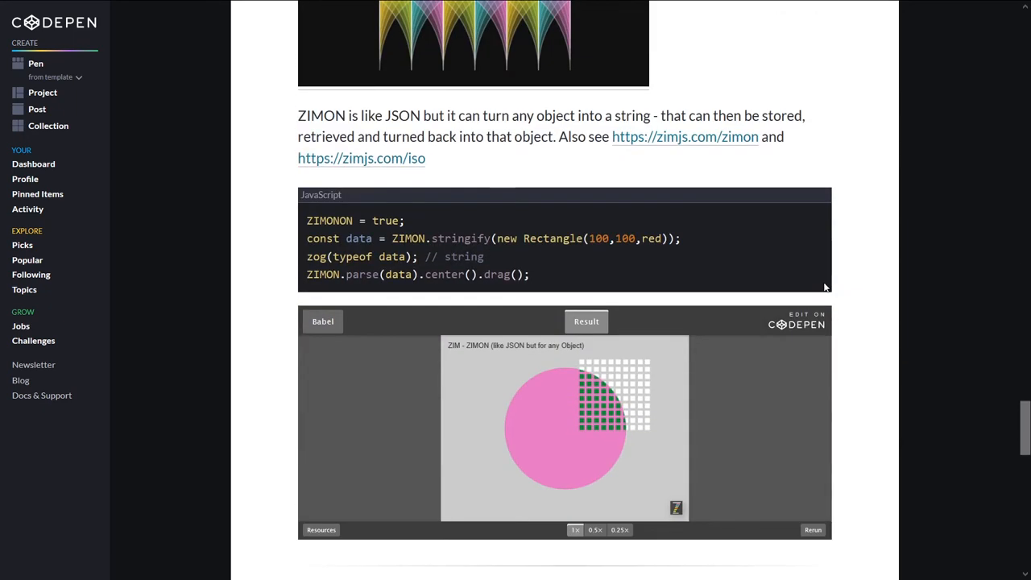
{"action": "scroll", "scroll_direction": "down", "scroll_amount": 3}
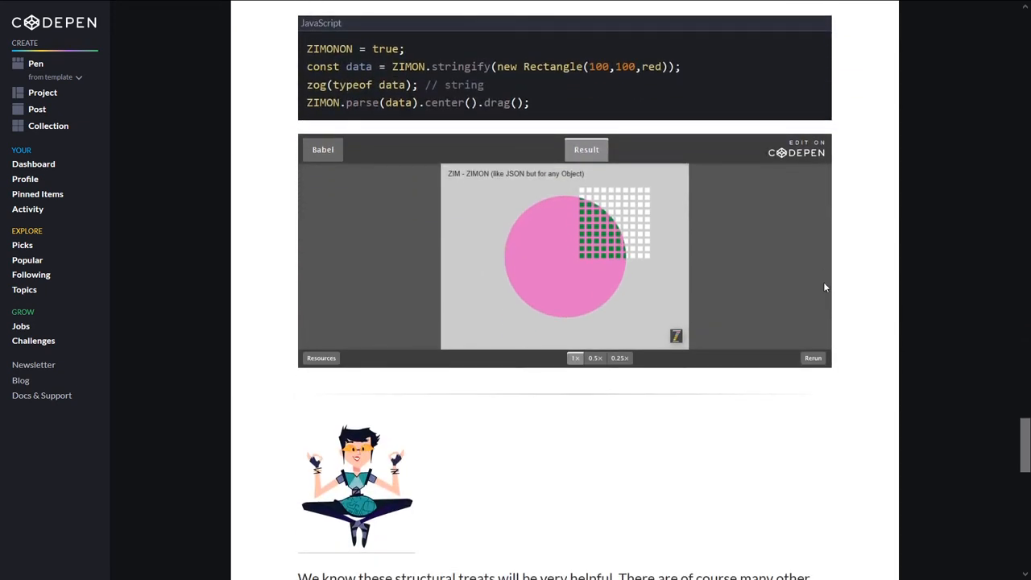
{"action": "scroll", "scroll_direction": "down", "scroll_amount": 3}
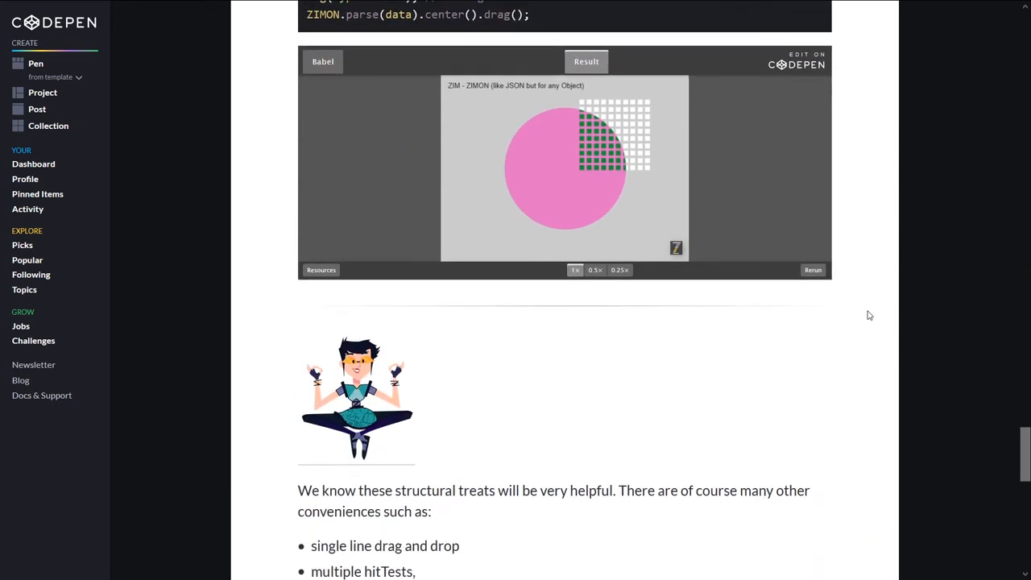
{"action": "scroll", "scroll_direction": "down", "scroll_amount": 3}
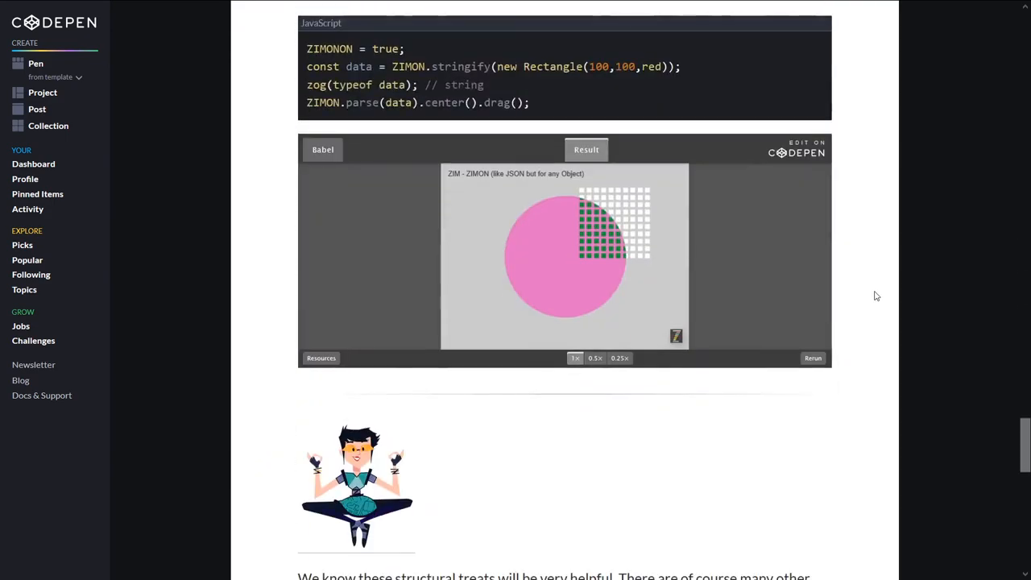
{"action": "scroll", "scroll_direction": "down", "scroll_amount": 3}
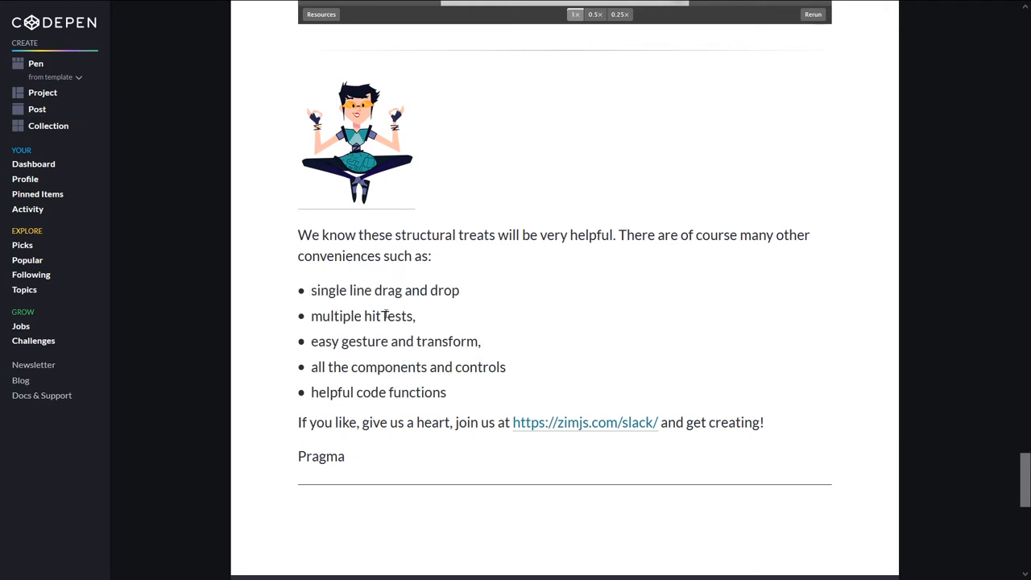
{"action": "mouse_move", "coordinate": [556, 361]}
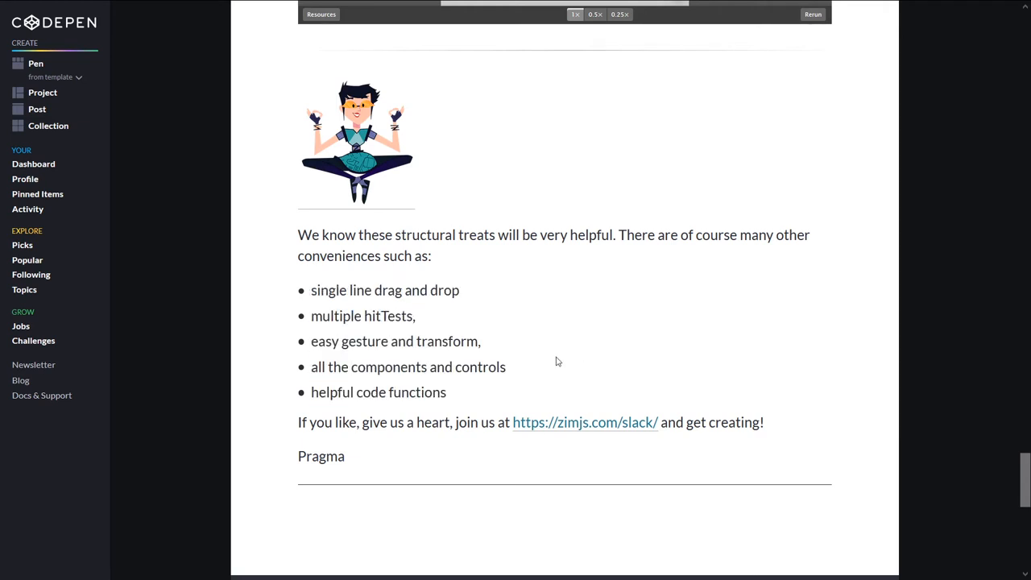
{"action": "mouse_move", "coordinate": [542, 348]}
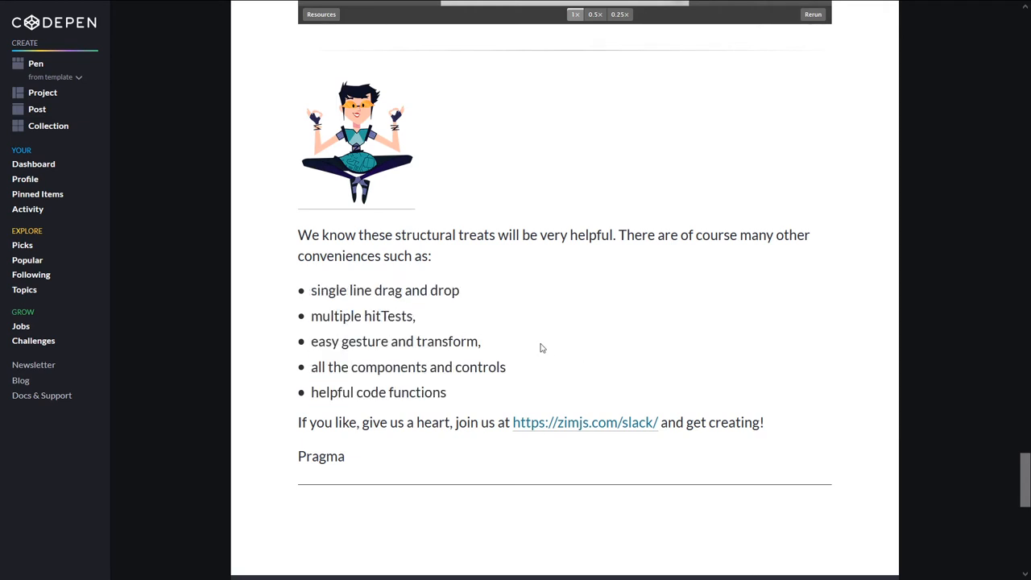
{"action": "mouse_move", "coordinate": [822, 353]}
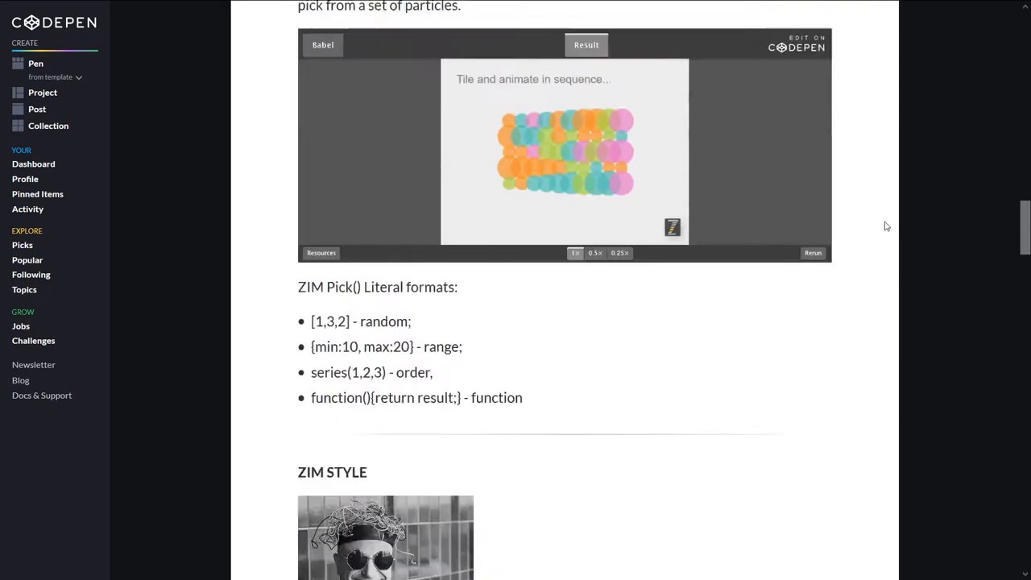
{"action": "scroll", "scroll_direction": "up", "scroll_amount": 3}
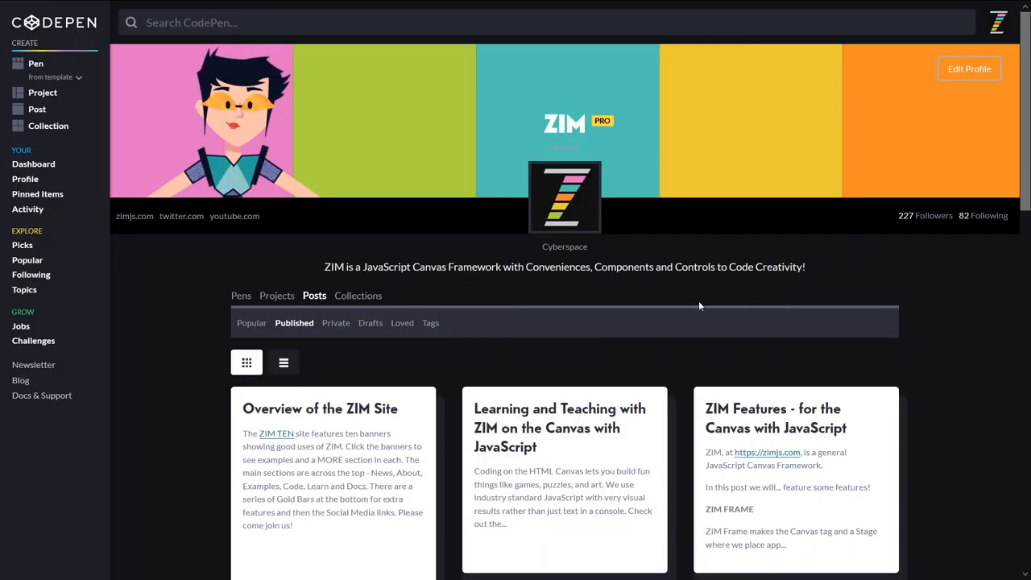
{"action": "mouse_move", "coordinate": [786, 334]}
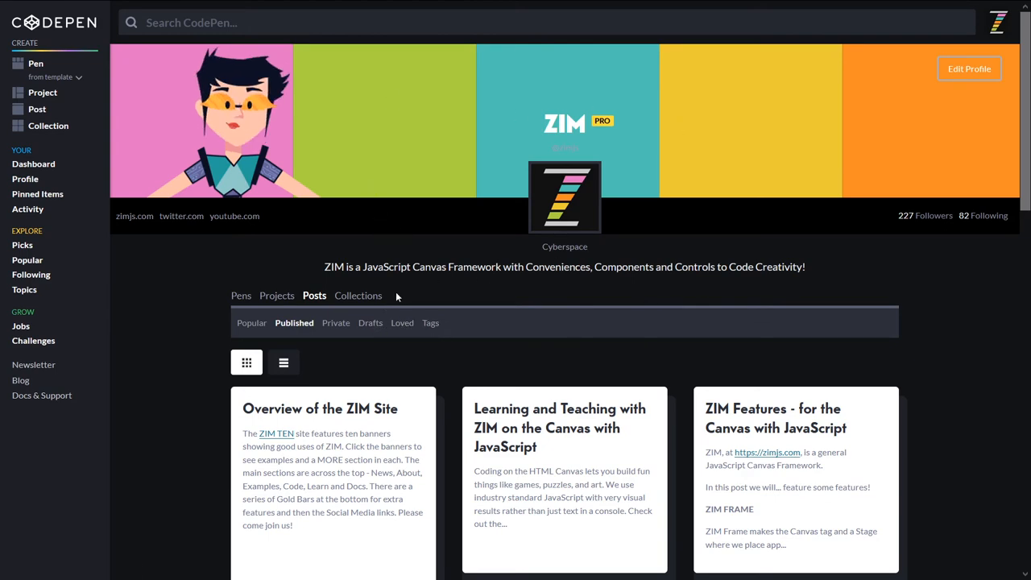
{"action": "scroll", "scroll_direction": "down", "scroll_amount": 3}
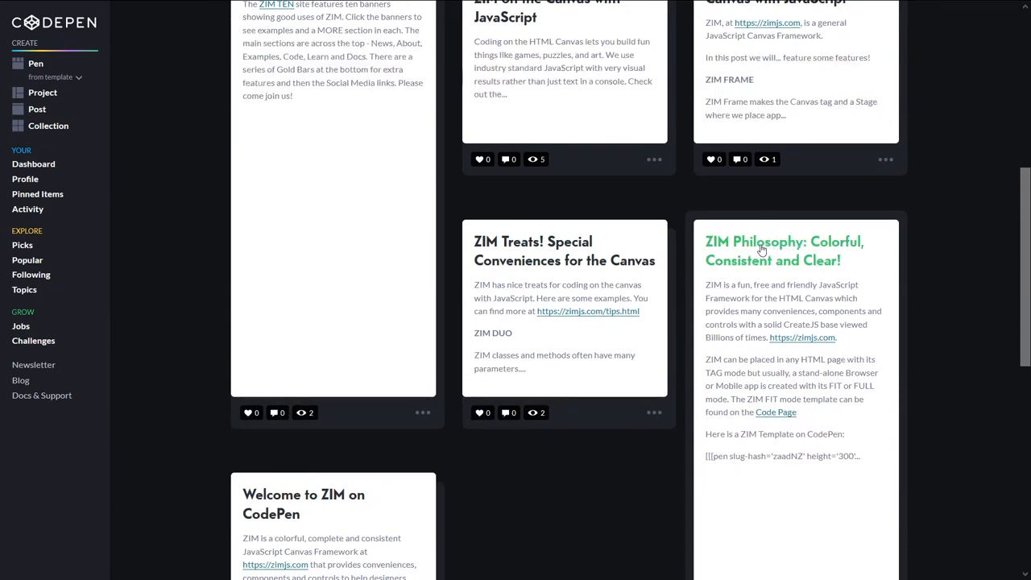
{"action": "mouse_move", "coordinate": [772, 274]}
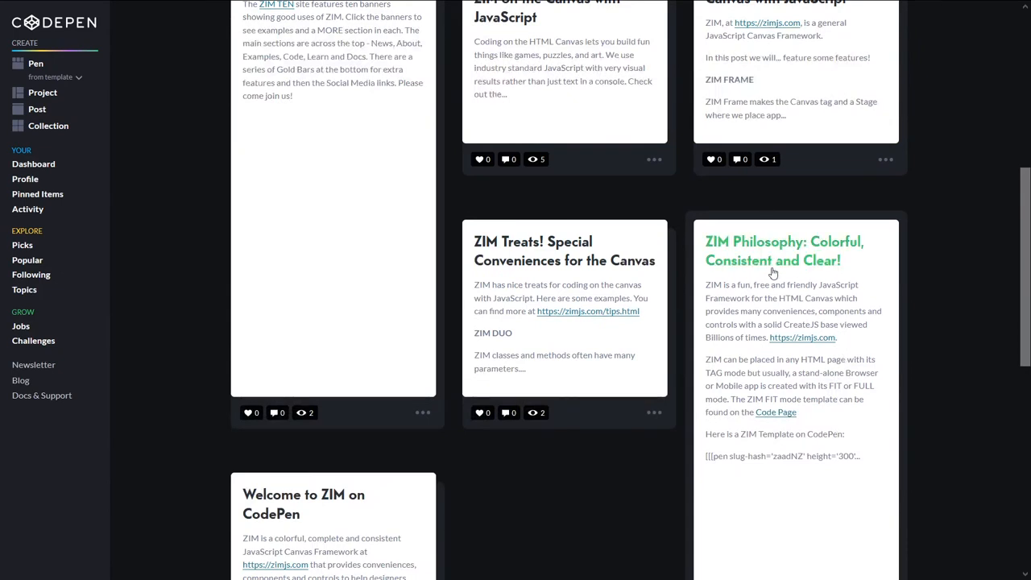
{"action": "mouse_move", "coordinate": [783, 281]}
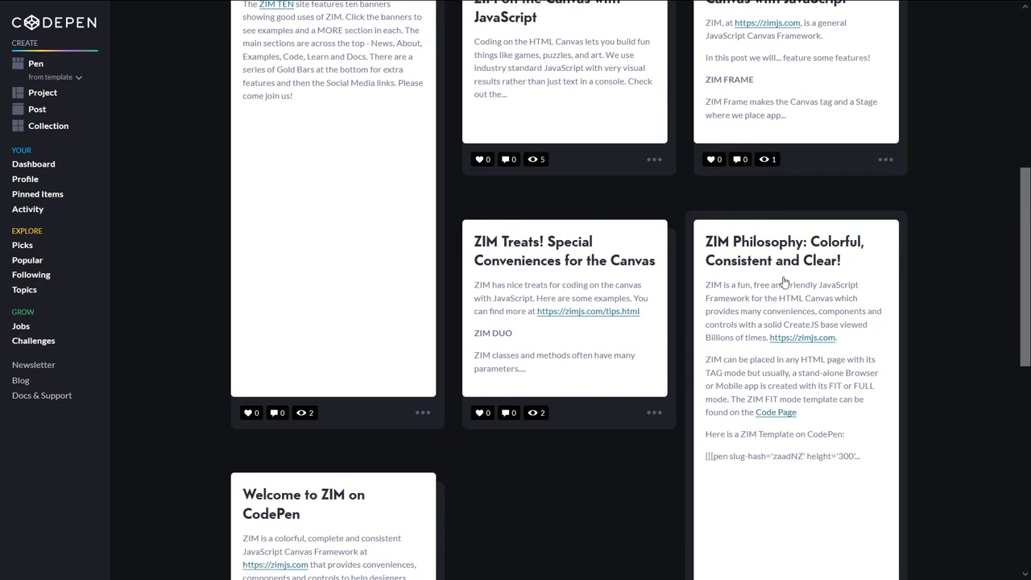
{"action": "scroll", "scroll_direction": "down", "scroll_amount": 3}
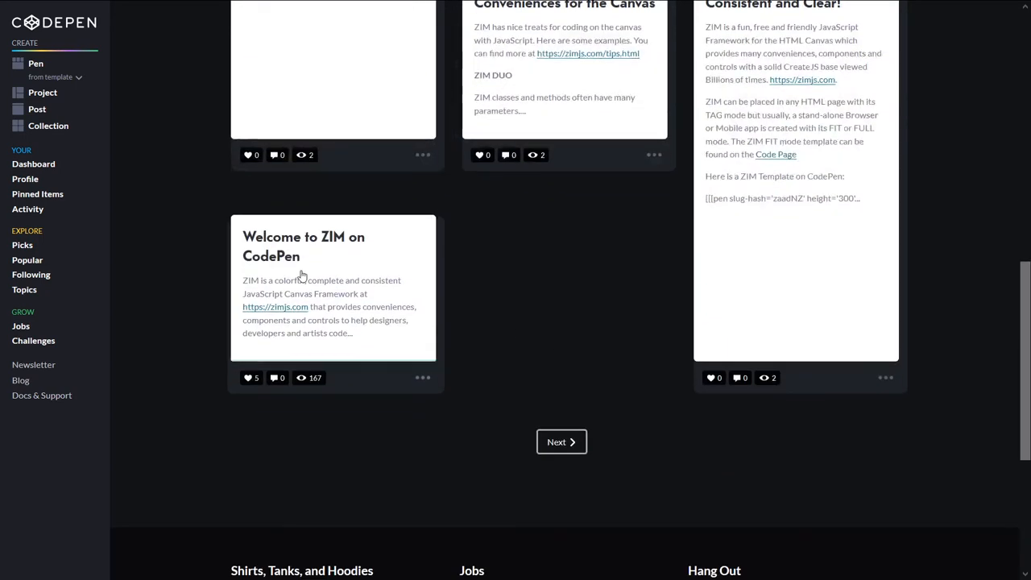
{"action": "mouse_move", "coordinate": [560, 333]}
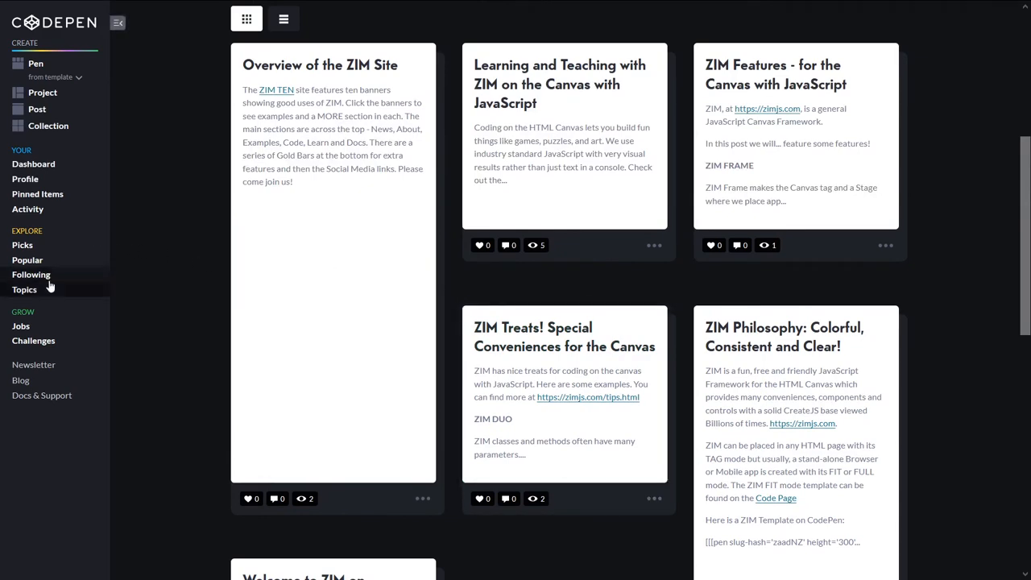
Step: Reach the ZIM topic page's Search for ZIM Pens section via Explore Topics
{"action": "left_click", "coordinate": [24, 290]}
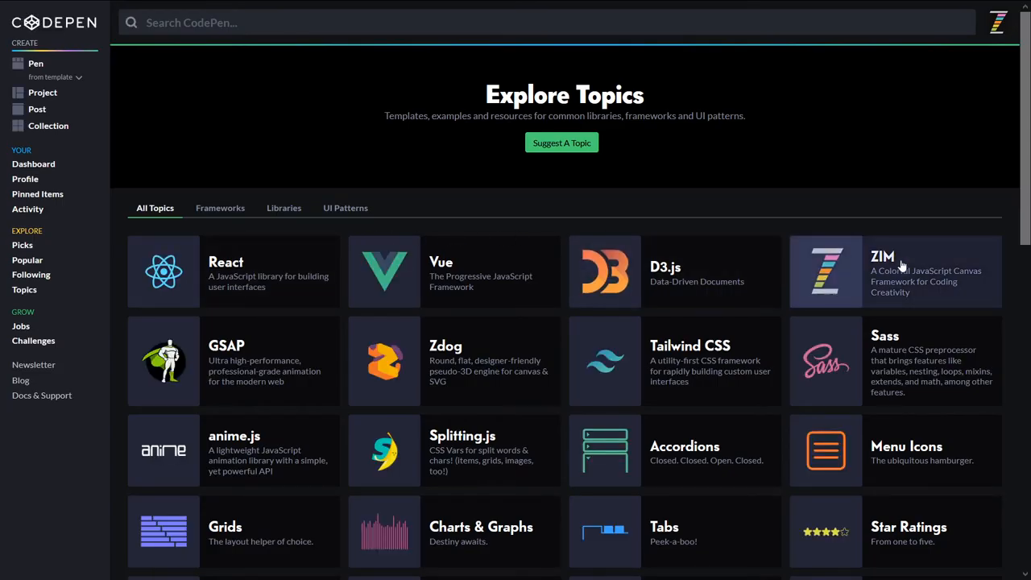
{"action": "left_click", "coordinate": [825, 271]}
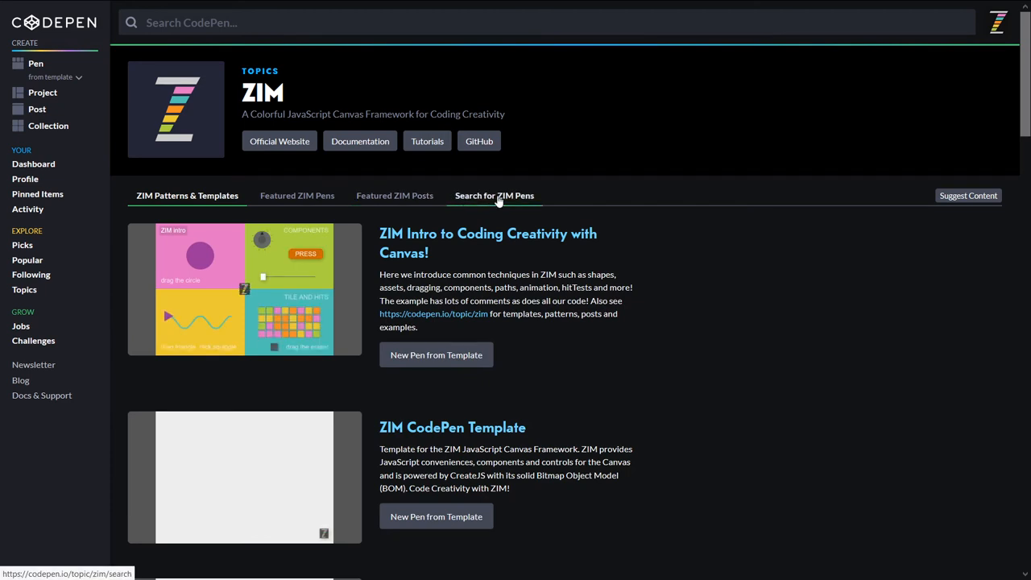
{"action": "left_click", "coordinate": [493, 195]}
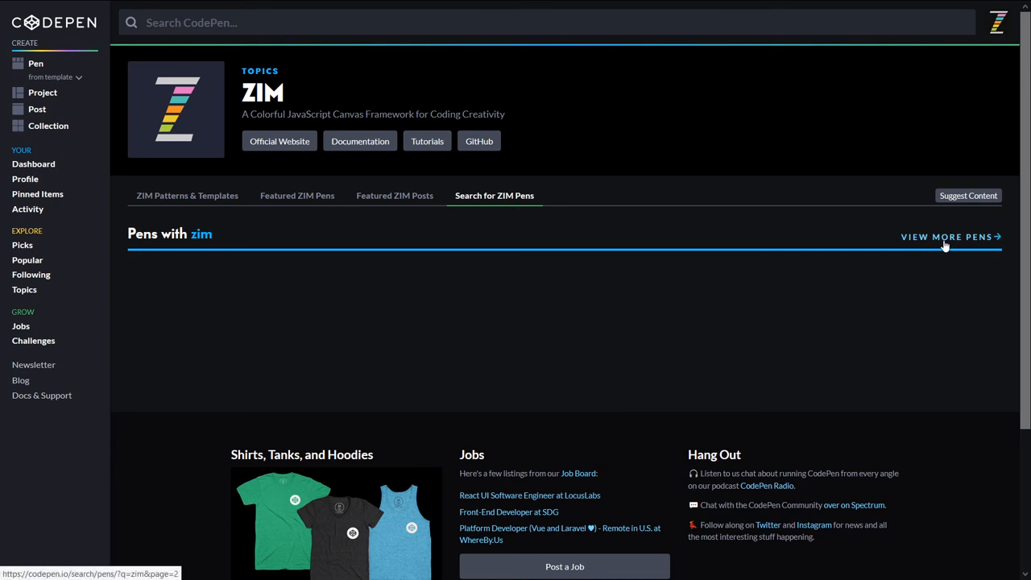
Step: View the full zim pen search results, including ZIM Video and Welcome and ZIM Zinkle
{"action": "left_click", "coordinate": [948, 235]}
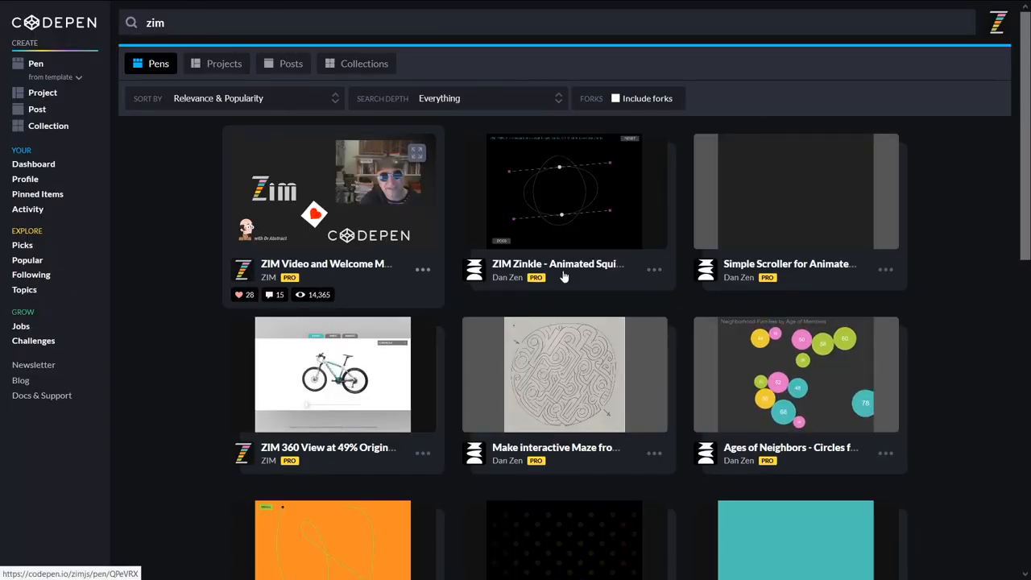
{"action": "scroll", "scroll_direction": "down", "scroll_amount": 3}
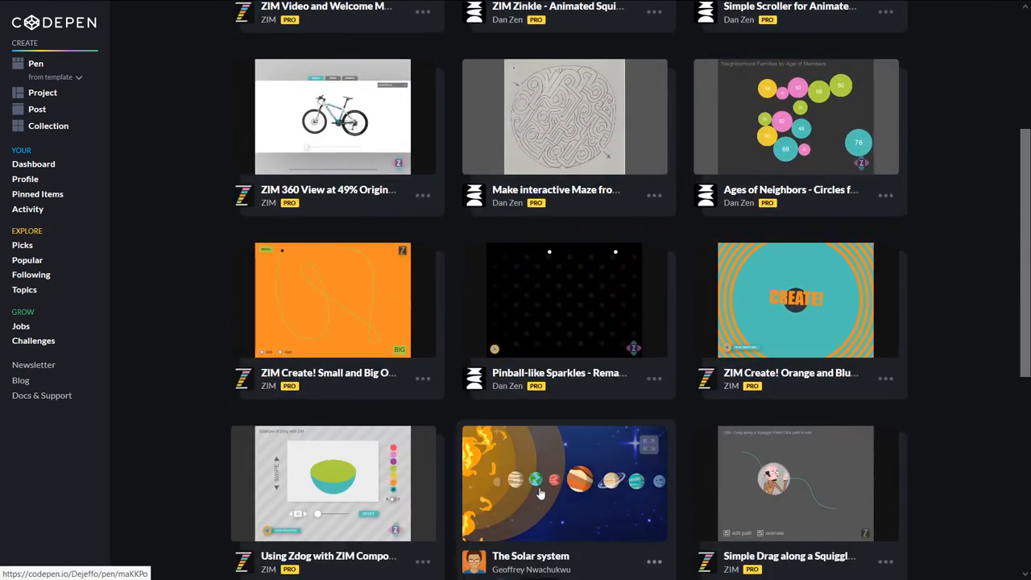
{"action": "scroll", "scroll_direction": "down", "scroll_amount": 3}
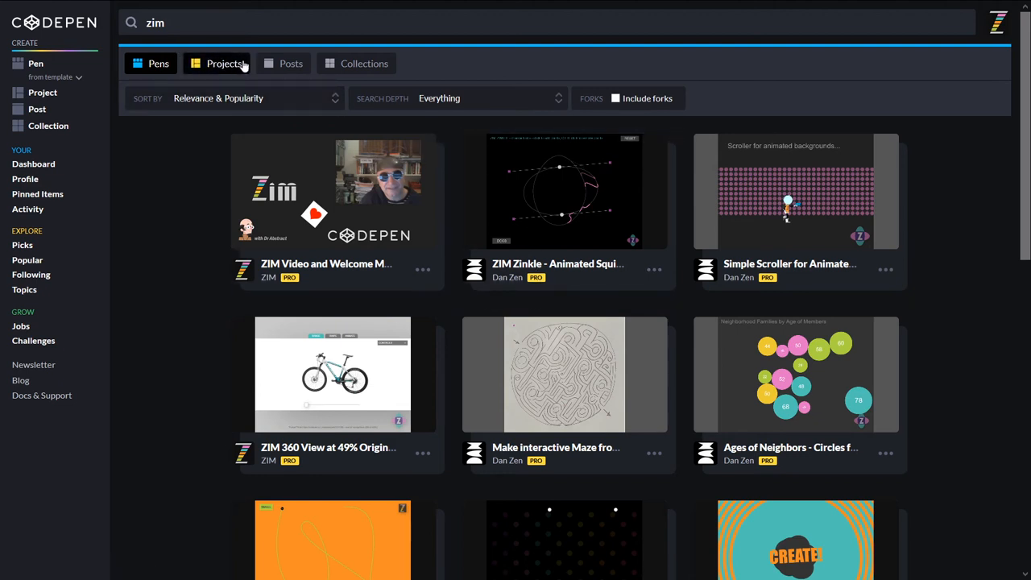
{"action": "left_click", "coordinate": [158, 65]}
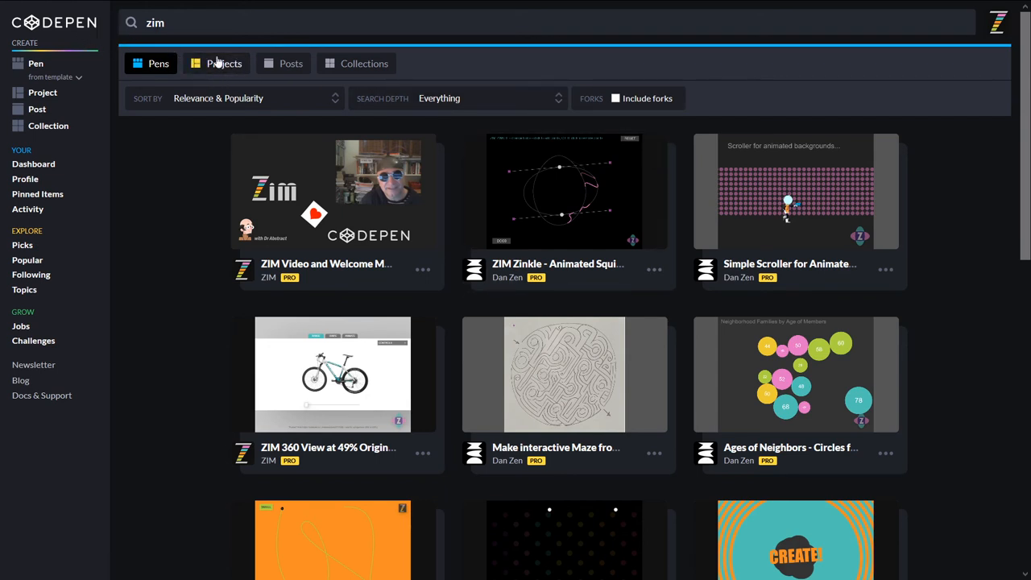
{"action": "mouse_move", "coordinate": [84, 208]}
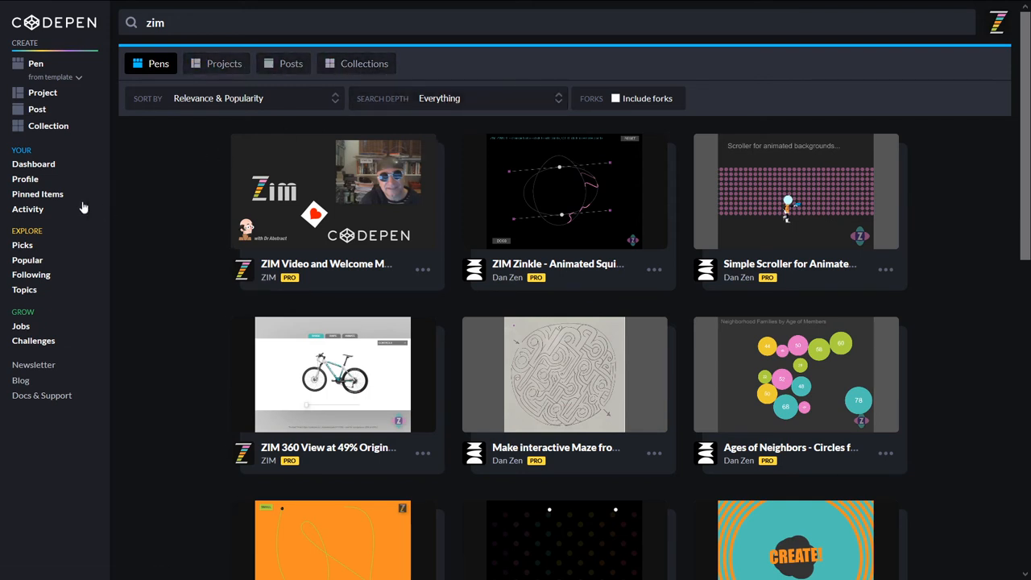
{"action": "mouse_move", "coordinate": [24, 290]}
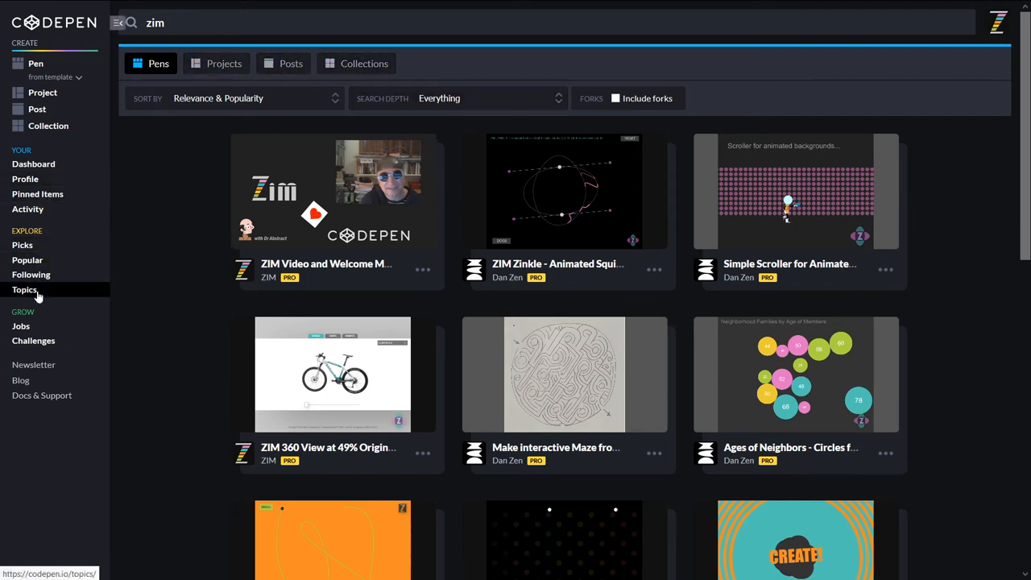
Step: Return to the ZIM topic page from the Explore Topics list
{"action": "left_click", "coordinate": [26, 290]}
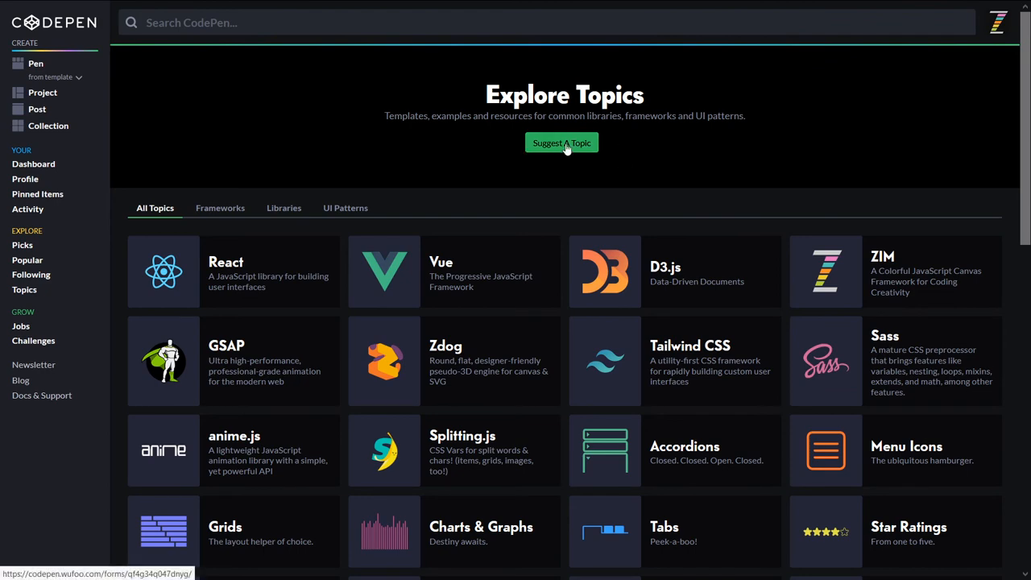
{"action": "left_click", "coordinate": [825, 271]}
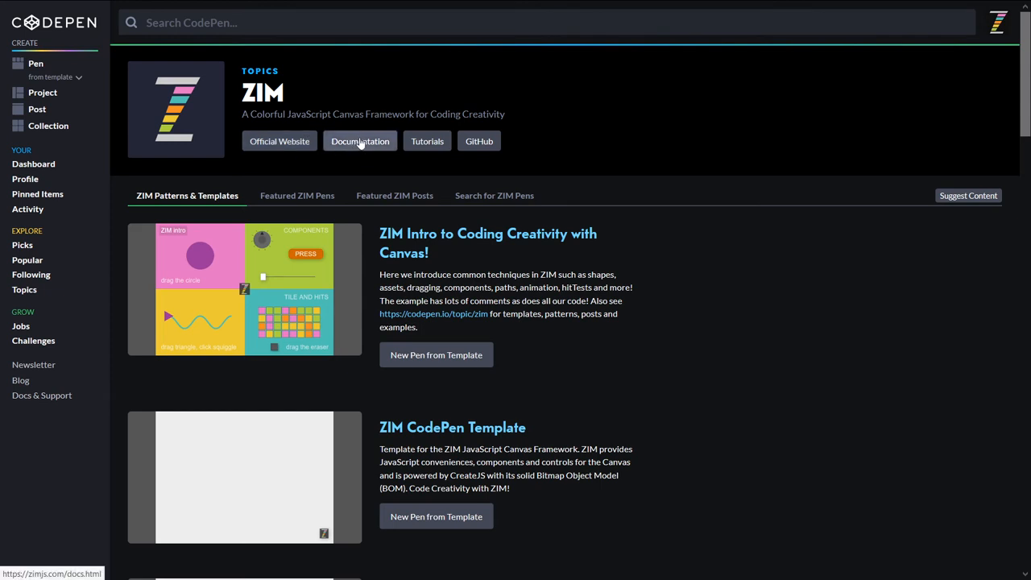
{"action": "mouse_move", "coordinate": [428, 142]}
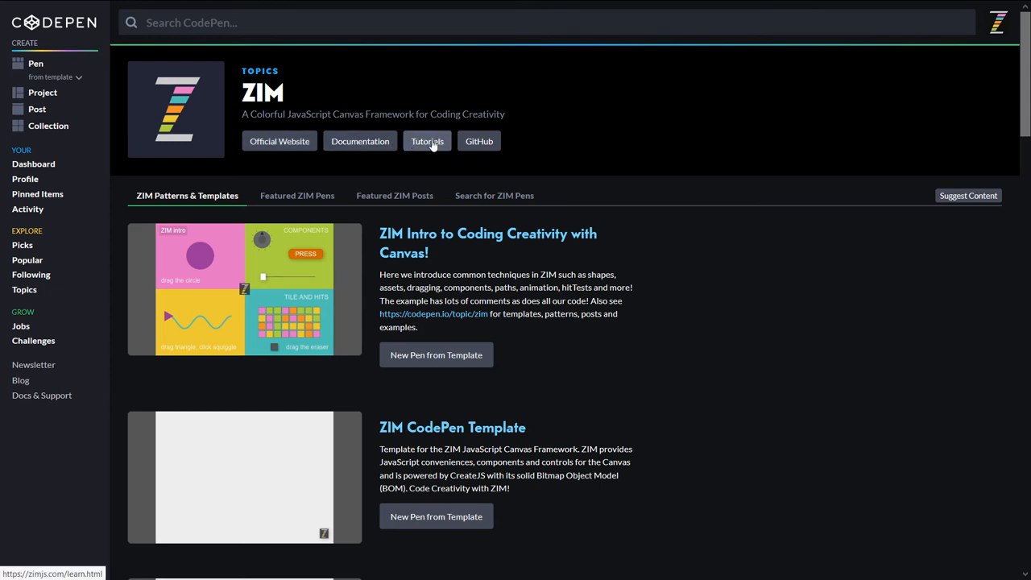
{"action": "mouse_move", "coordinate": [480, 141]}
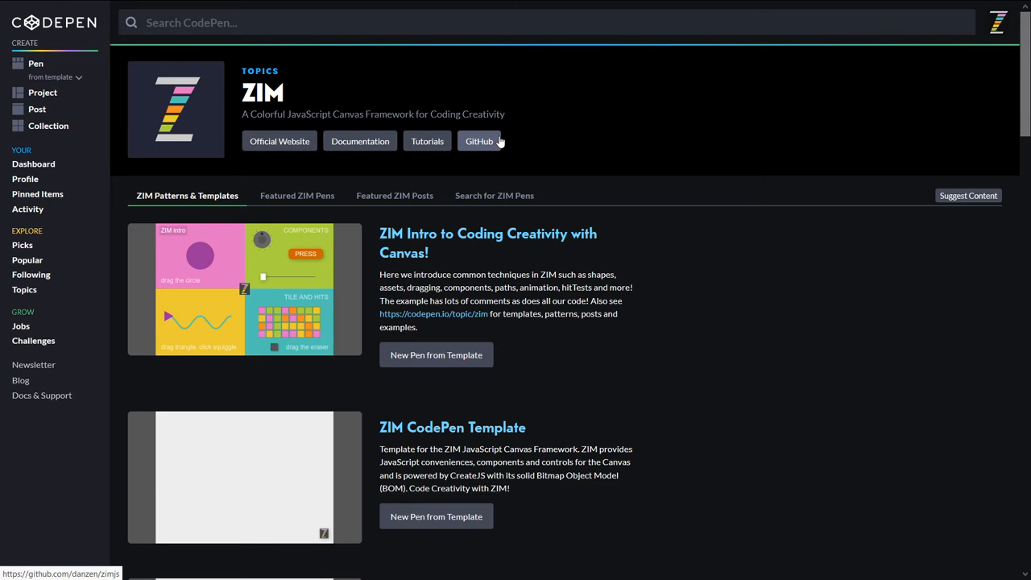
{"action": "mouse_move", "coordinate": [545, 145]}
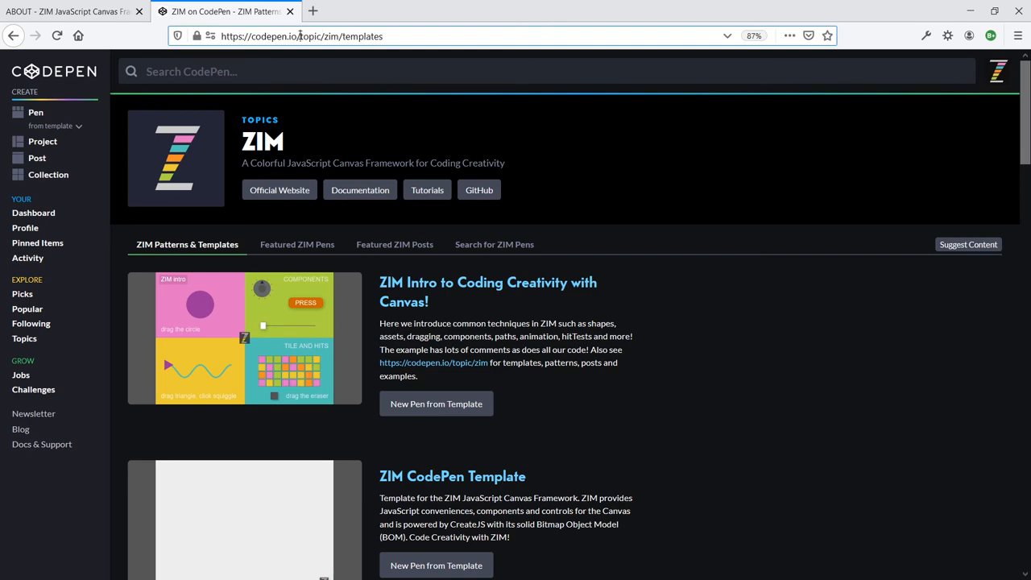
Step: Go to codepen.io/zimjs, view all pens, and open Photo Gallery on 3D Phone Spin
{"action": "type", "text": "https://codepen.io/zimjs"}
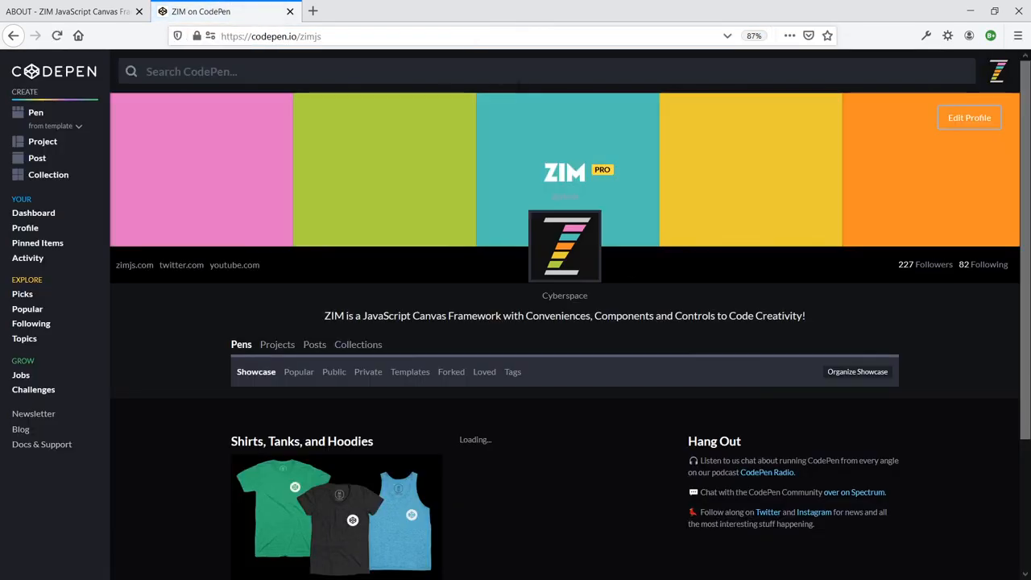
{"action": "scroll", "scroll_direction": "down", "scroll_amount": 3}
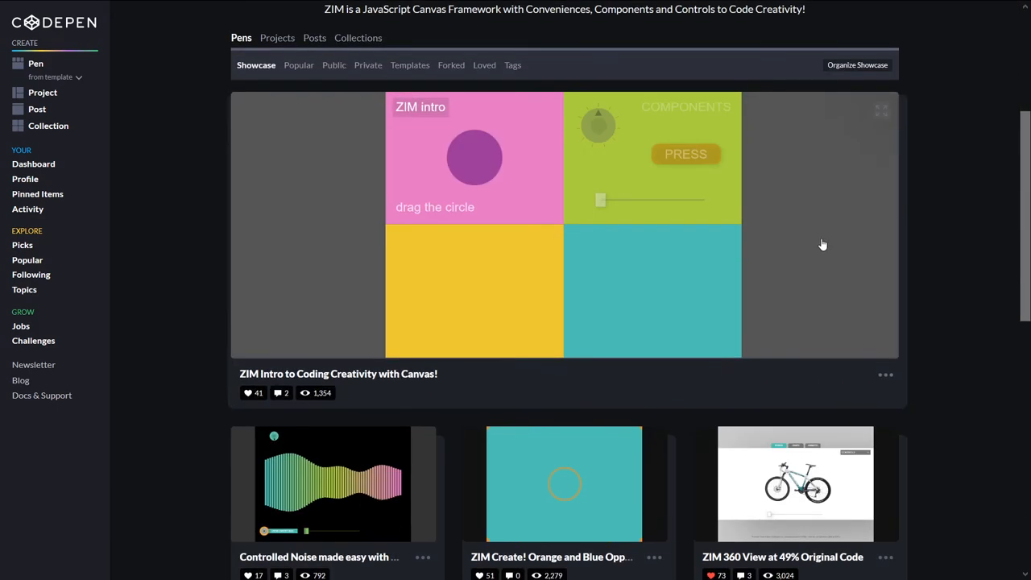
{"action": "scroll", "scroll_direction": "down", "scroll_amount": 3}
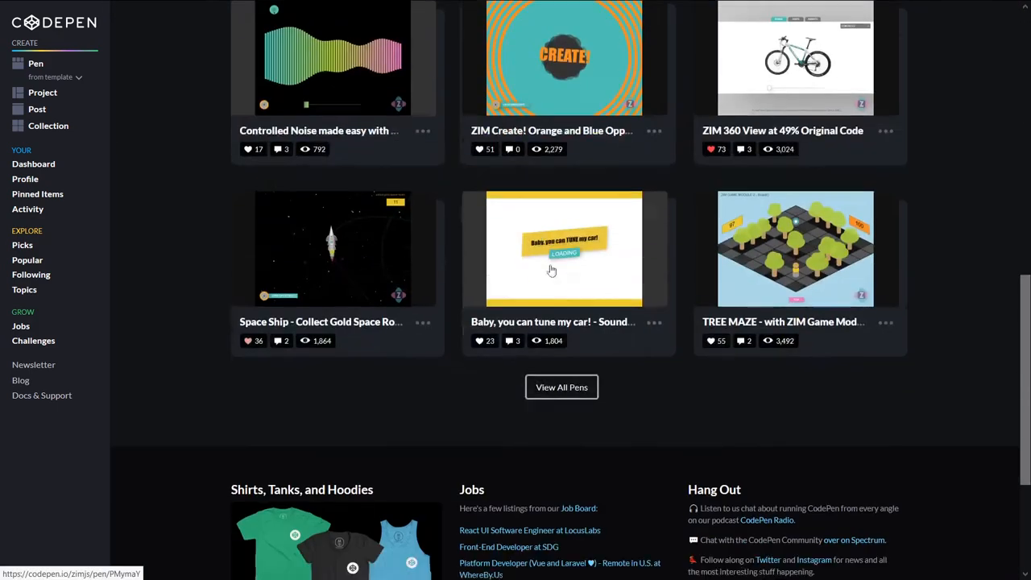
{"action": "left_click", "coordinate": [560, 387]}
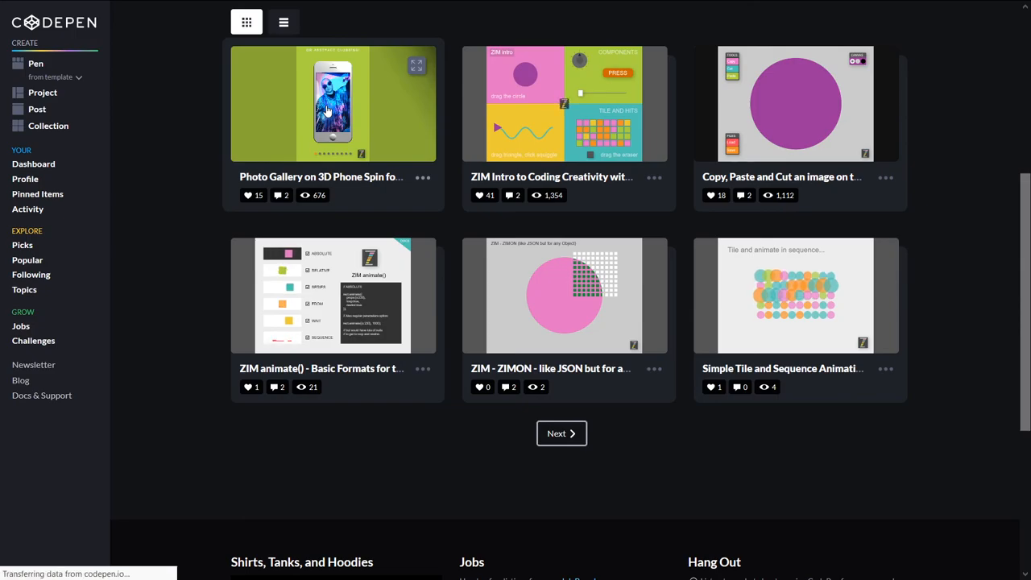
{"action": "left_click", "coordinate": [332, 103]}
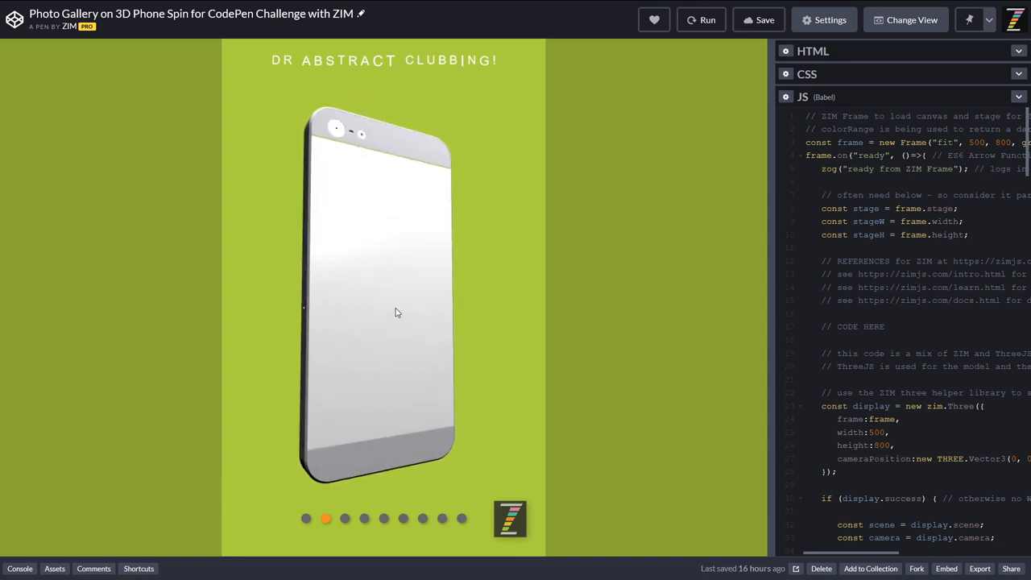
Step: Spin the 3D phone between gallery photos using its dots, then leave for Explore Topics
{"action": "left_click", "coordinate": [345, 519]}
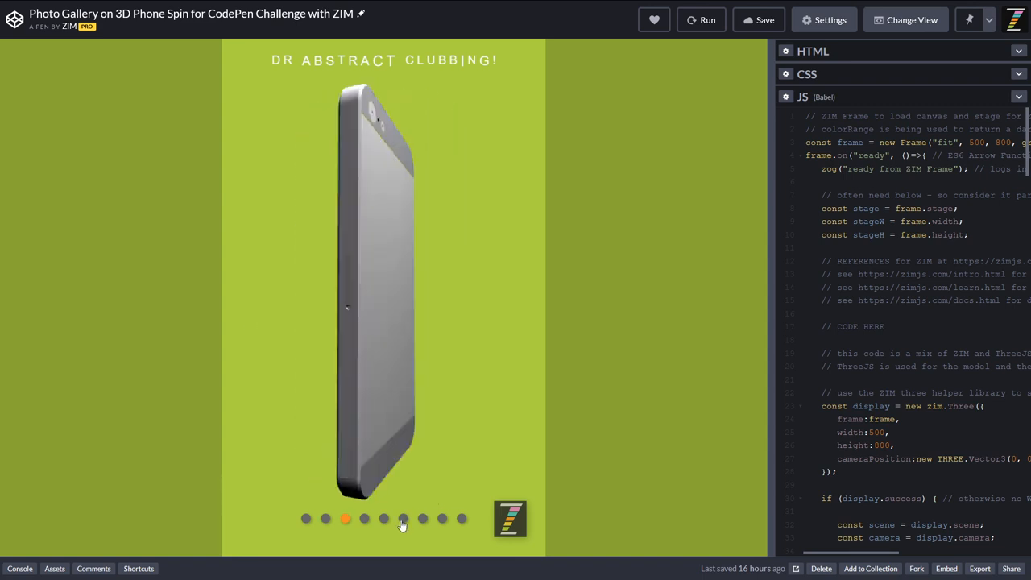
{"action": "left_click", "coordinate": [403, 519]}
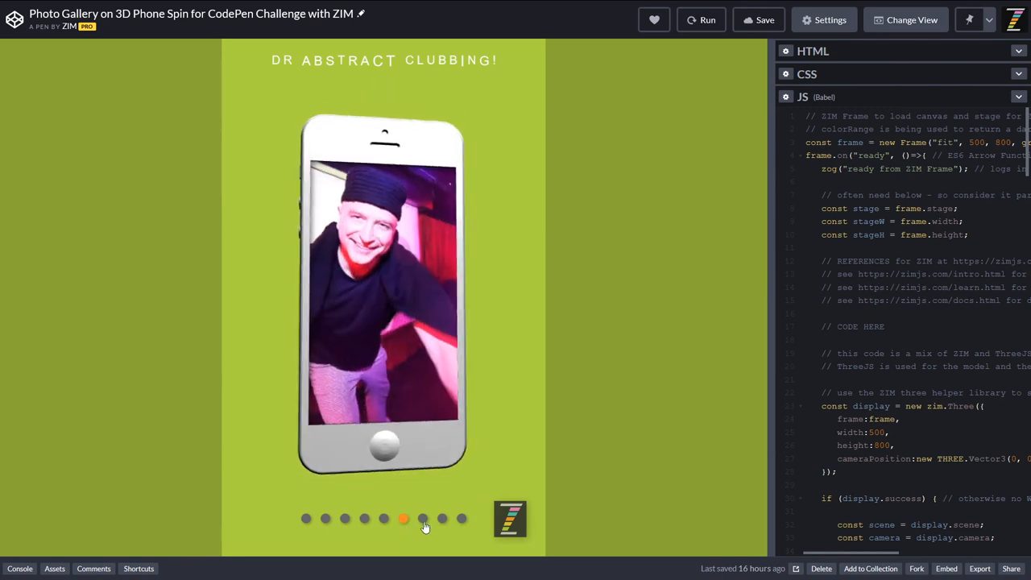
{"action": "left_click", "coordinate": [442, 519]}
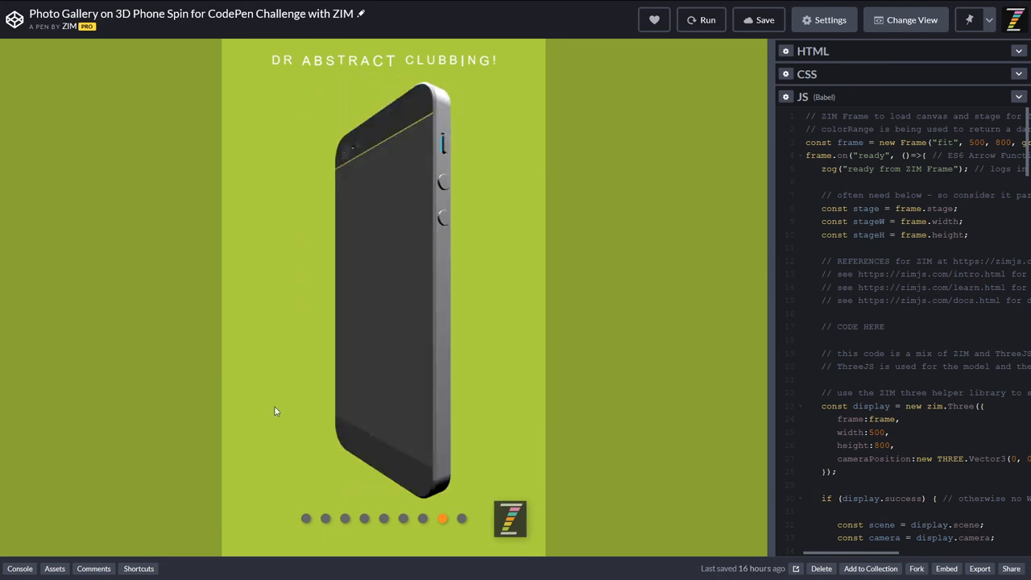
{"action": "left_click", "coordinate": [365, 519]}
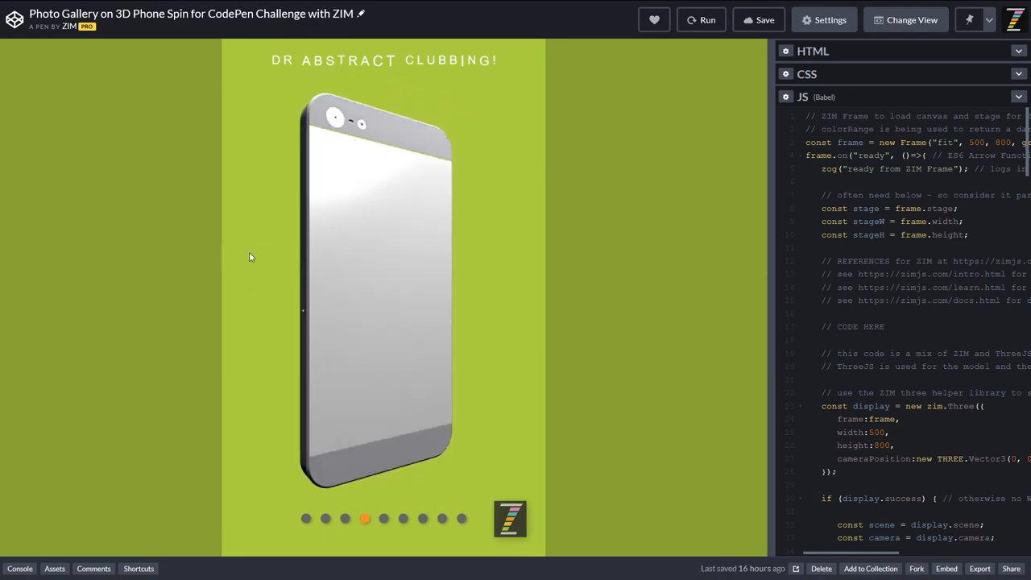
{"action": "left_click", "coordinate": [326, 519]}
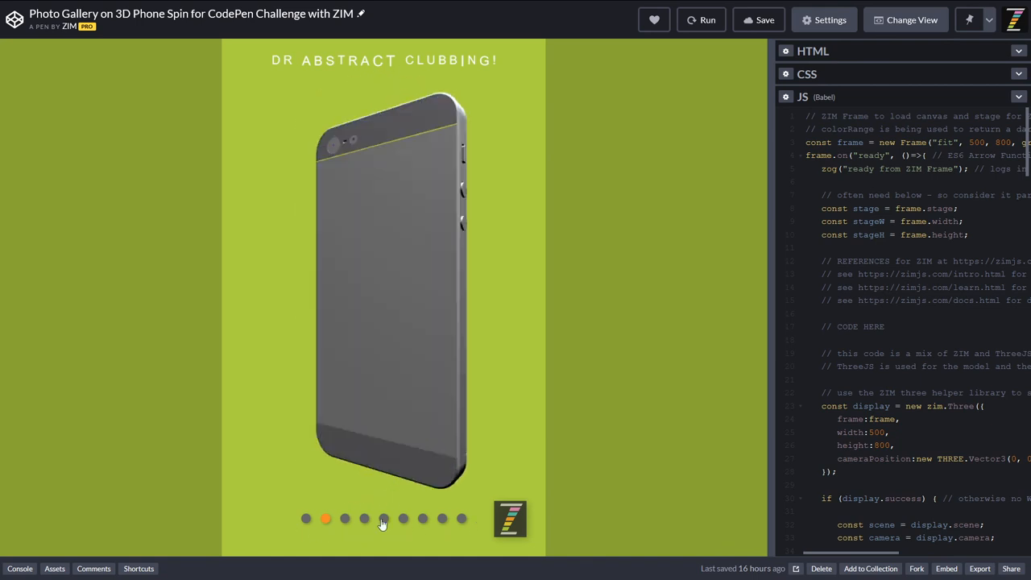
{"action": "left_click", "coordinate": [306, 519]}
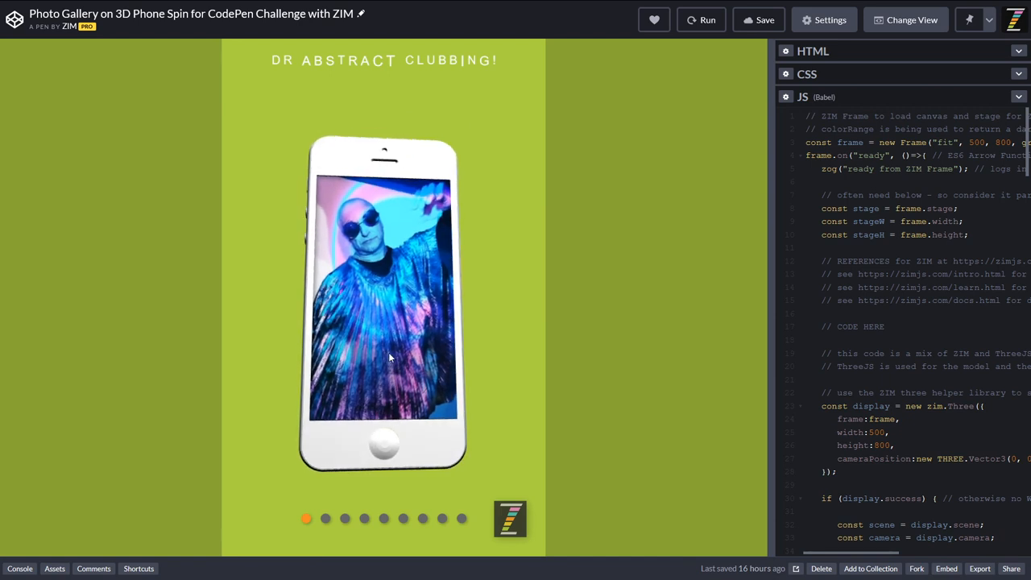
{"action": "mouse_move", "coordinate": [432, 367]}
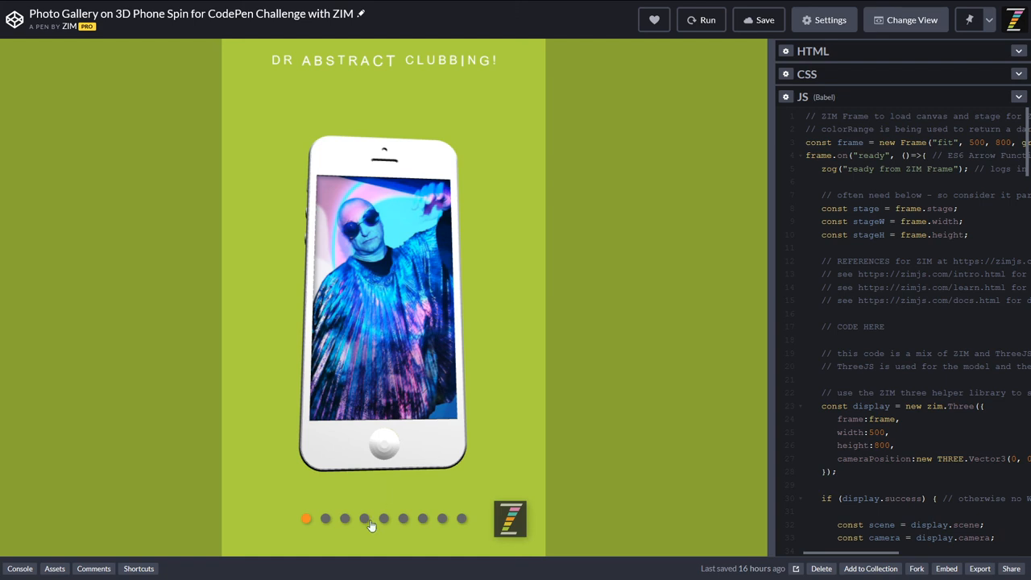
{"action": "mouse_move", "coordinate": [470, 104]}
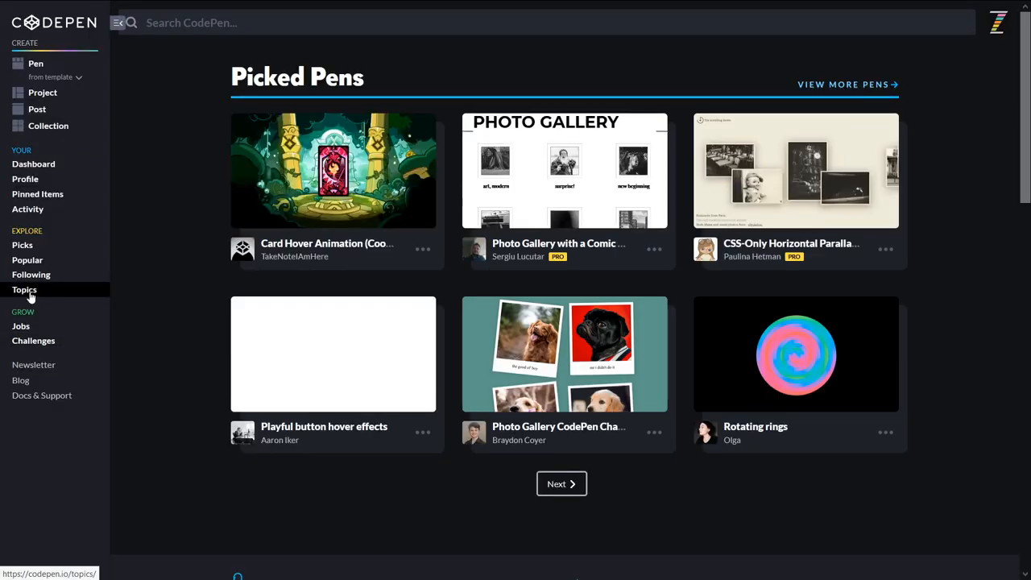
{"action": "left_click", "coordinate": [24, 291]}
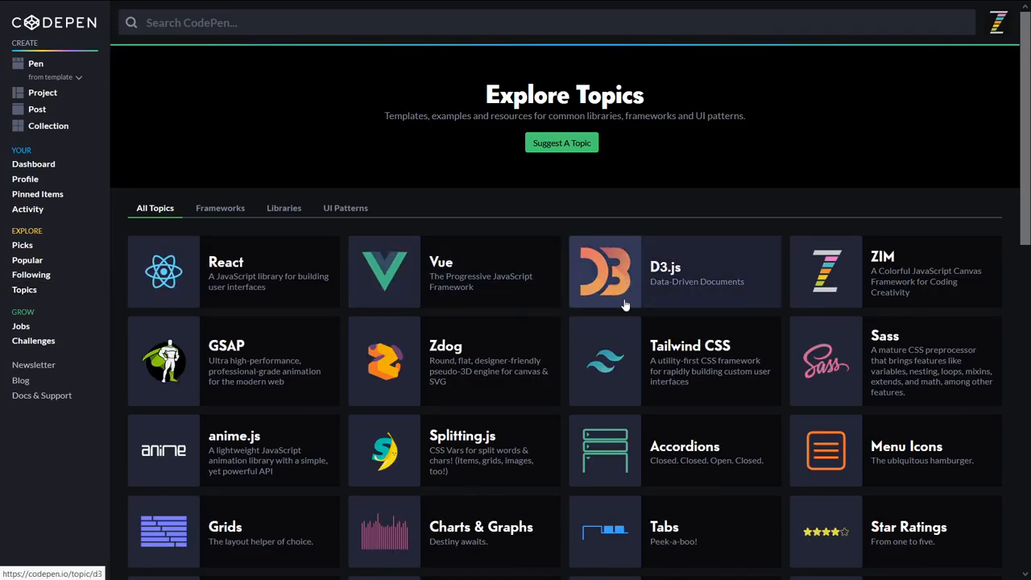